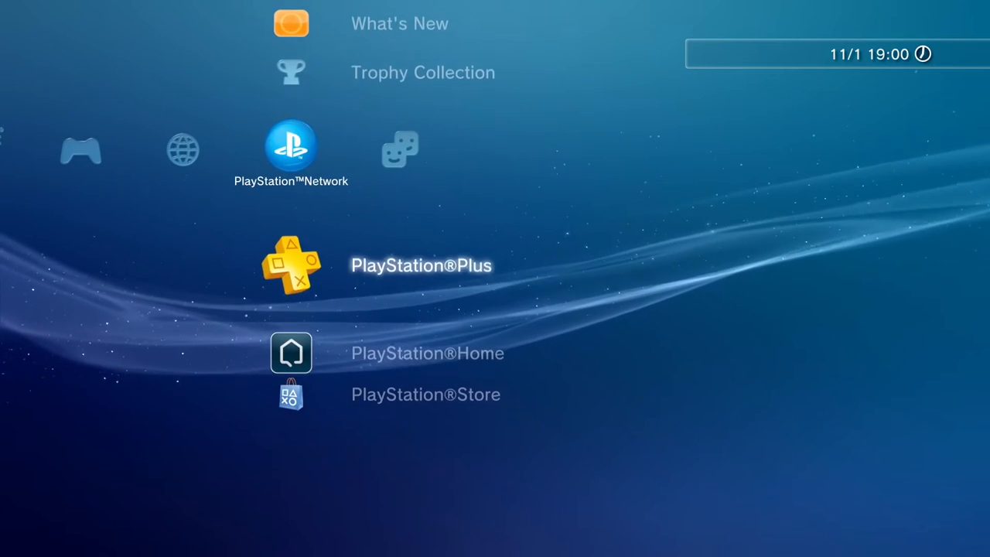
- Check PlayStation Home's information (3081 MB, version 1.87), then go back to the Game category
{"action": "scroll", "scroll_direction": "down", "scroll_amount": 3}
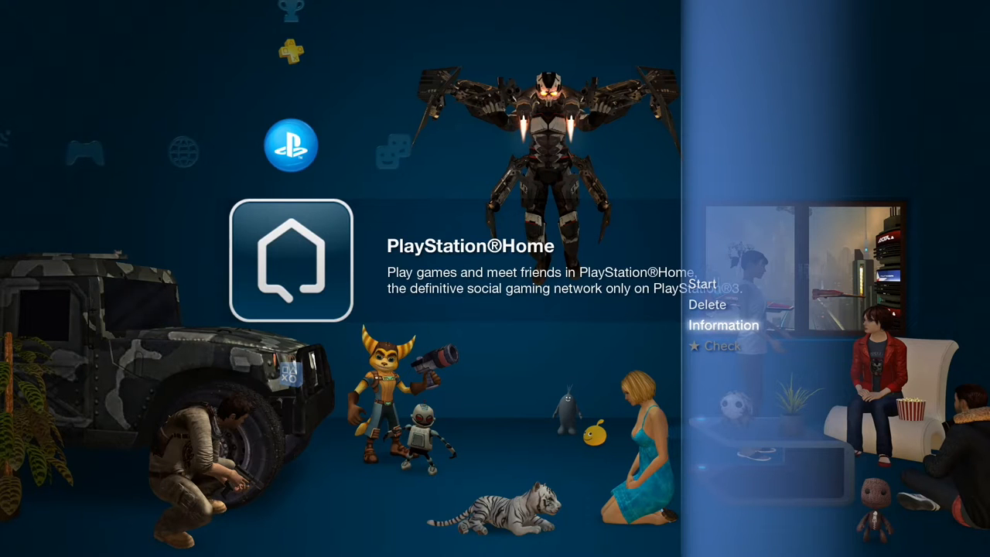
{"action": "left_click", "coordinate": [723, 325]}
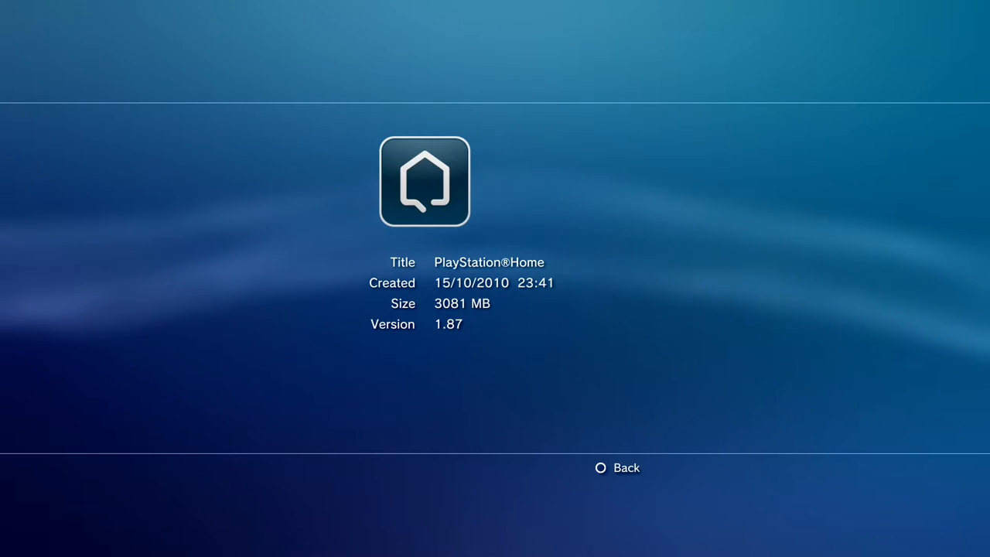
{"action": "left_click", "coordinate": [600, 467]}
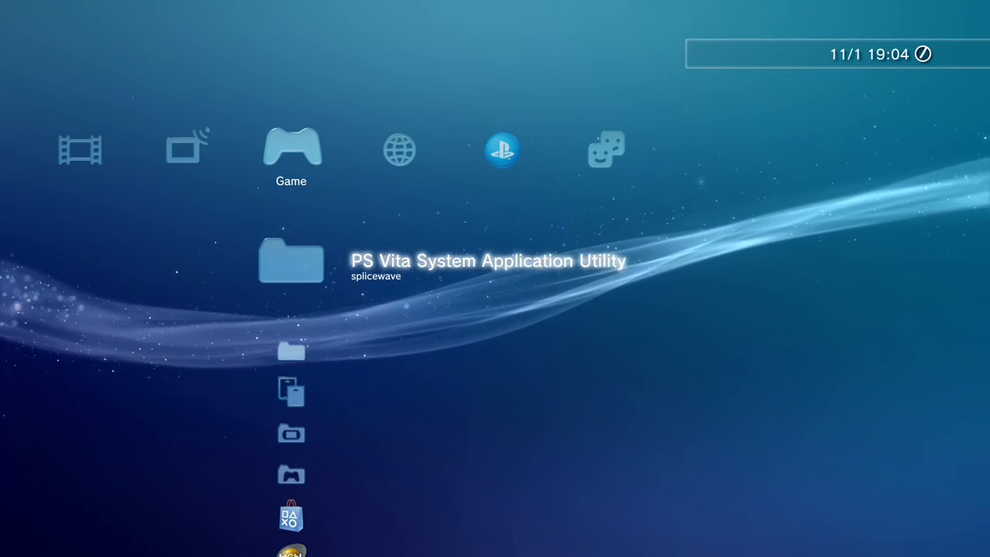
- Finish on the PS3 XMB and switch to the Windows PC desktop
{"action": "scroll", "scroll_direction": "down", "scroll_amount": 3}
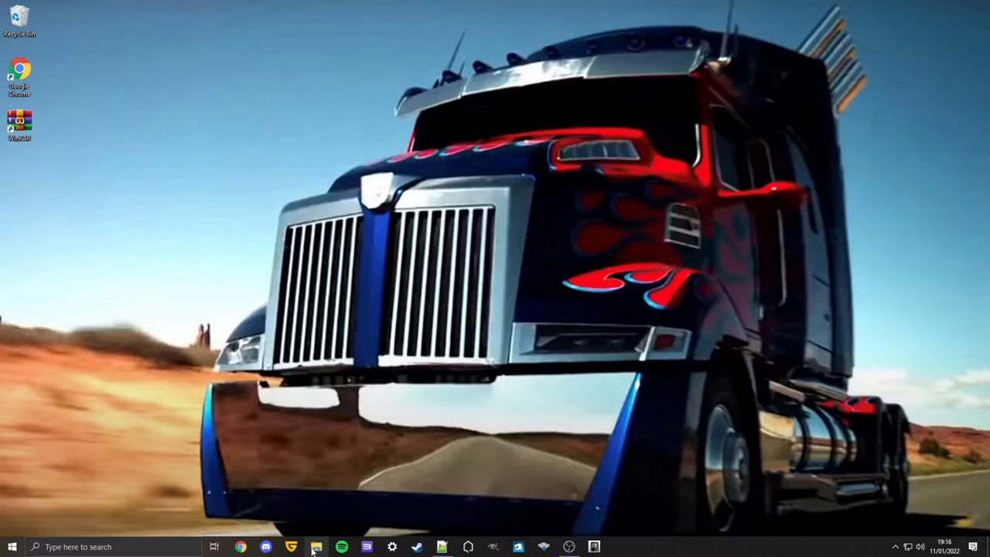
- Quick-format 16GB USB (G:) from This PC as FAT32, leaving 14.3 GB free
{"action": "left_click", "coordinate": [316, 547]}
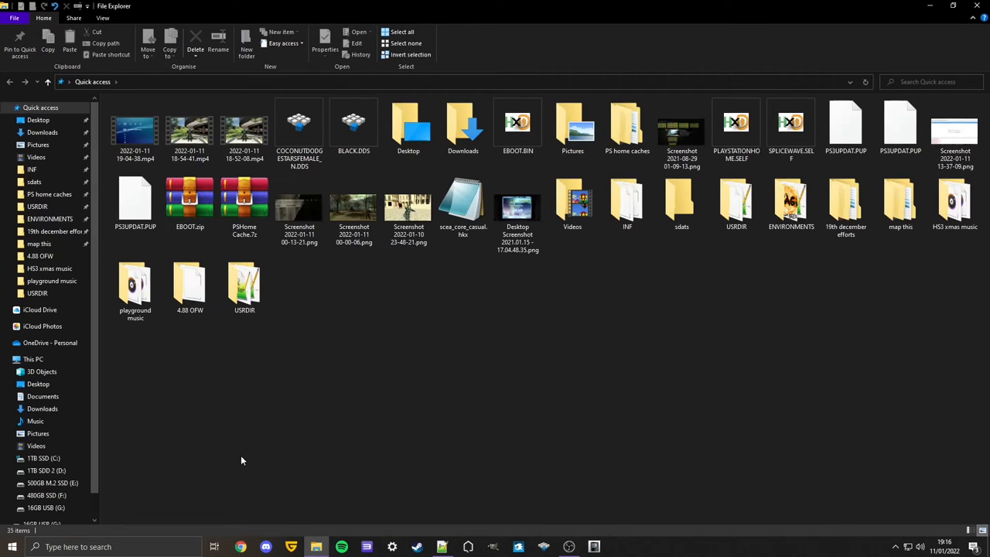
{"action": "left_click", "coordinate": [34, 359]}
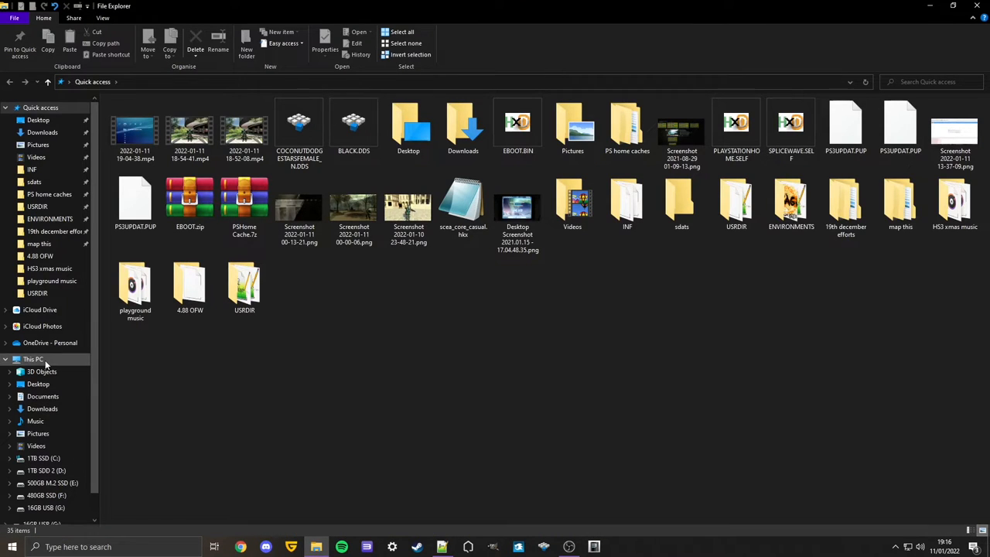
{"action": "left_click", "coordinate": [33, 359]}
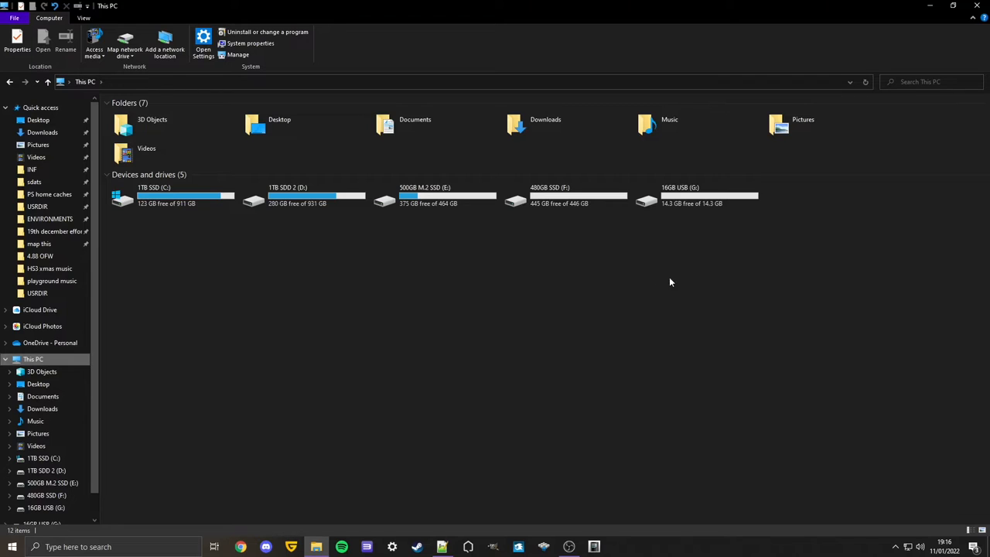
{"action": "mouse_move", "coordinate": [674, 271]}
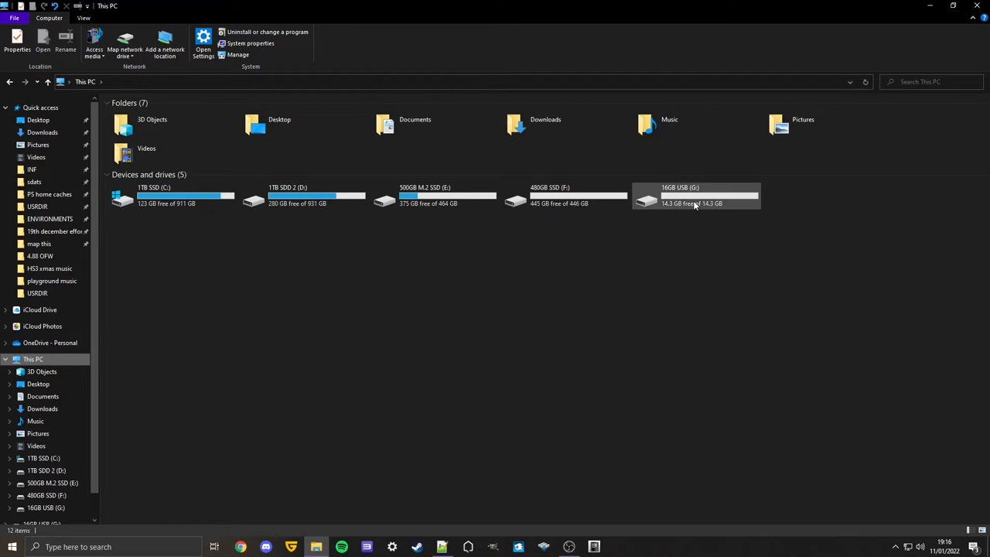
{"action": "mouse_move", "coordinate": [694, 203]}
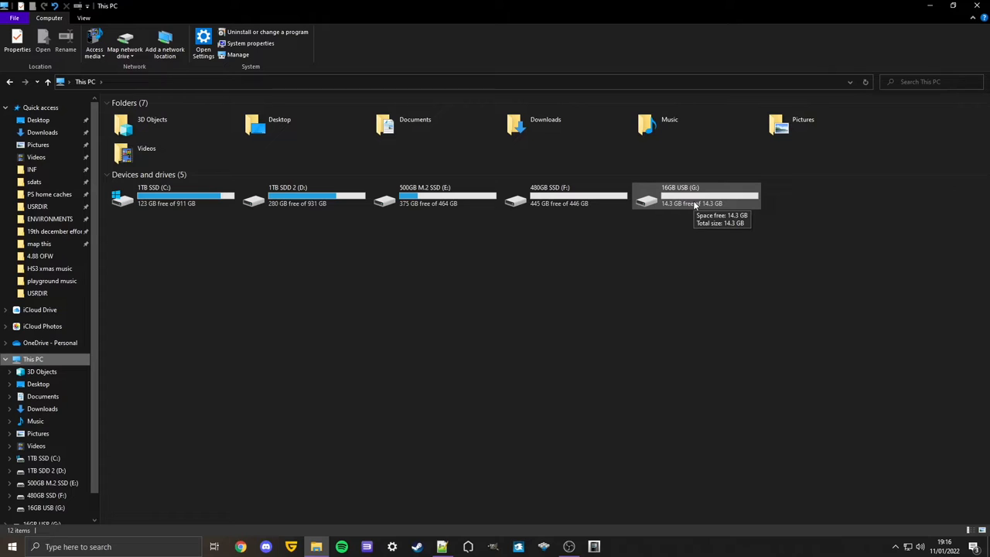
{"action": "right_click", "coordinate": [695, 198]}
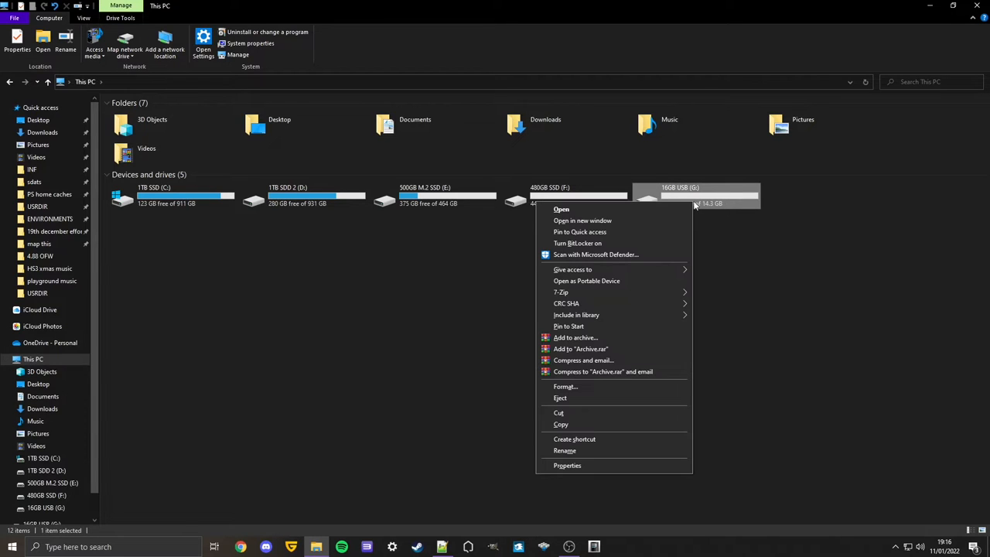
{"action": "mouse_move", "coordinate": [615, 387]}
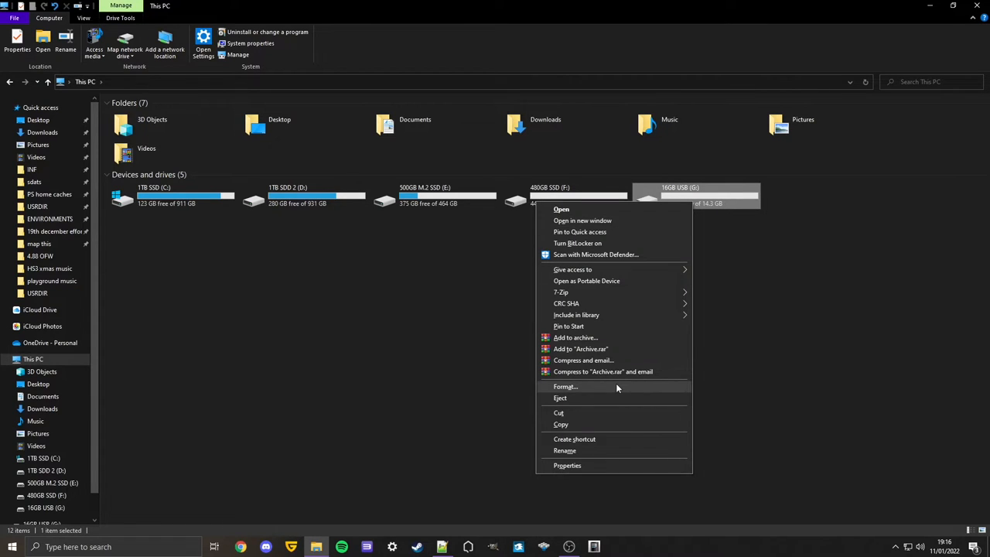
{"action": "left_click", "coordinate": [565, 386]}
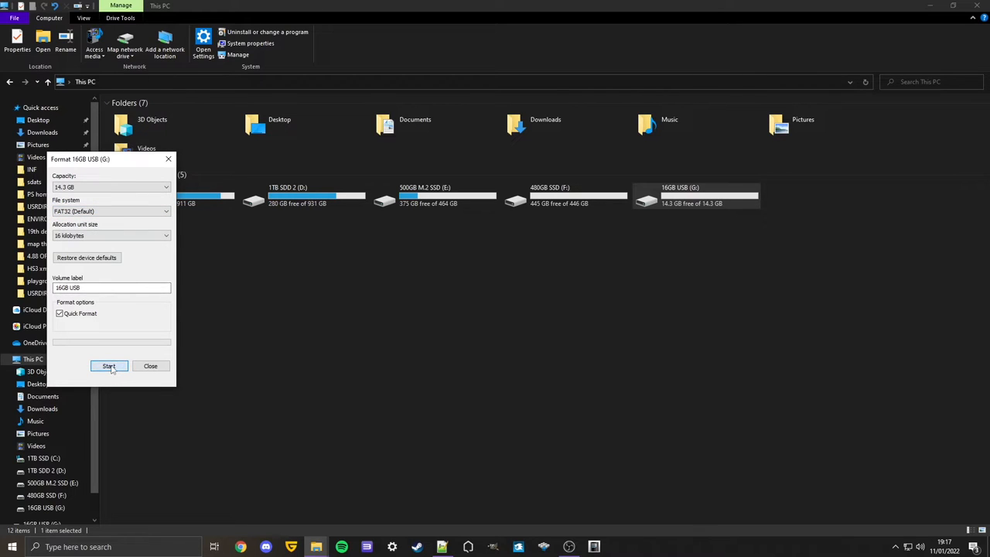
{"action": "left_click", "coordinate": [108, 366]}
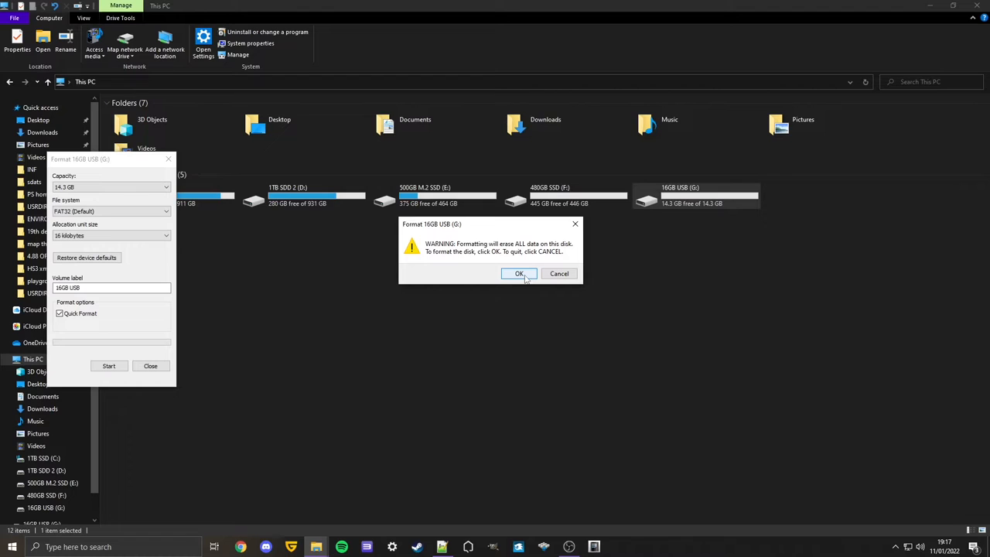
{"action": "left_click", "coordinate": [519, 273]}
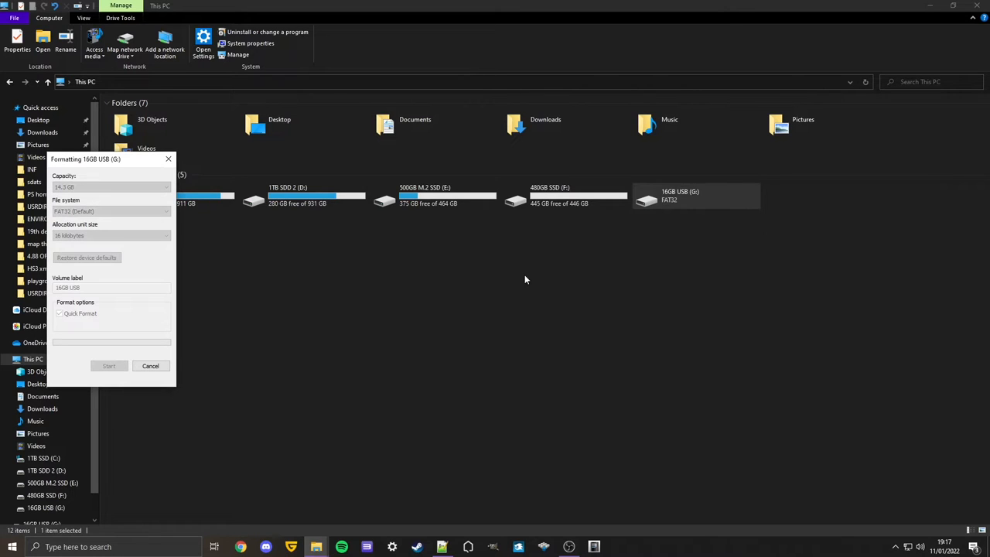
{"action": "left_click", "coordinate": [109, 366]}
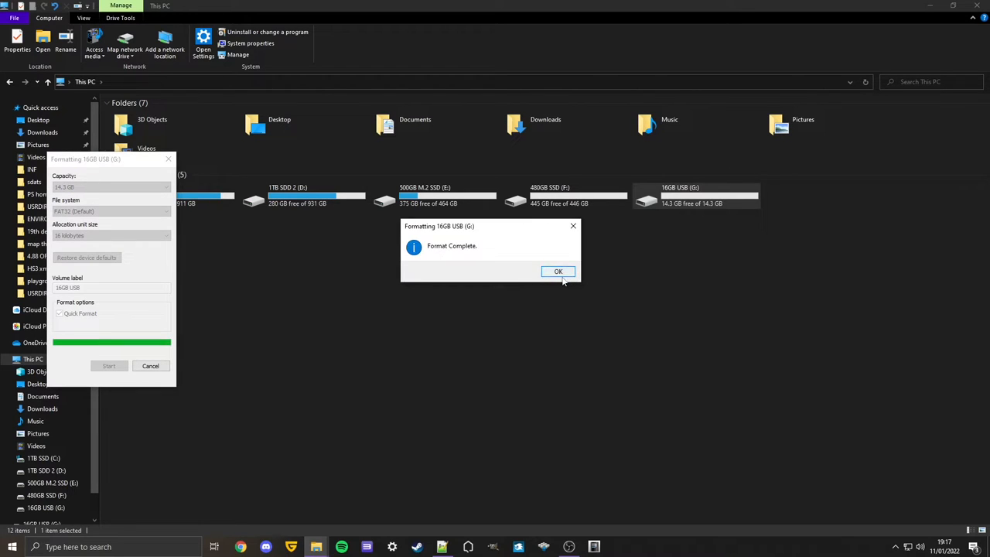
{"action": "left_click", "coordinate": [558, 272]}
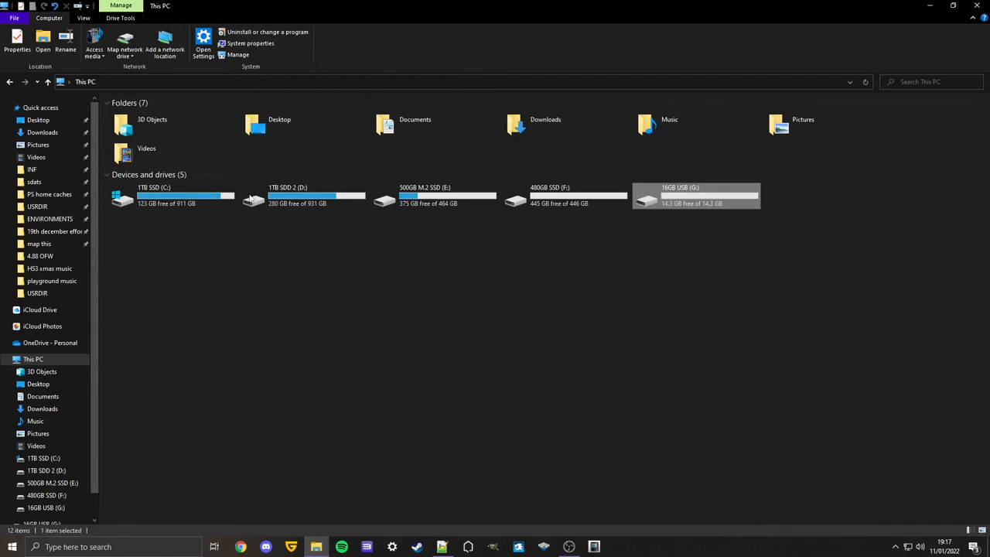
{"action": "mouse_move", "coordinate": [455, 288]}
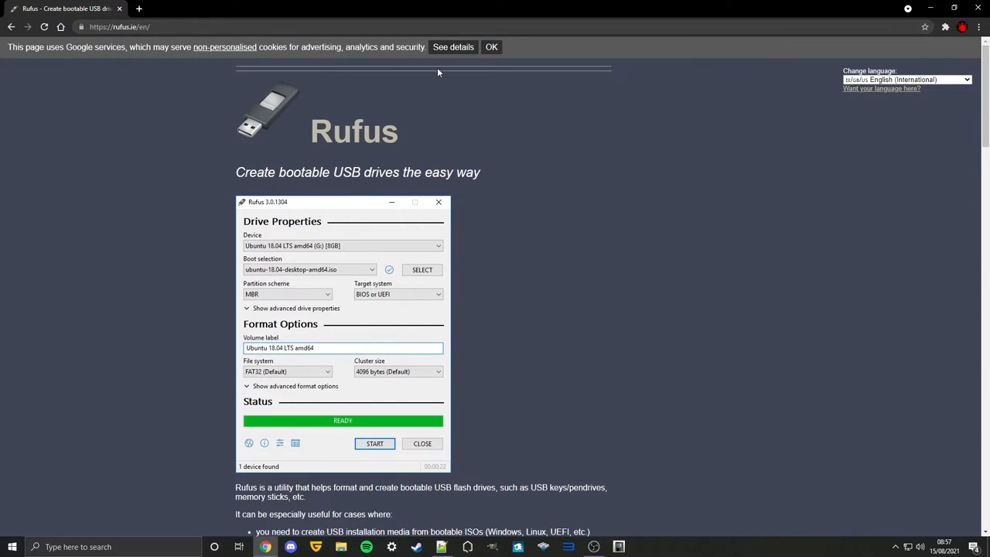
- Download rufus-3.15.exe from the Rufus site's Download section and launch it
{"action": "scroll", "scroll_direction": "down", "scroll_amount": 3}
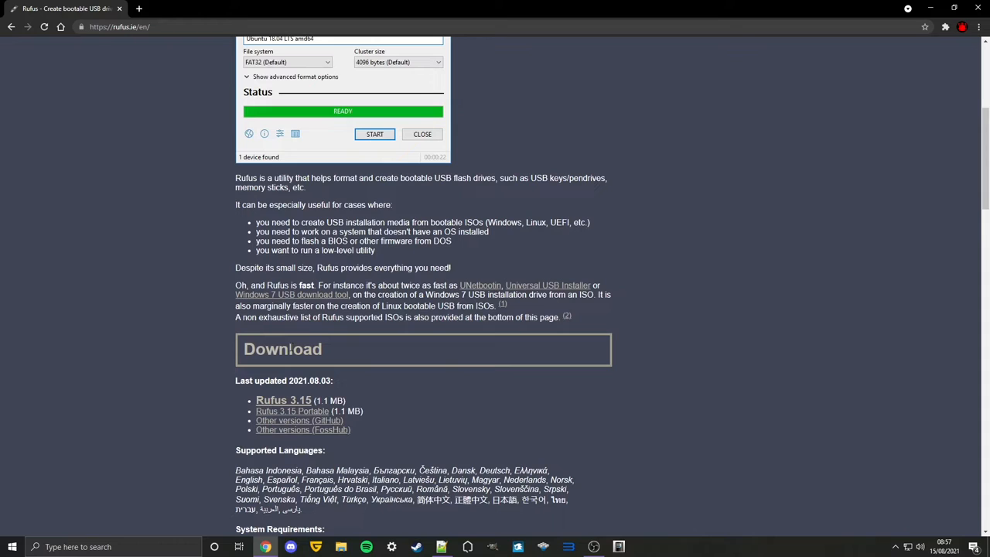
{"action": "left_click", "coordinate": [283, 400]}
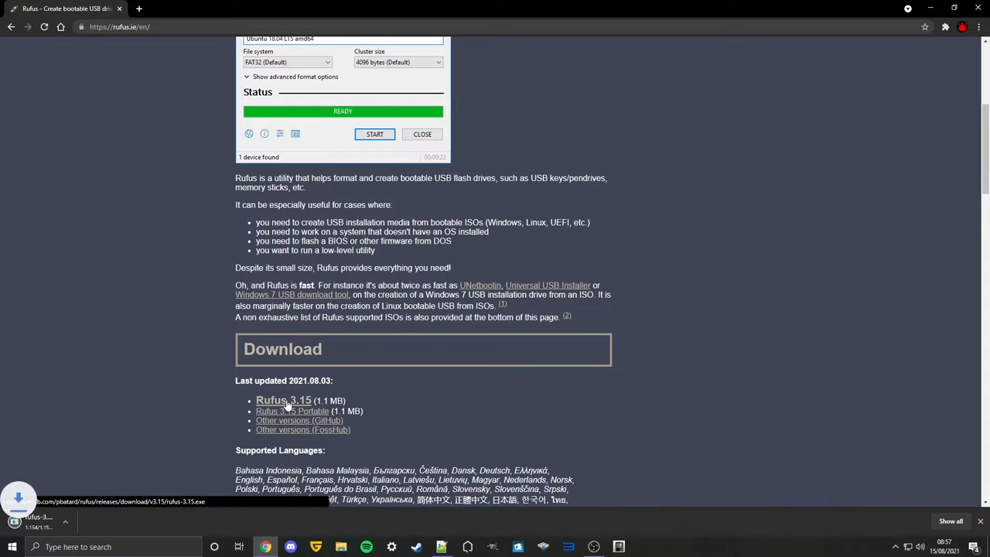
{"action": "left_click", "coordinate": [284, 400]}
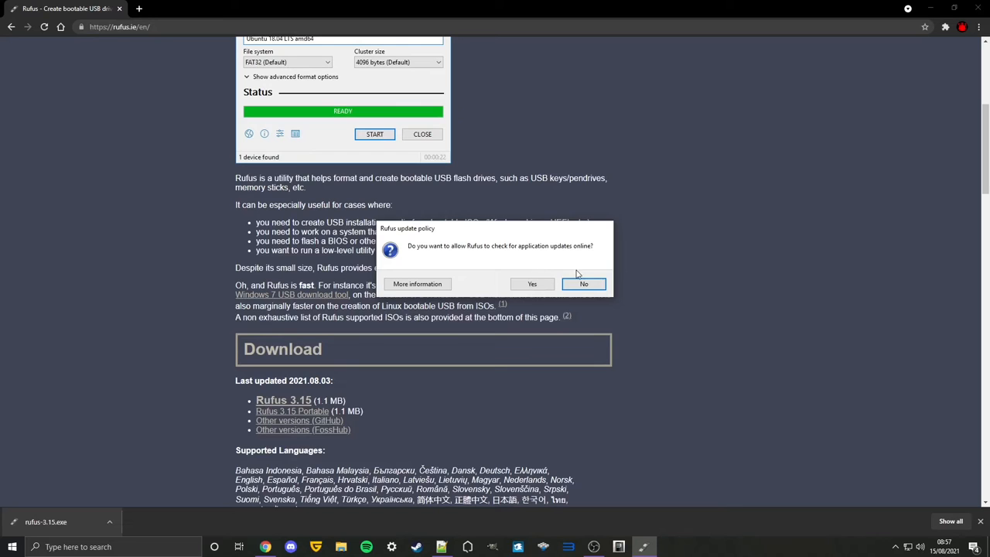
- Decline update checks and format the RAVAGE 16GB drive as non-bootable FAT32 in Rufus
{"action": "left_click", "coordinate": [584, 284]}
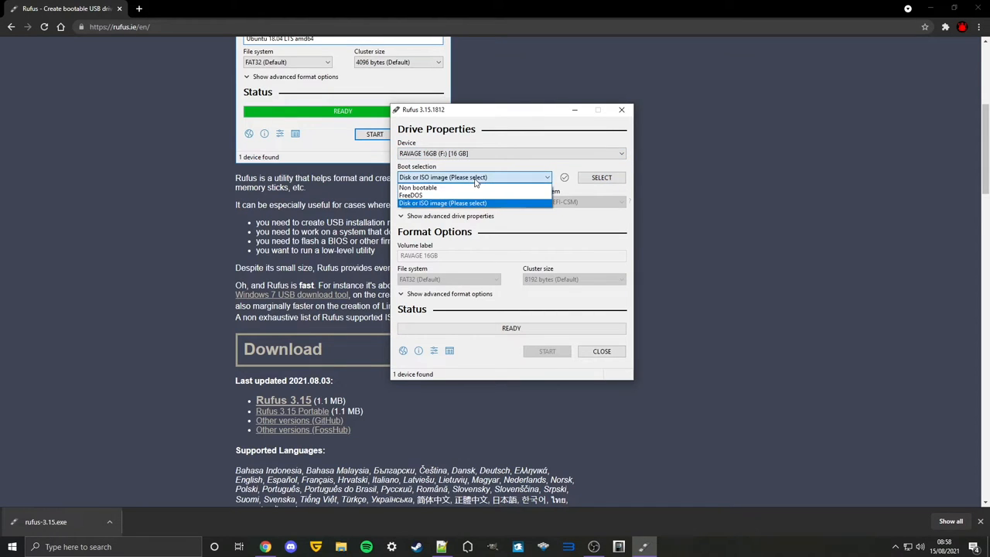
{"action": "left_click", "coordinate": [417, 187]}
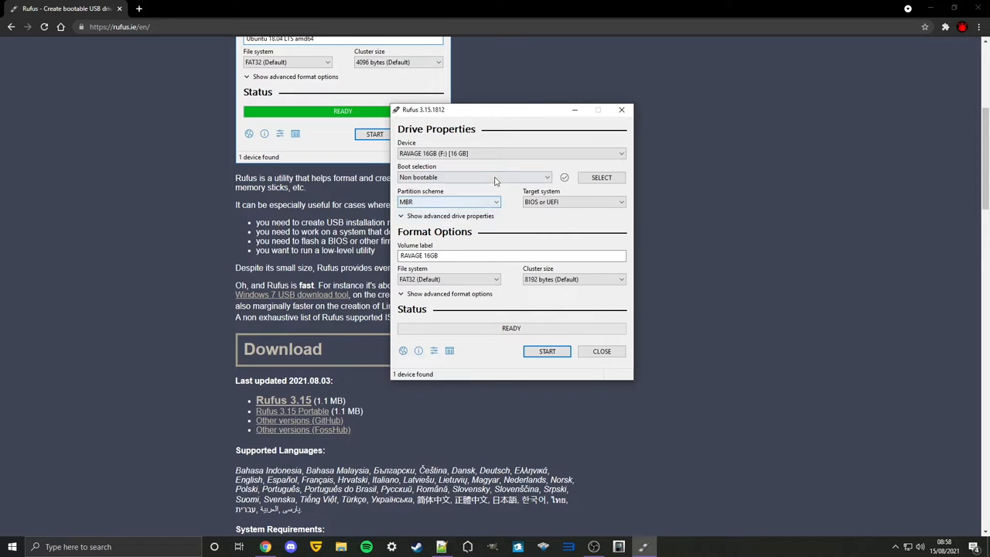
{"action": "left_click", "coordinate": [449, 279]}
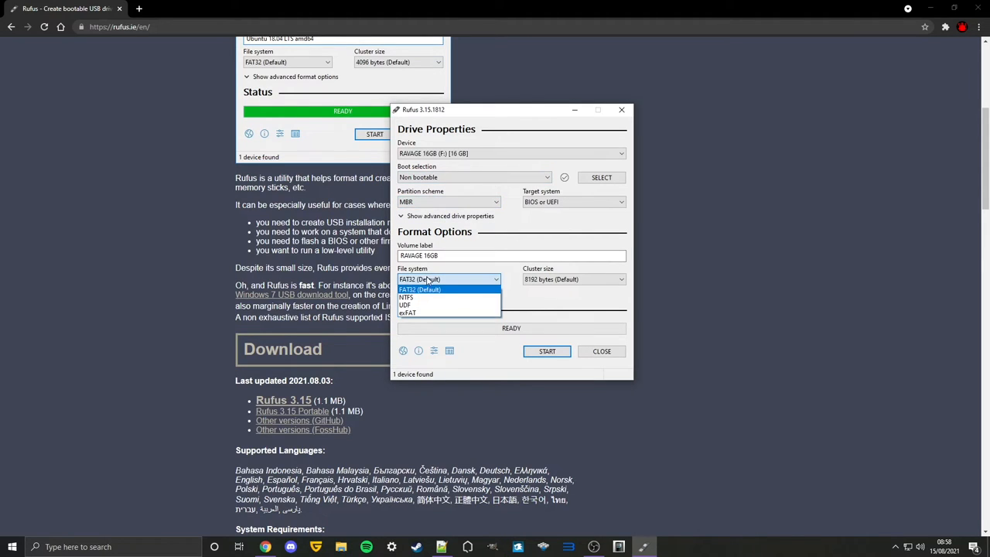
{"action": "left_click", "coordinate": [420, 290]}
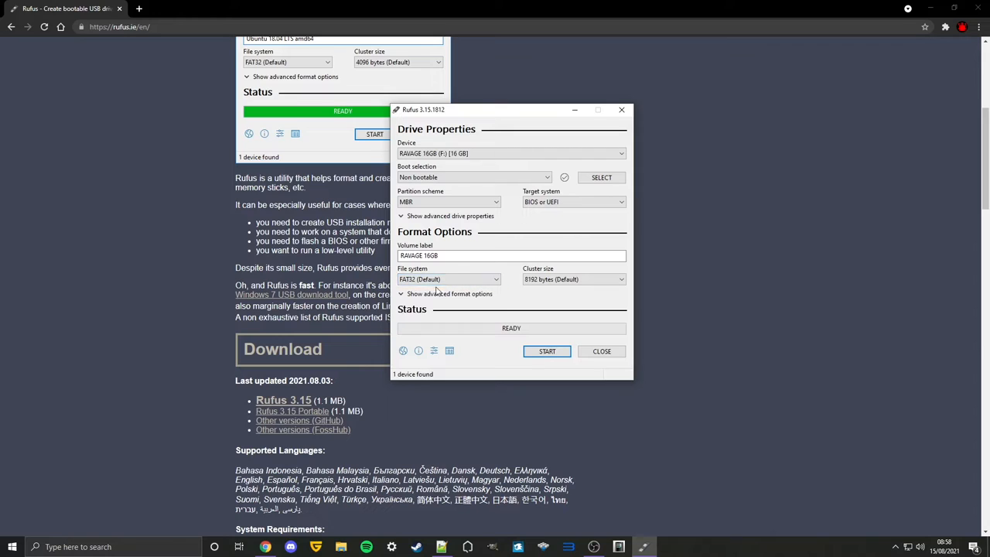
{"action": "left_click", "coordinate": [547, 351]}
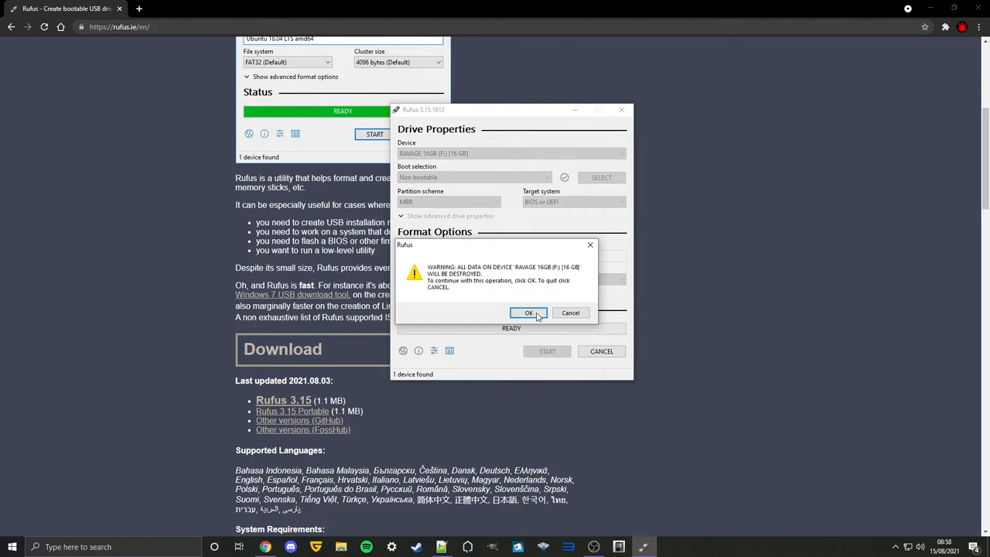
{"action": "left_click", "coordinate": [529, 312]}
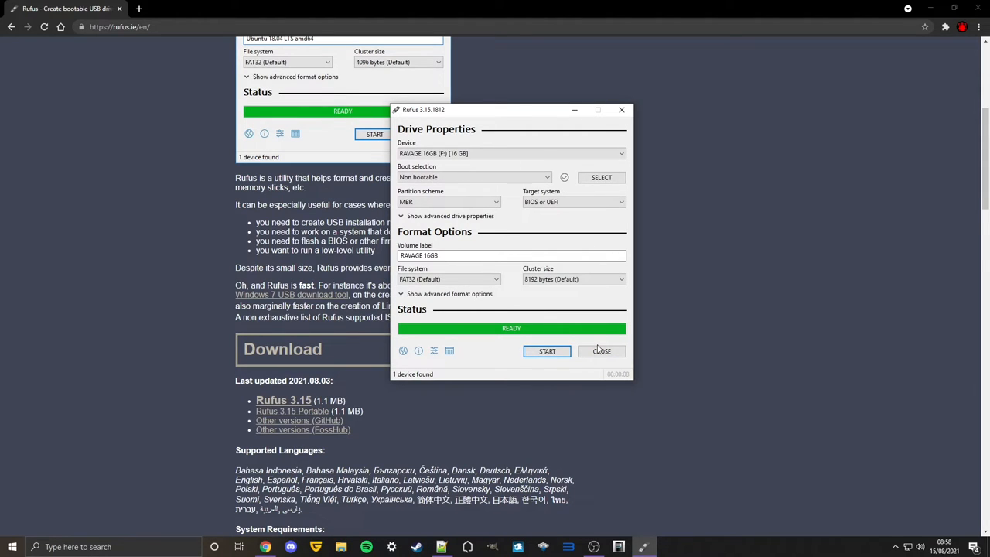
{"action": "mouse_move", "coordinate": [596, 362]}
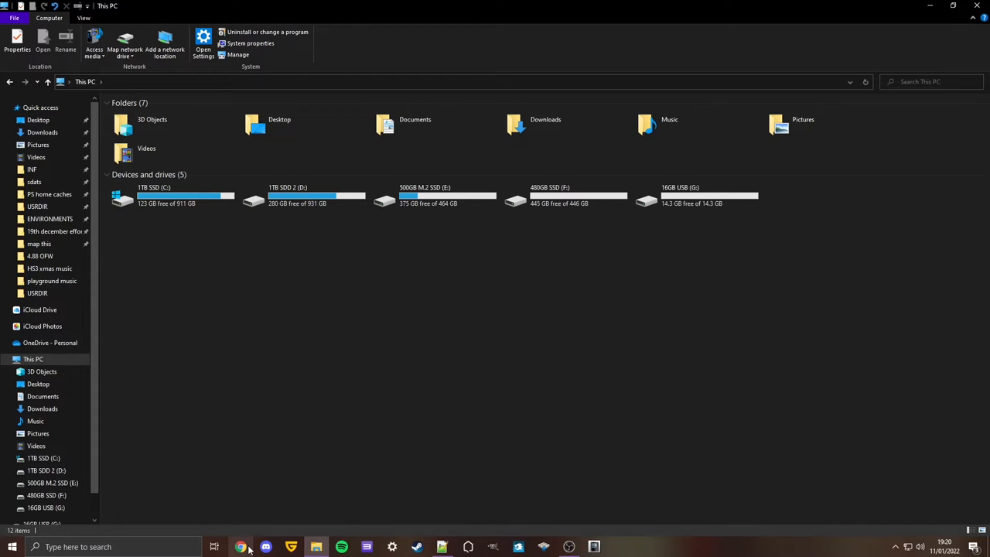
- From ps3xploit.com, follow the 4.88.1 HFW thread to its Mega mirror for HFW 4.88.rar
{"action": "left_click", "coordinate": [241, 547]}
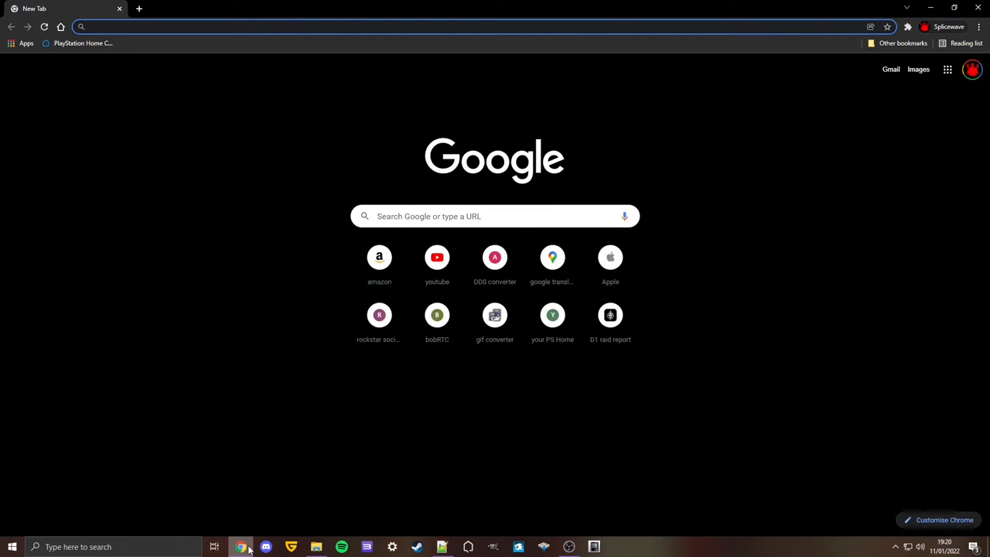
{"action": "type", "text": "http://www.ps3xploit.com/"}
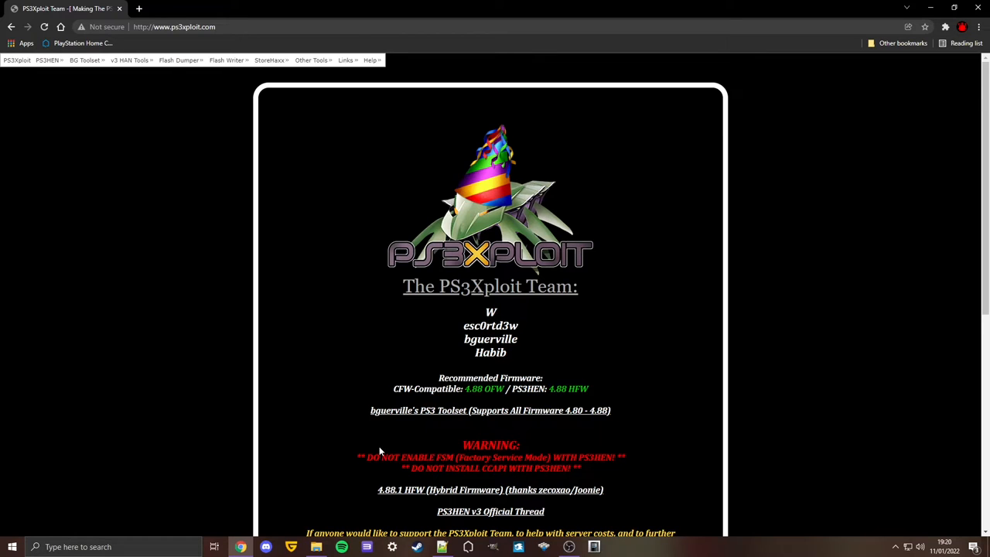
{"action": "scroll", "scroll_direction": "down", "scroll_amount": 3}
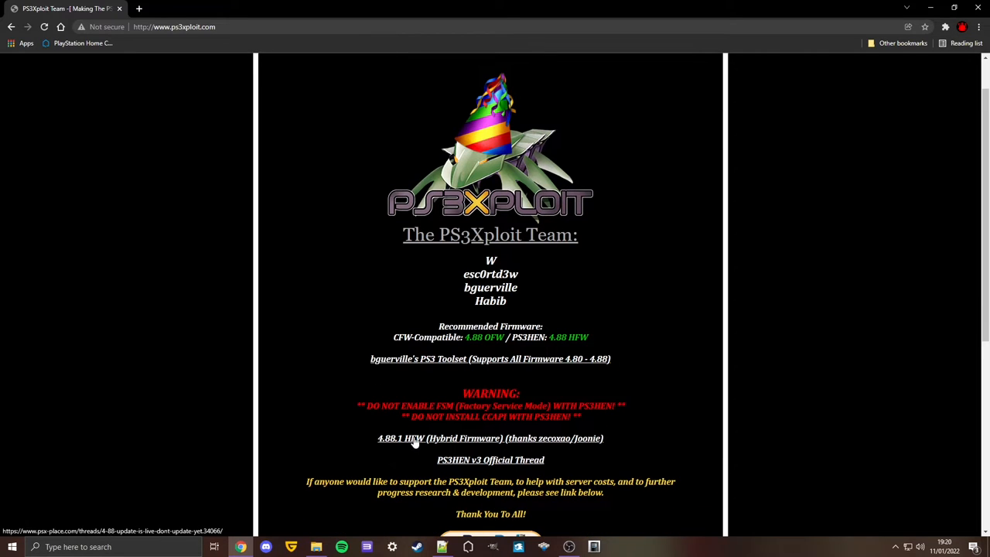
{"action": "mouse_move", "coordinate": [388, 447]}
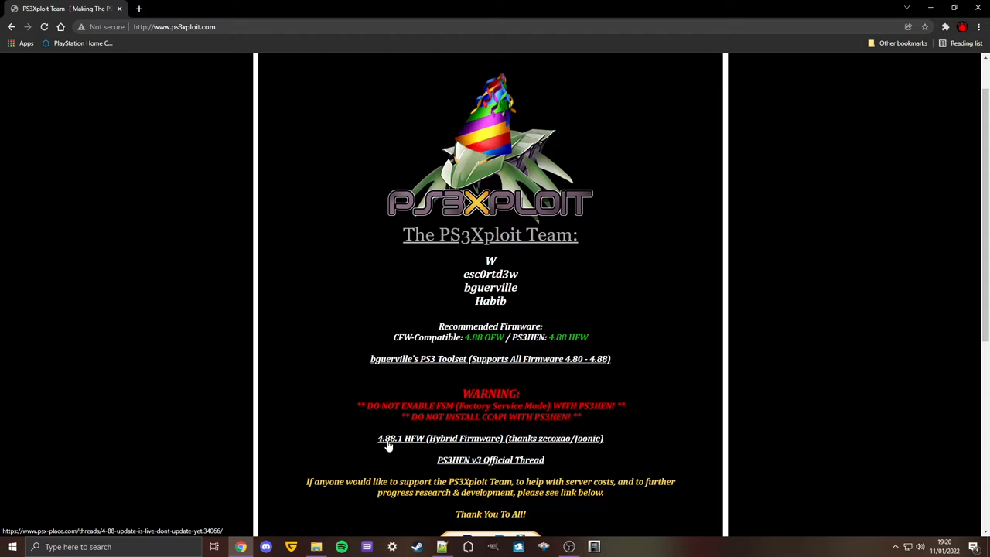
{"action": "mouse_move", "coordinate": [426, 439]}
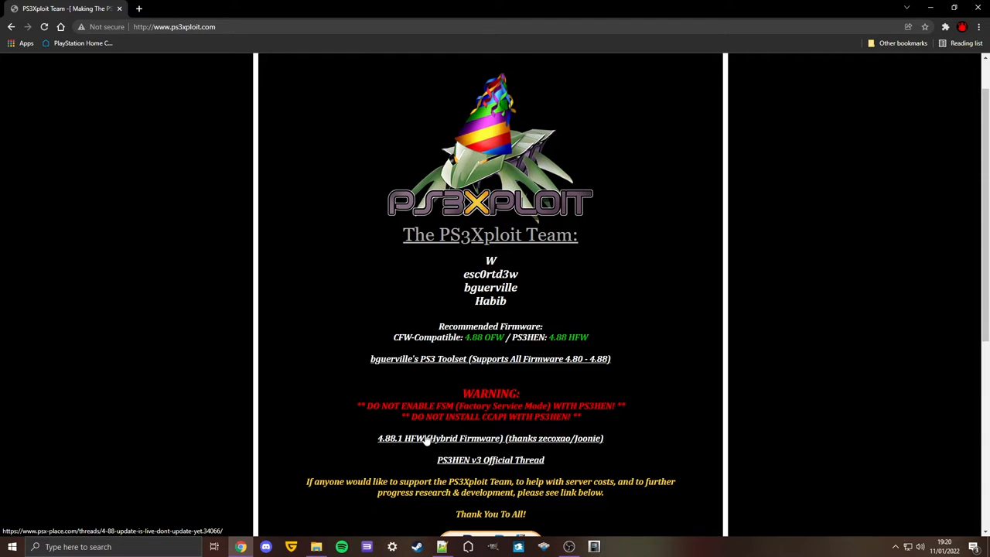
{"action": "left_click", "coordinate": [464, 439]}
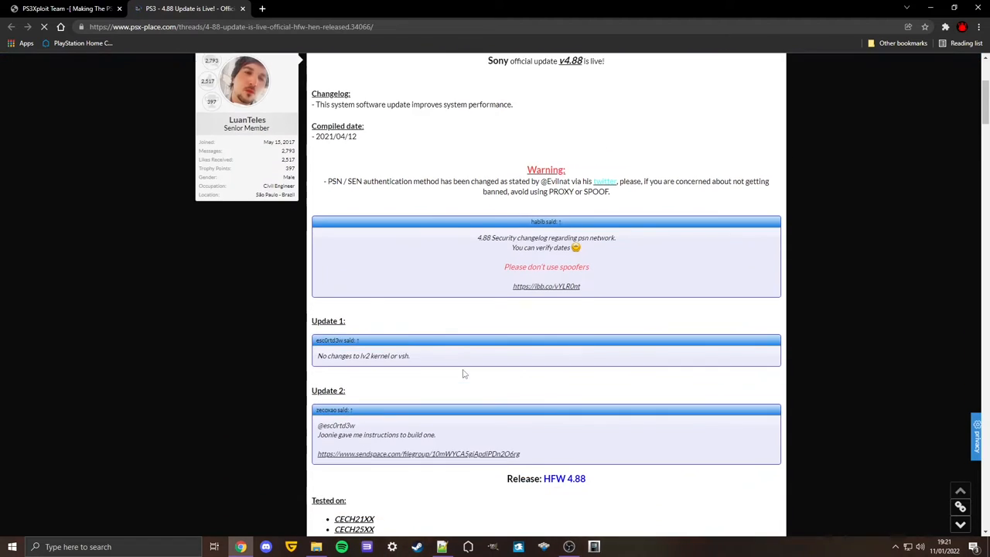
{"action": "scroll", "scroll_direction": "down", "scroll_amount": 3}
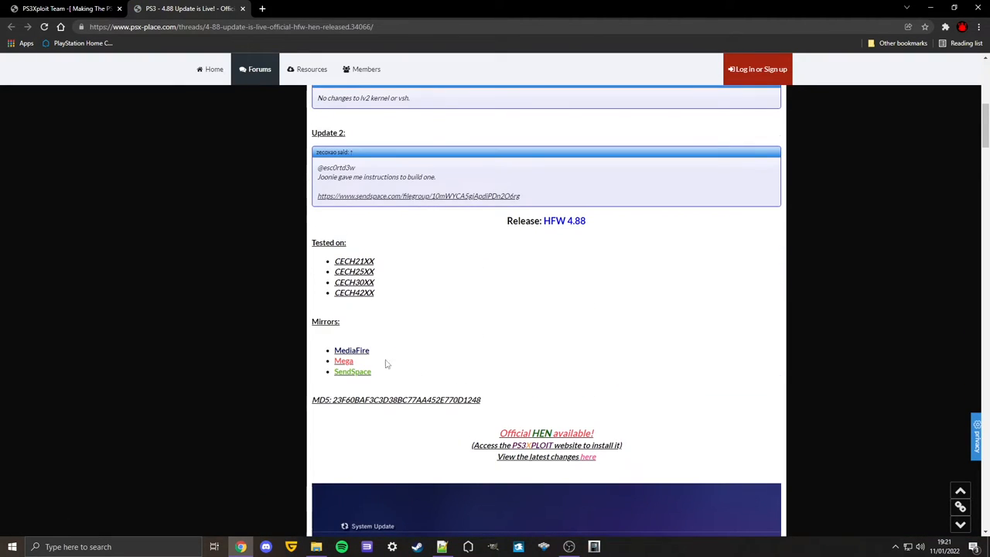
{"action": "mouse_move", "coordinate": [375, 362]}
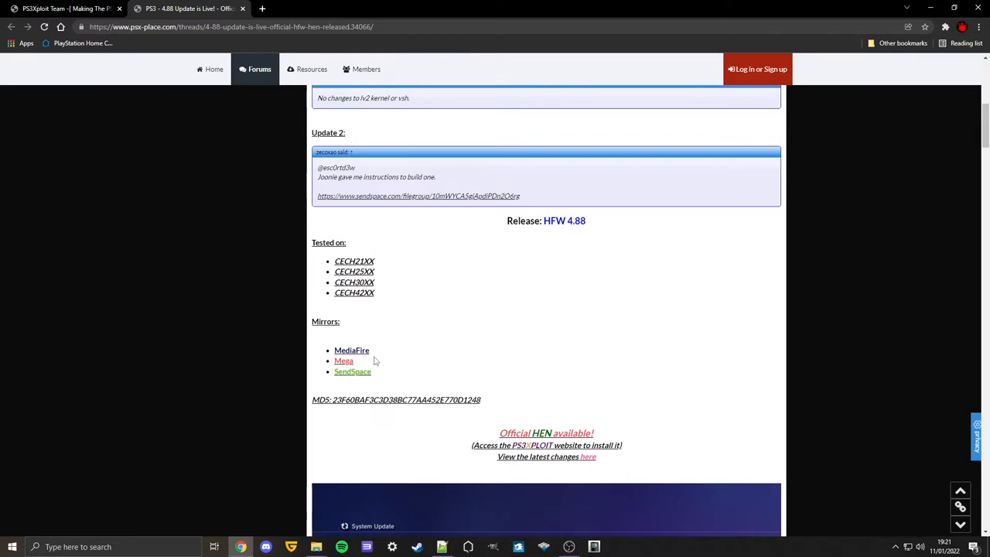
{"action": "mouse_move", "coordinate": [343, 361]}
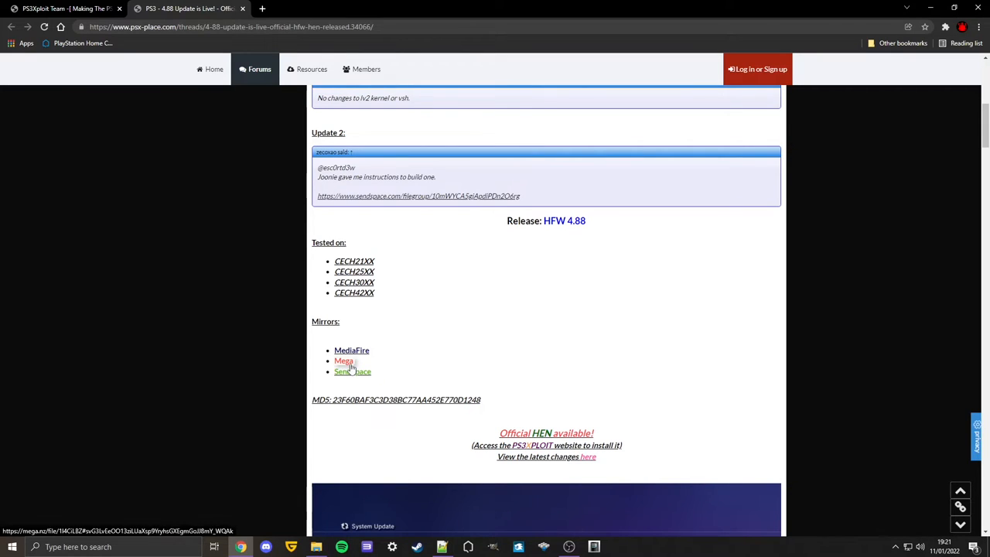
{"action": "left_click", "coordinate": [343, 361]}
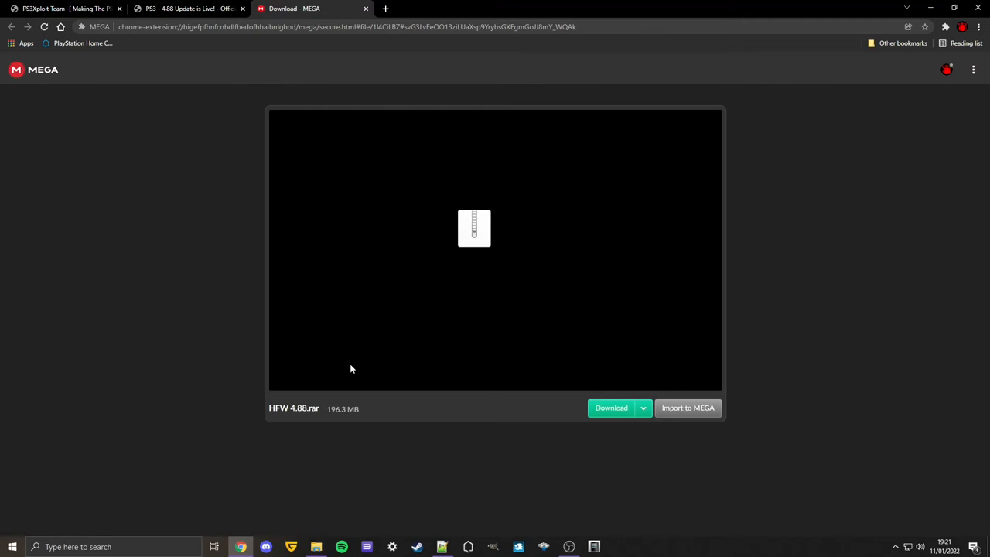
- Download the 196.3 MB HFW 4.88.rar from MEGA until it shows Completed
{"action": "left_click", "coordinate": [612, 407]}
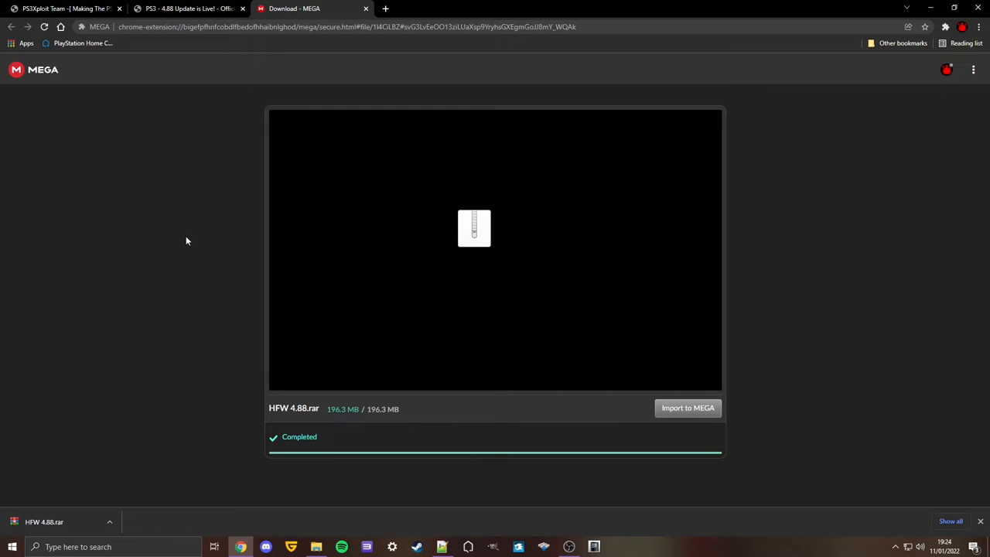
{"action": "mouse_move", "coordinate": [210, 240]}
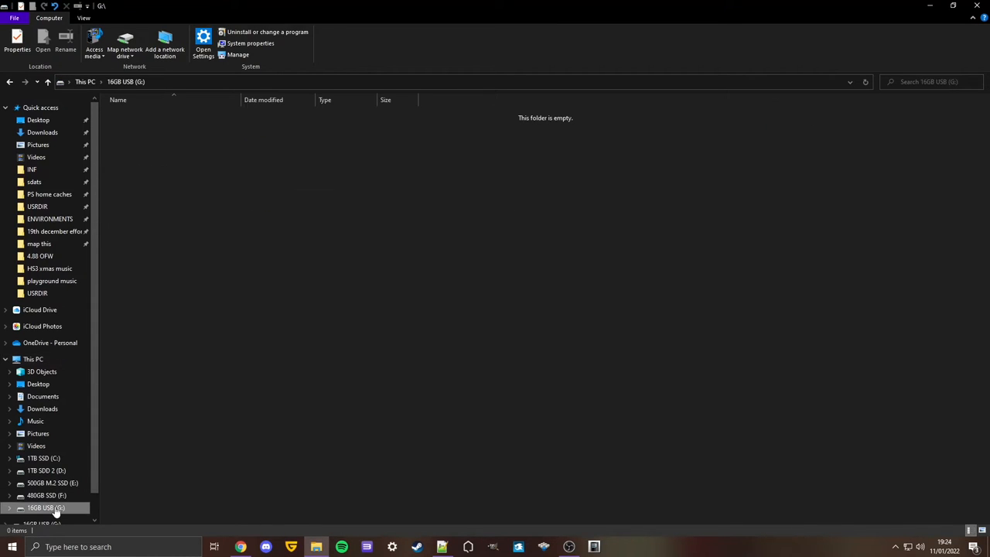
- Open HFW 4.88.rar from Downloads in WinRAR and copy its PS3 folder to the USB drive
{"action": "left_click", "coordinate": [43, 18]}
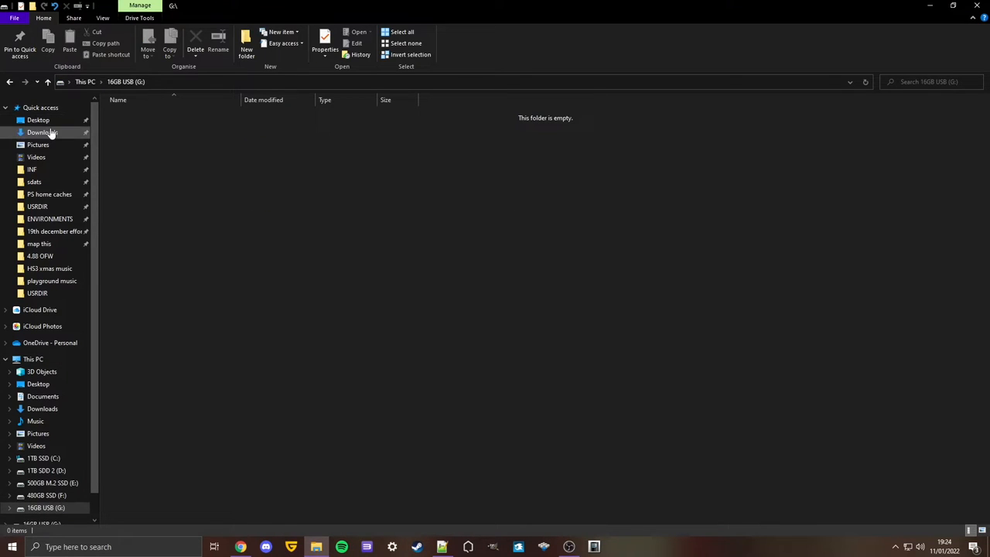
{"action": "left_click", "coordinate": [42, 133]}
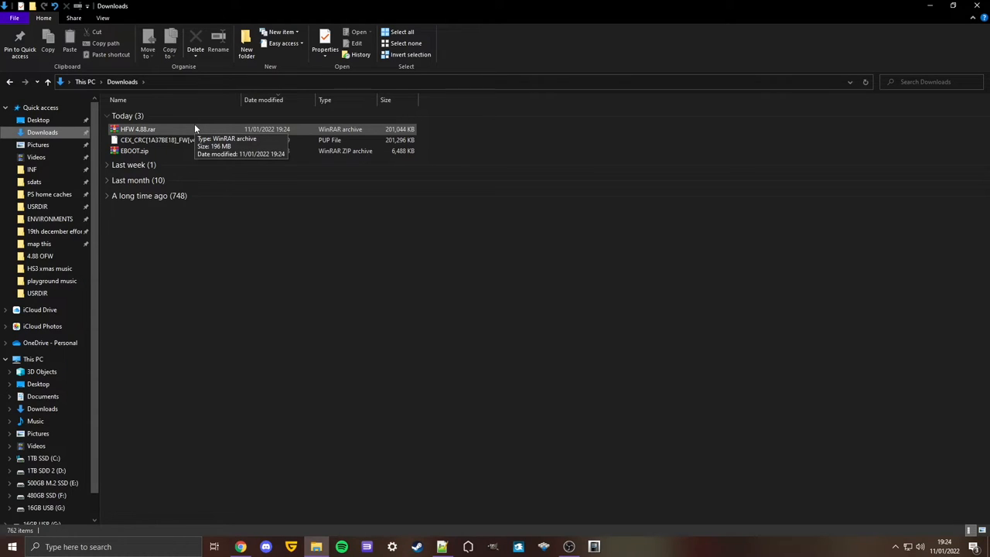
{"action": "double_click", "coordinate": [138, 129]}
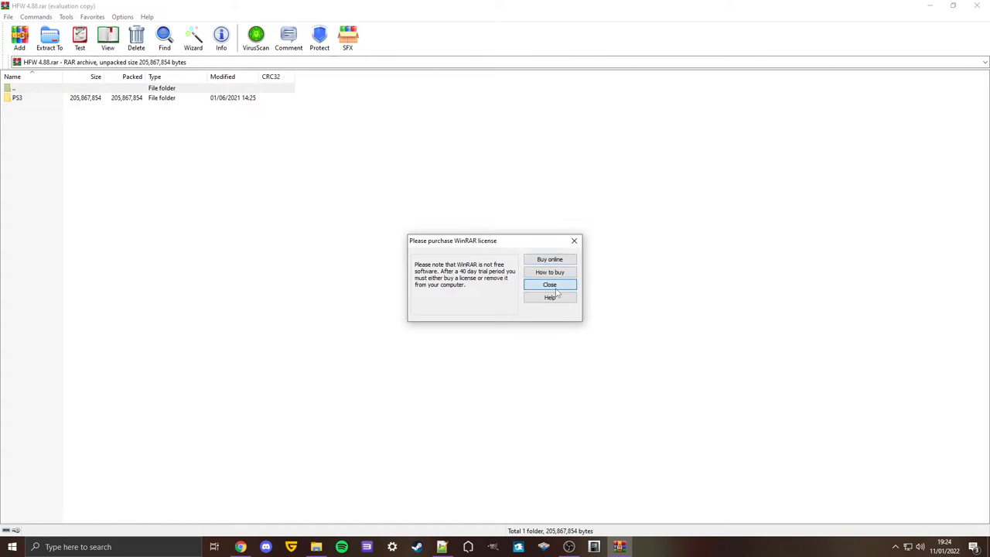
{"action": "left_click", "coordinate": [549, 284]}
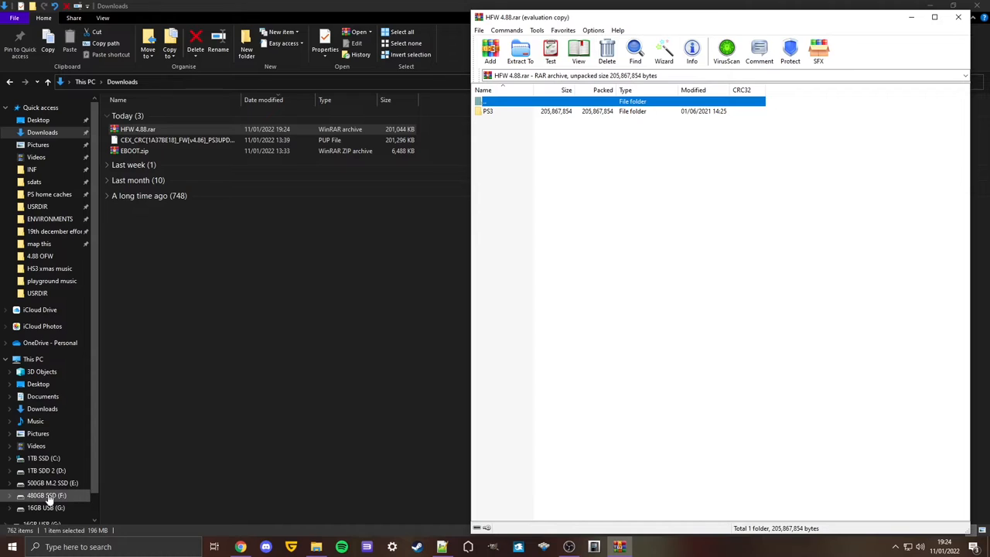
{"action": "left_click", "coordinate": [46, 507]}
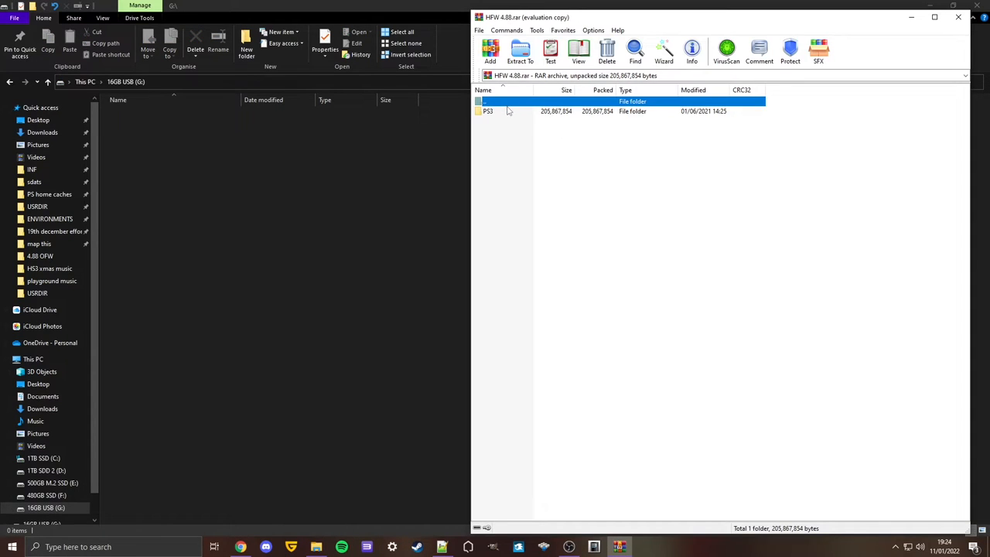
{"action": "left_click", "coordinate": [488, 111]}
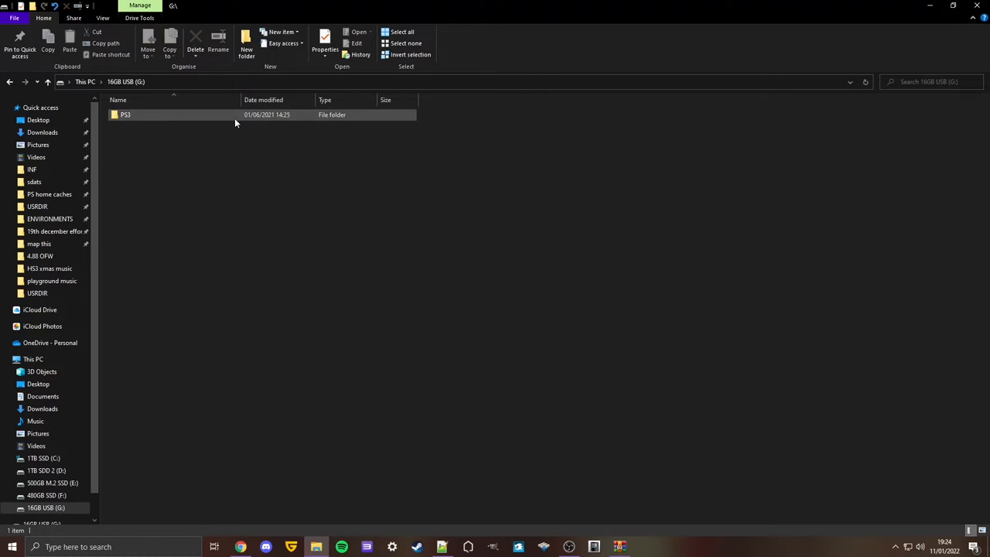
- Verify the copied PS3 folder on the USB drive and close the archive window
{"action": "double_click", "coordinate": [125, 114]}
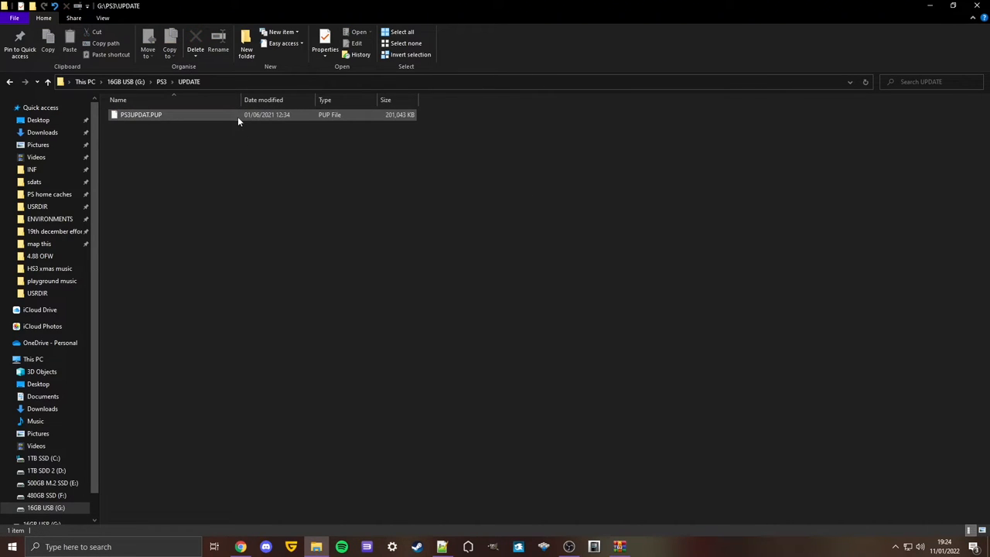
{"action": "left_click", "coordinate": [44, 508]}
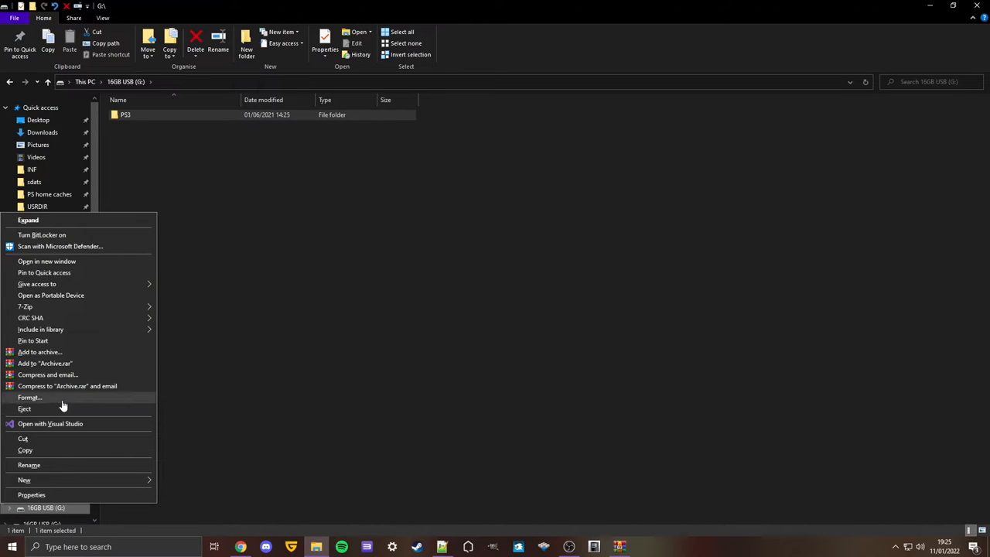
{"action": "mouse_move", "coordinate": [58, 408]}
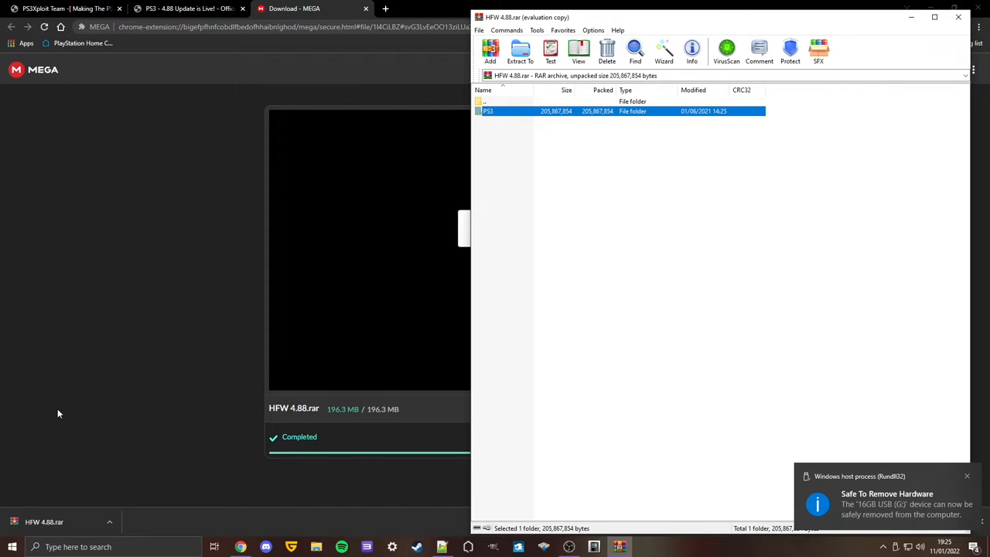
{"action": "mouse_move", "coordinate": [961, 33]}
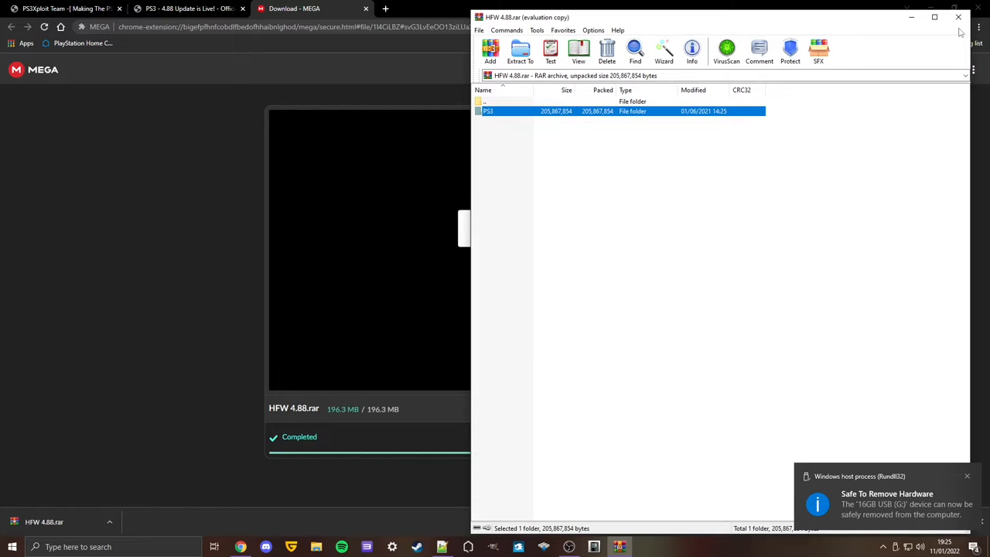
{"action": "left_click", "coordinate": [959, 17]}
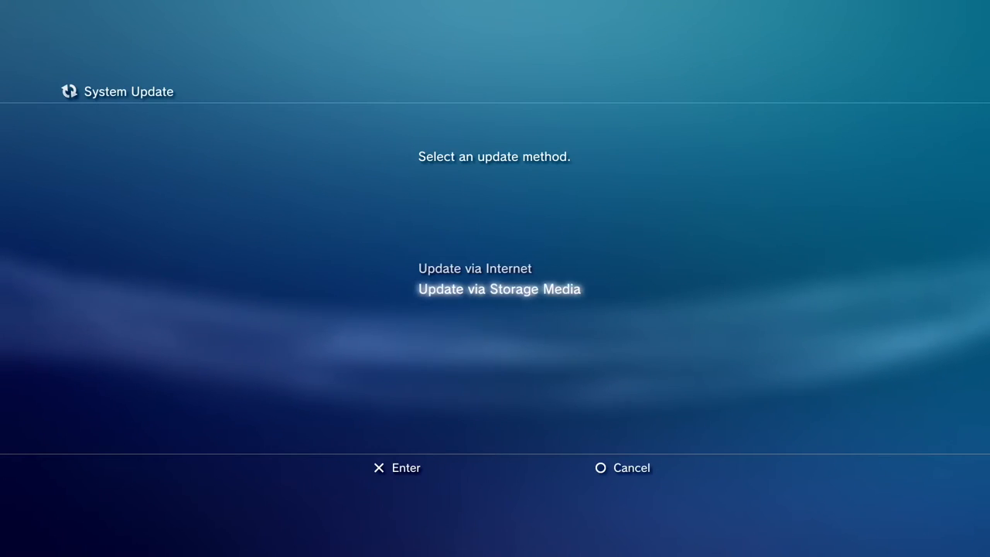
- Choose Update via Storage Media, accept the user agreement, and start the update
{"action": "left_click", "coordinate": [499, 288]}
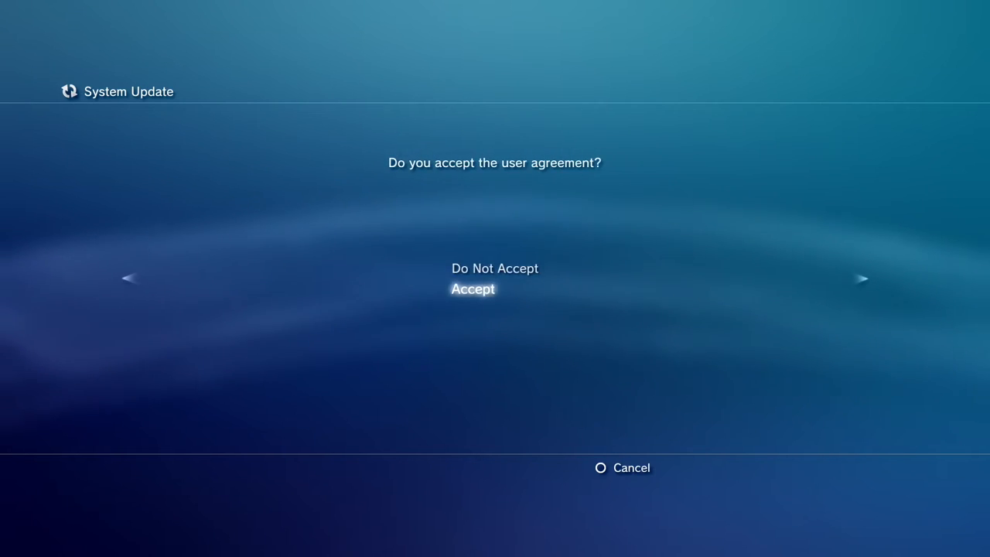
{"action": "left_click", "coordinate": [472, 289]}
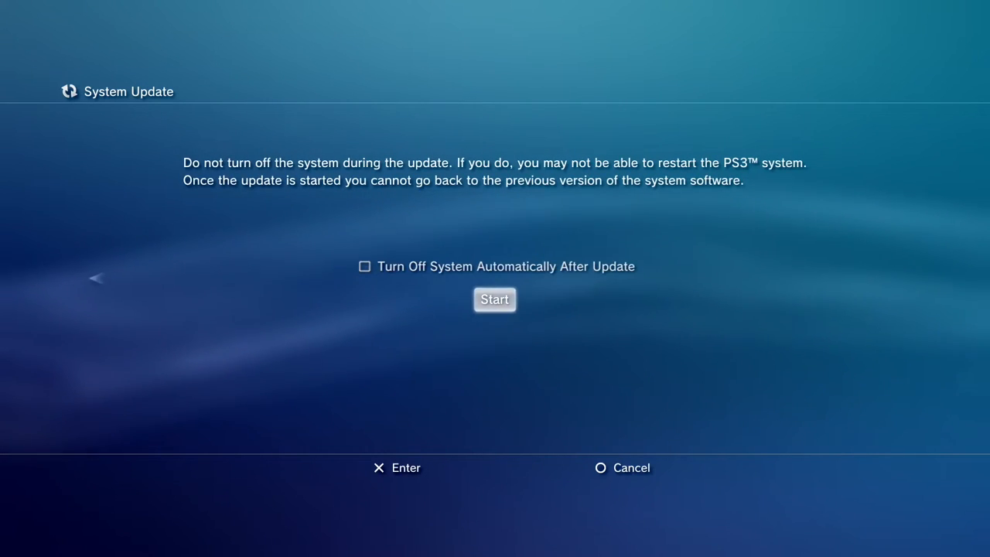
{"action": "left_click", "coordinate": [495, 299]}
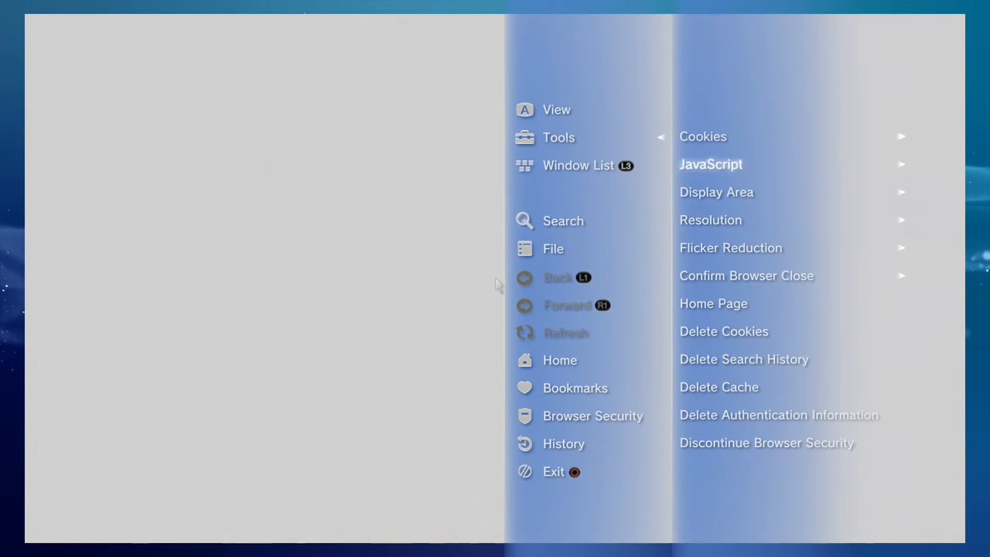
- Set the browser's home page to a blank page and delete its stored cookies
{"action": "left_click", "coordinate": [714, 303]}
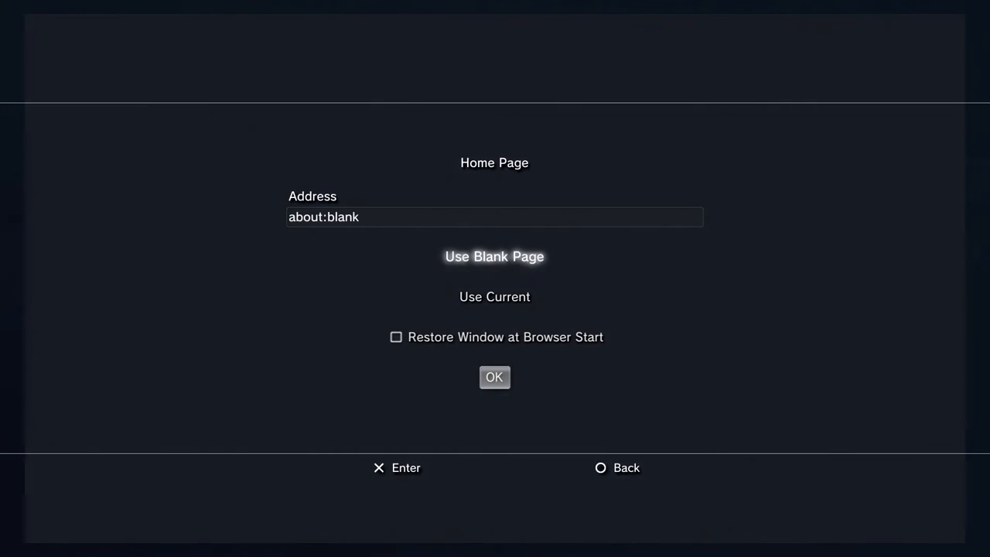
{"action": "mouse_move", "coordinate": [495, 297]}
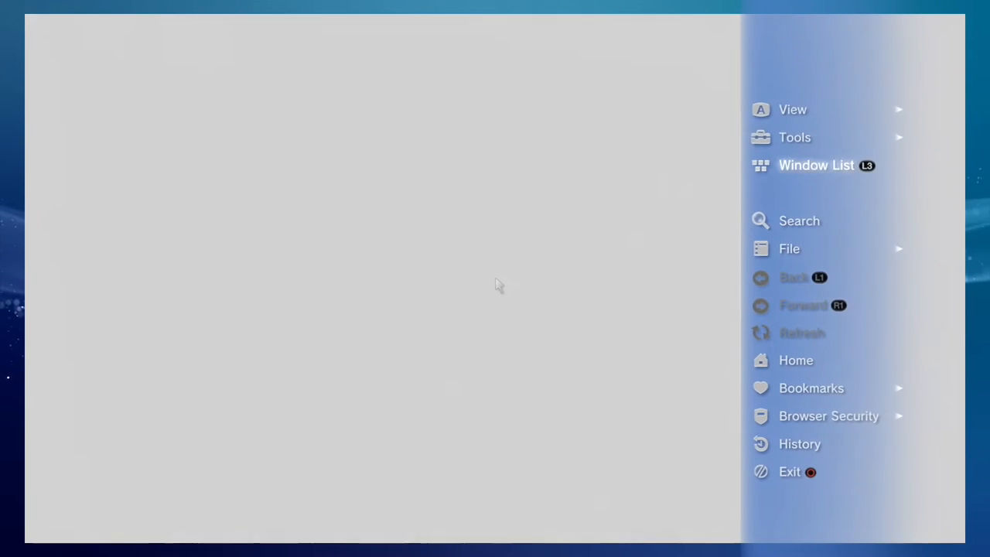
{"action": "left_click", "coordinate": [795, 137]}
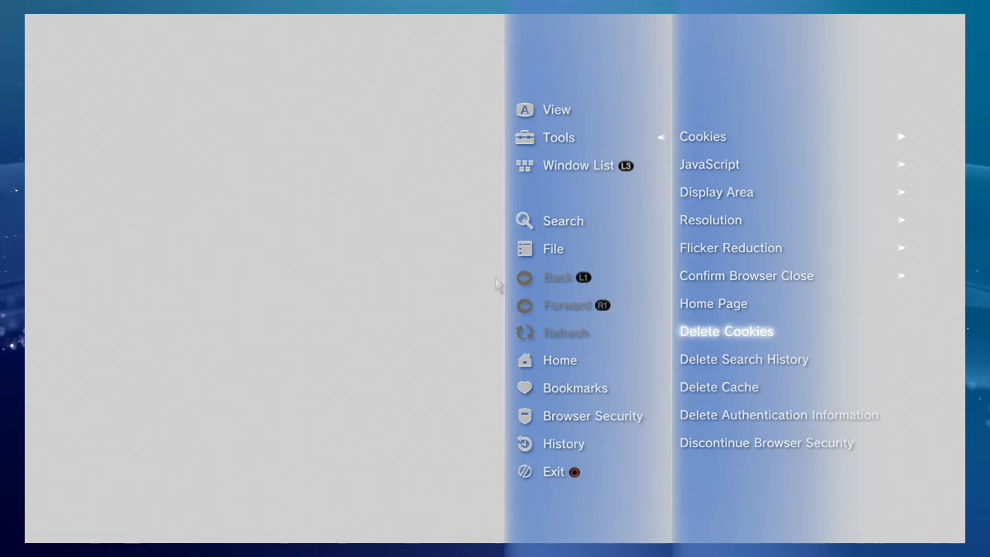
{"action": "left_click", "coordinate": [725, 331]}
{"action": "type", "text": "ps"}
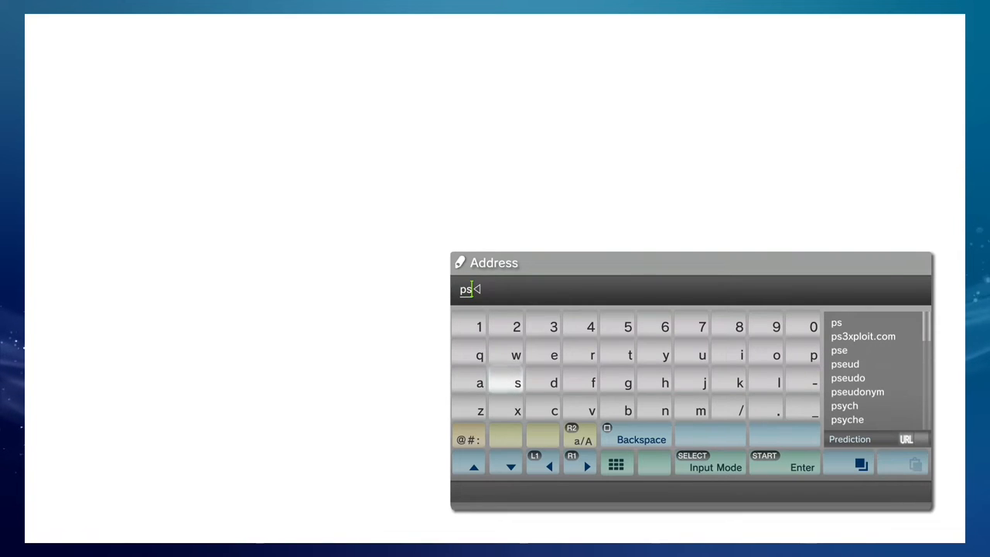
- Load ps3xploit.com and open PS3HEN > HEN Installer (Alternate)
{"action": "left_click", "coordinate": [864, 336]}
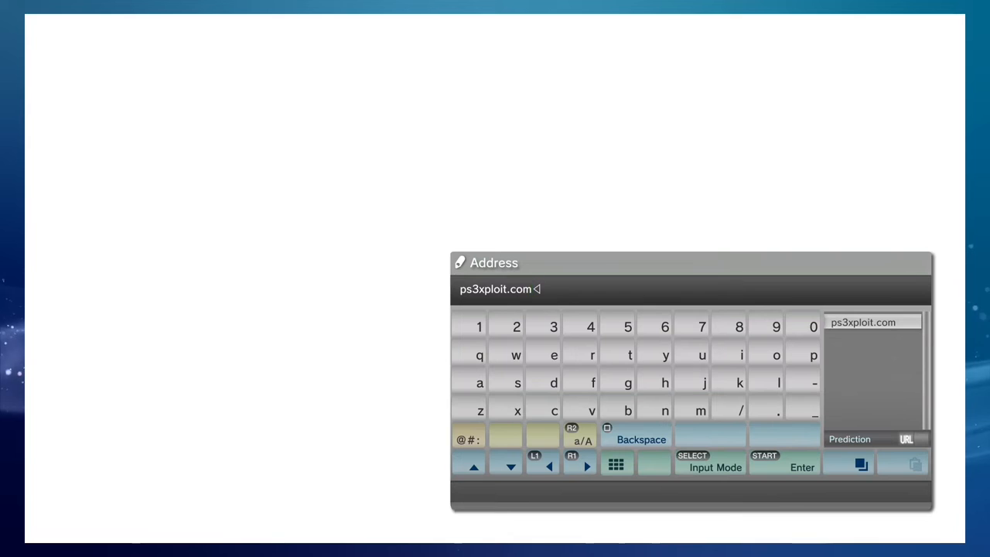
{"action": "left_click", "coordinate": [784, 463]}
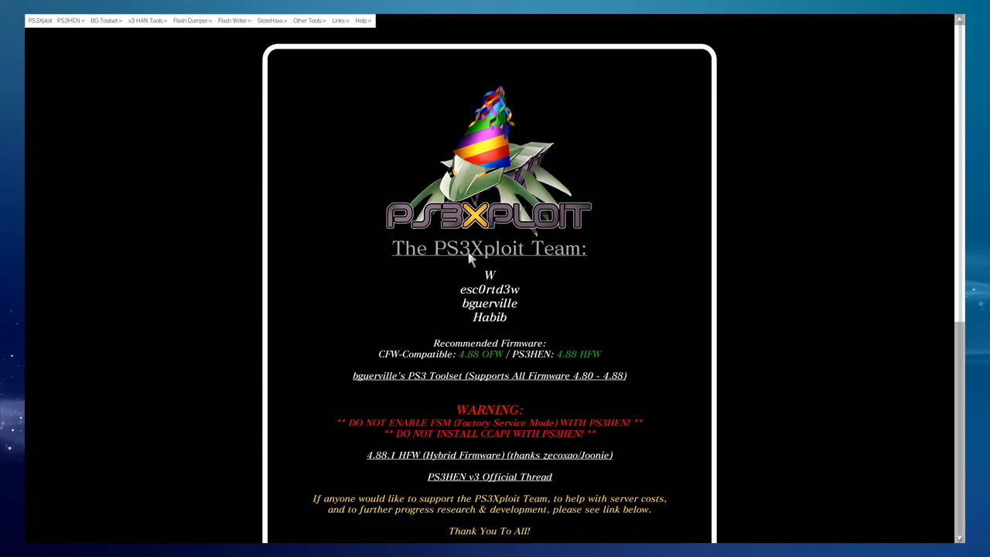
{"action": "left_click", "coordinate": [68, 20]}
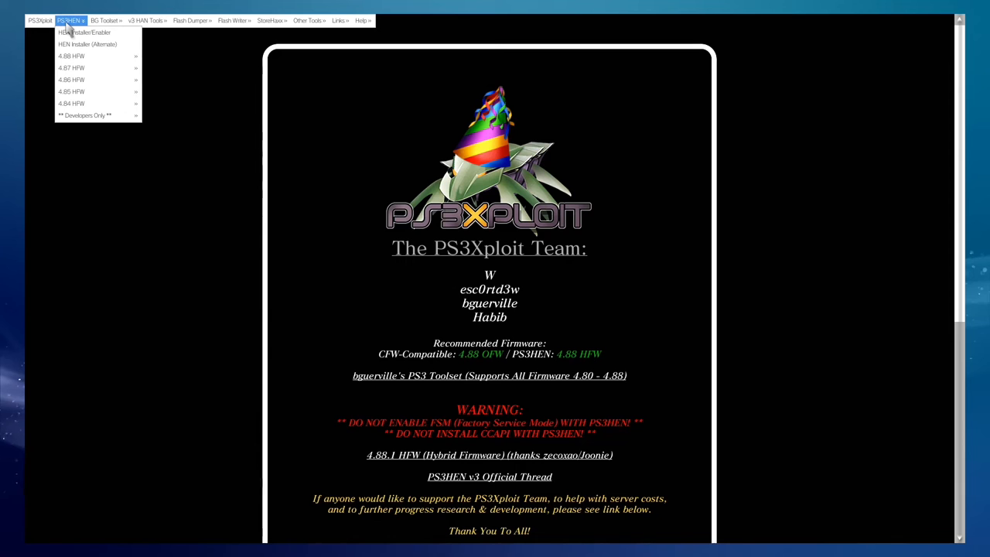
{"action": "mouse_move", "coordinate": [87, 45]}
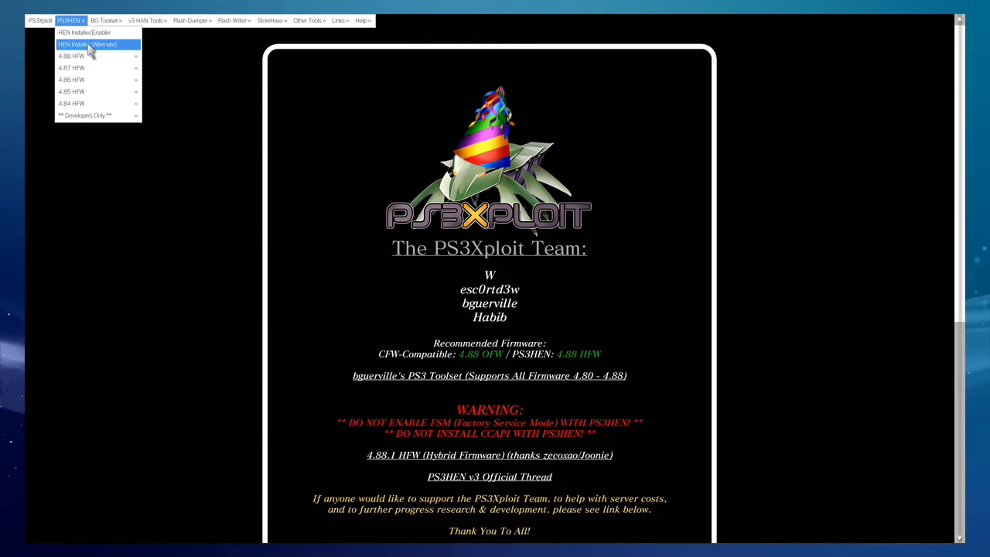
{"action": "left_click", "coordinate": [87, 44]}
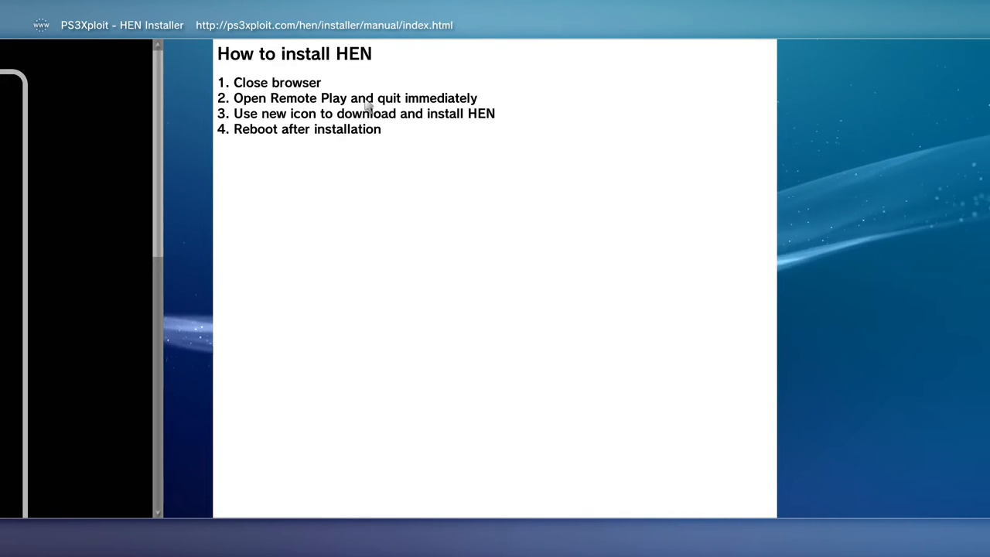
{"action": "mouse_move", "coordinate": [448, 149]}
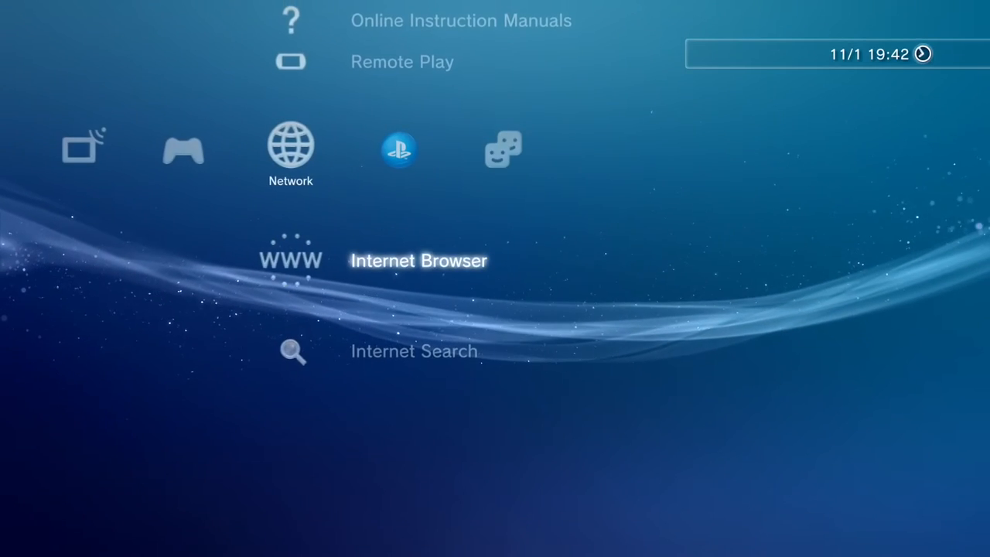
- Leave the browser and answer Yes to the 'download software now?' prompt
{"action": "scroll", "scroll_direction": "up", "scroll_amount": 3}
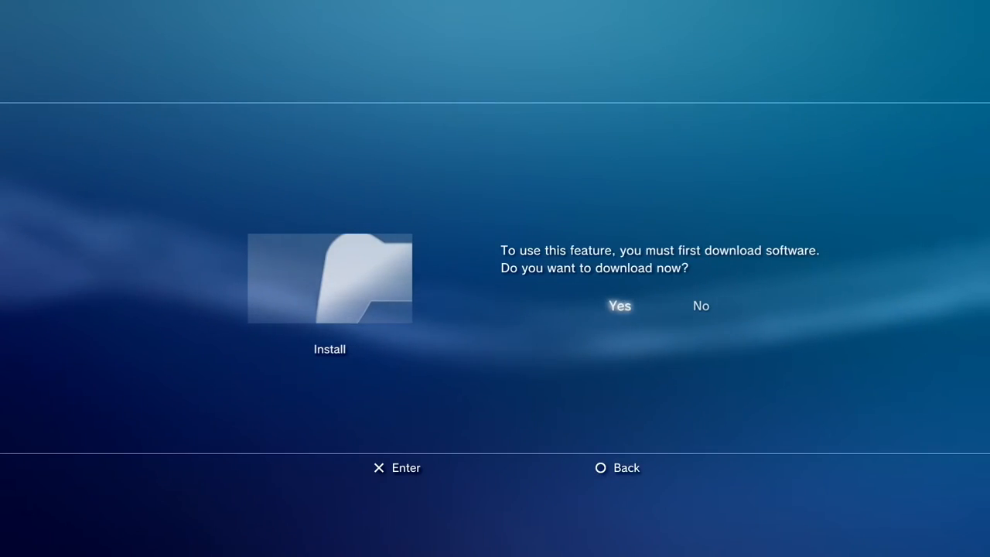
{"action": "left_click", "coordinate": [620, 305]}
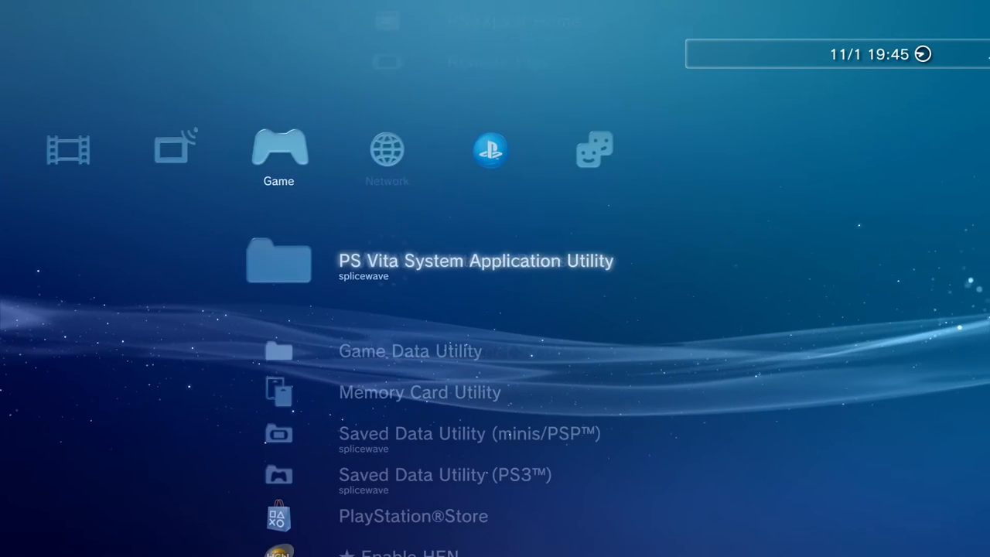
- Run ★ Enable HEN from the Game column, noting latest PS3HEN is 3.0.3
{"action": "scroll", "scroll_direction": "down", "scroll_amount": 3}
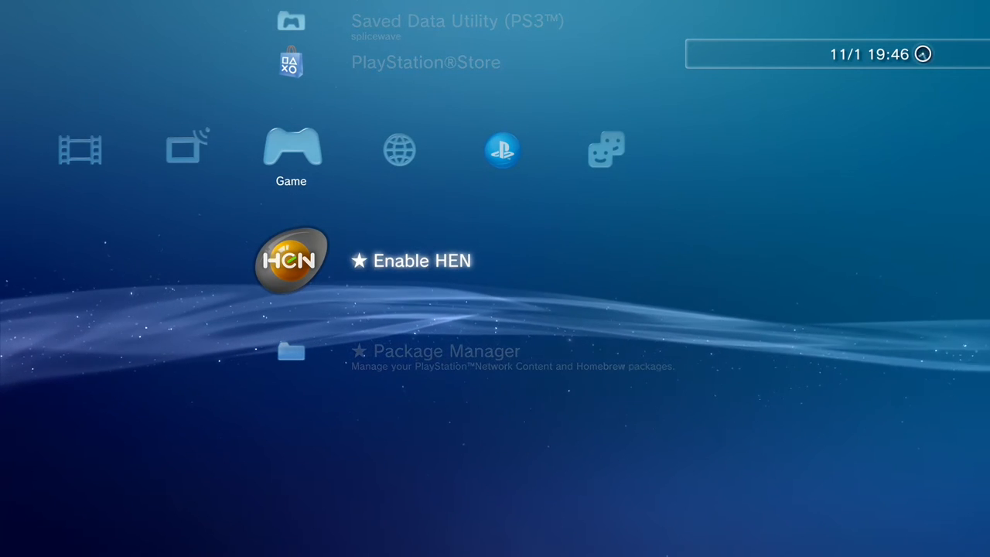
{"action": "left_click", "coordinate": [291, 259]}
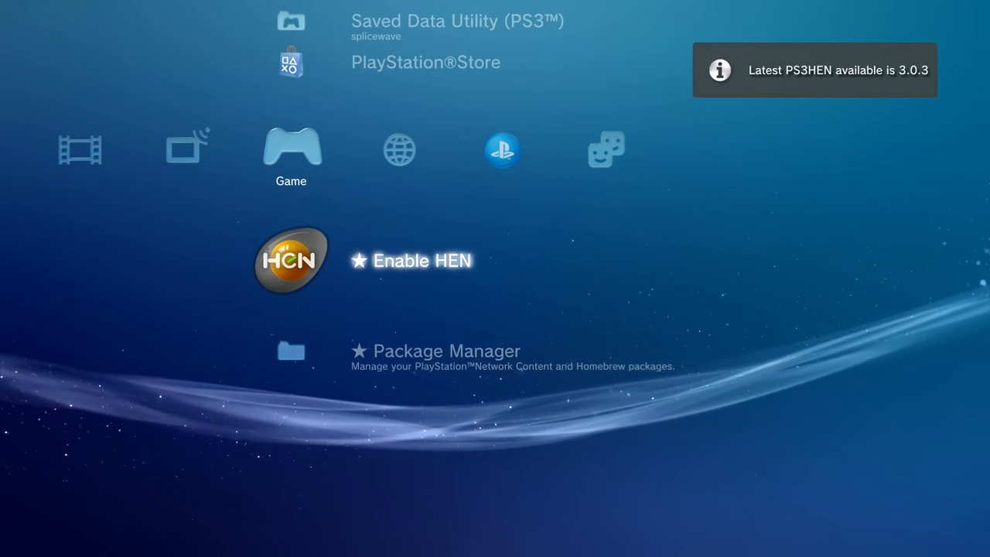
{"action": "scroll", "scroll_direction": "down", "scroll_amount": 3}
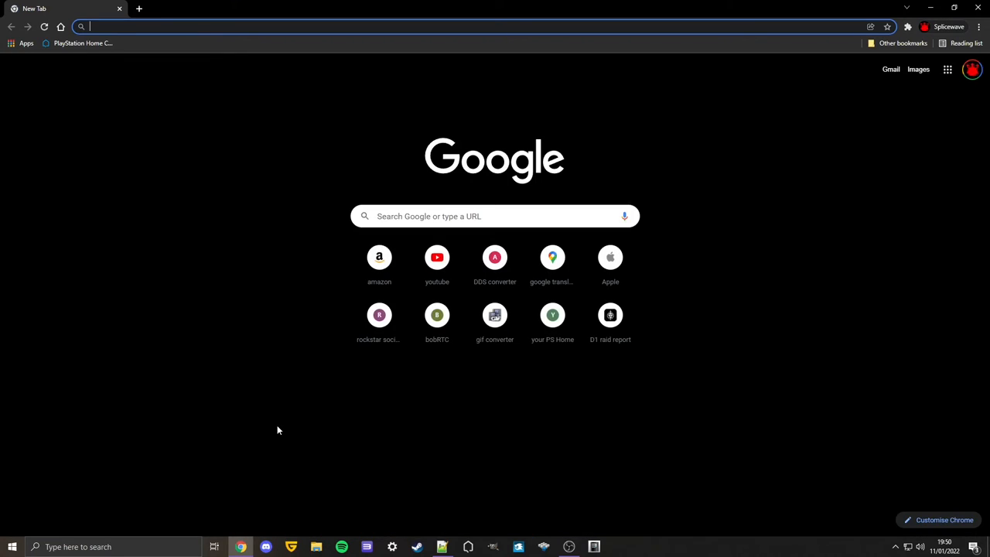
- Download multiMAN (BASE) from store.brewology.com/multiman.php's Files table
{"action": "type", "text": "https://store.brewology.com/multiman.php"}
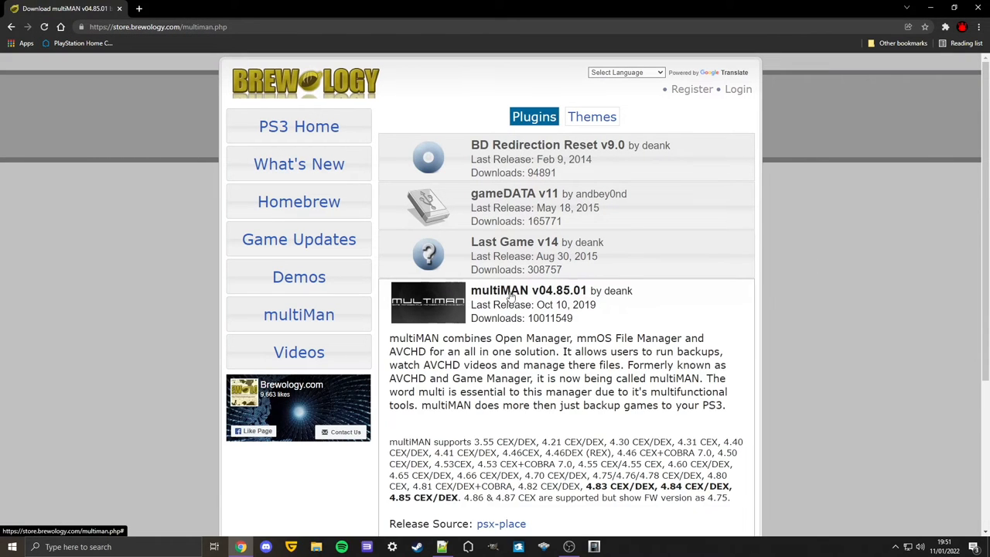
{"action": "scroll", "scroll_direction": "down", "scroll_amount": 3}
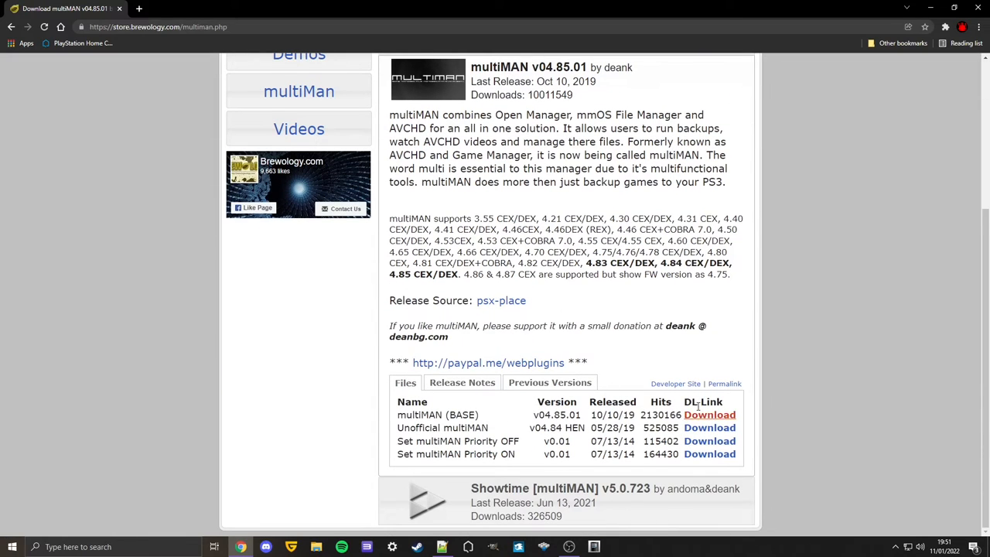
{"action": "left_click", "coordinate": [709, 414]}
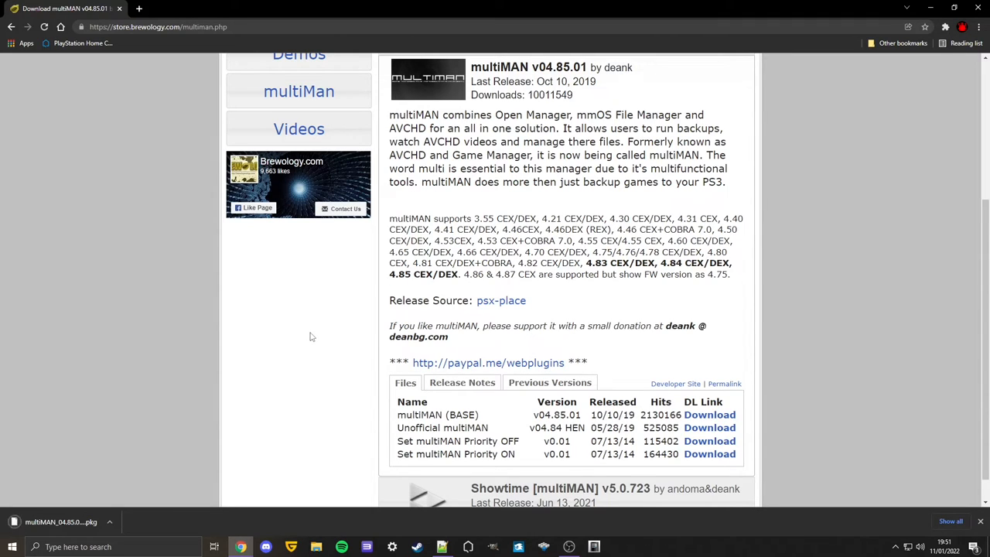
{"action": "mouse_move", "coordinate": [317, 547]}
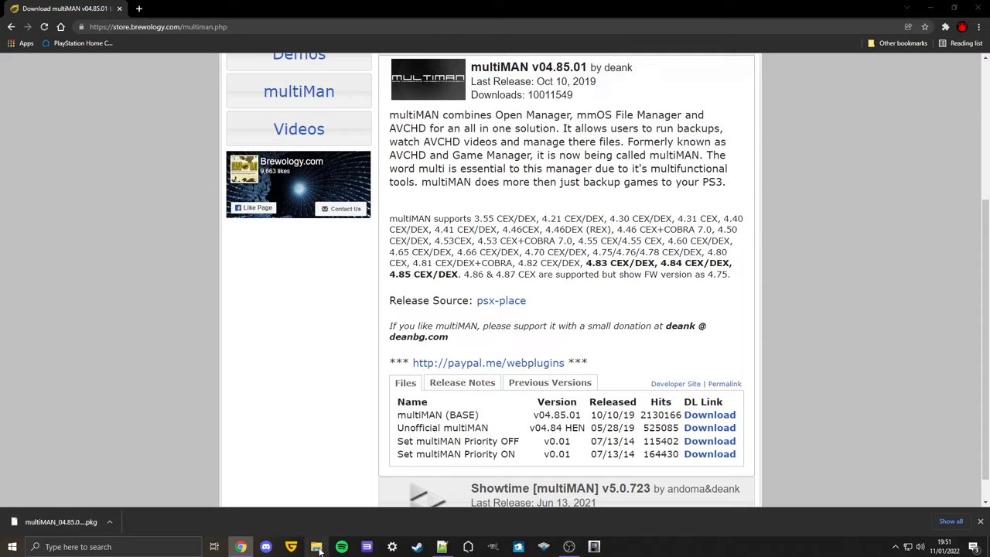
{"action": "left_click", "coordinate": [316, 547]}
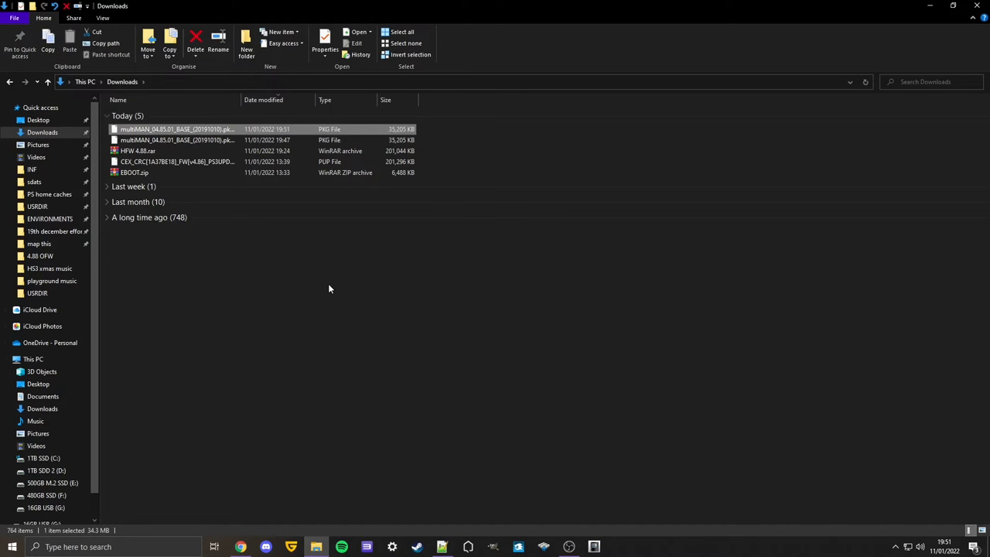
{"action": "mouse_move", "coordinate": [47, 470]}
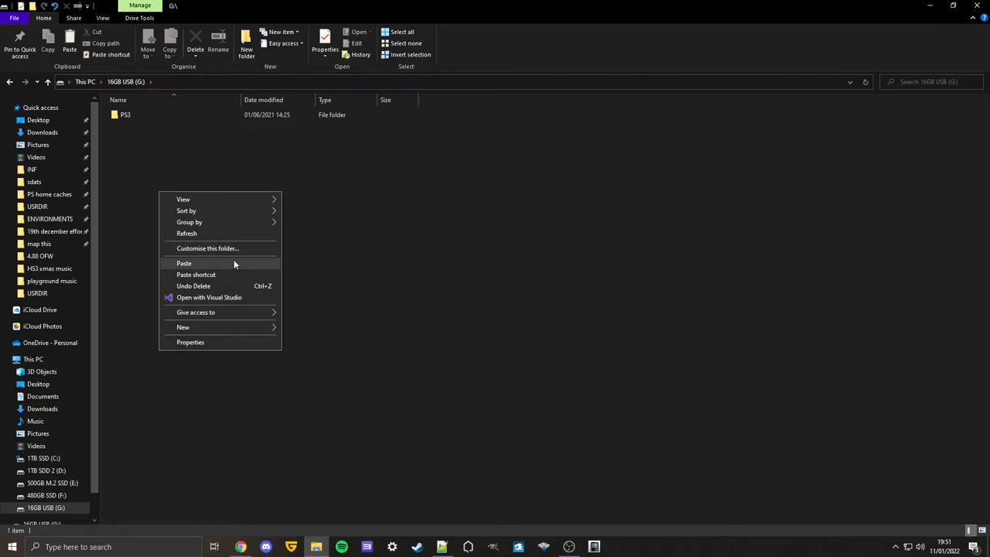
- Paste the multiMAN pkg onto 16GB USB (G:), delete its PS3 folder, and eject it
{"action": "left_click", "coordinate": [184, 263]}
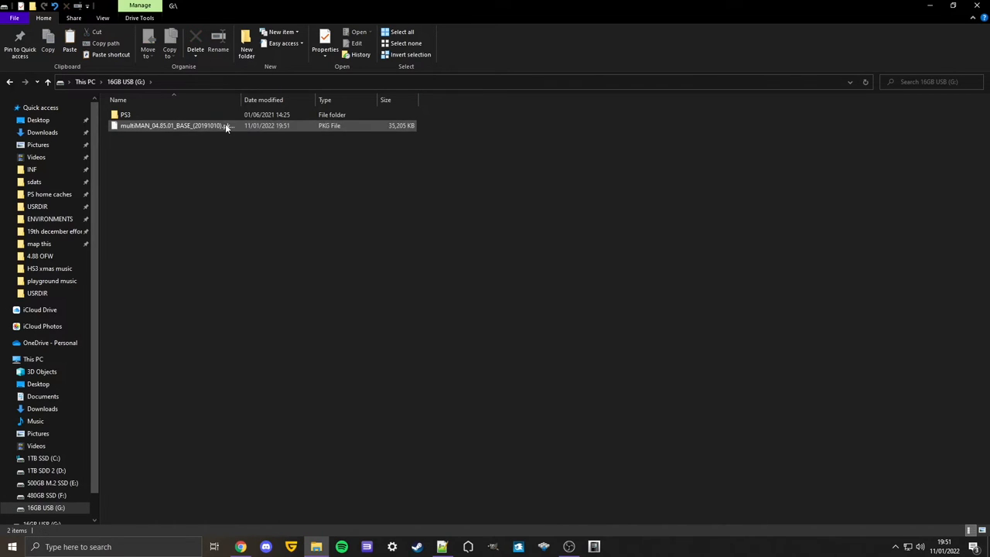
{"action": "left_click", "coordinate": [195, 39]}
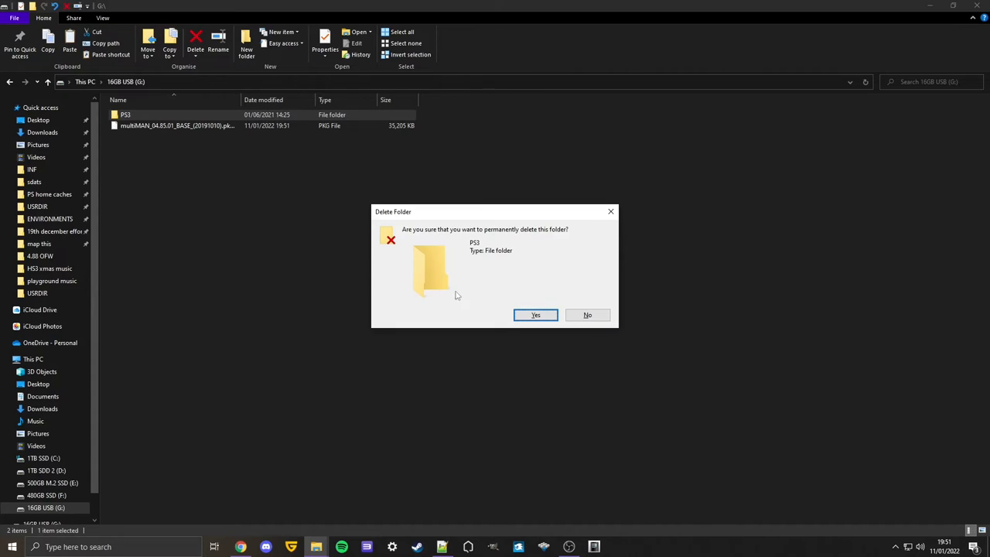
{"action": "left_click", "coordinate": [535, 315]}
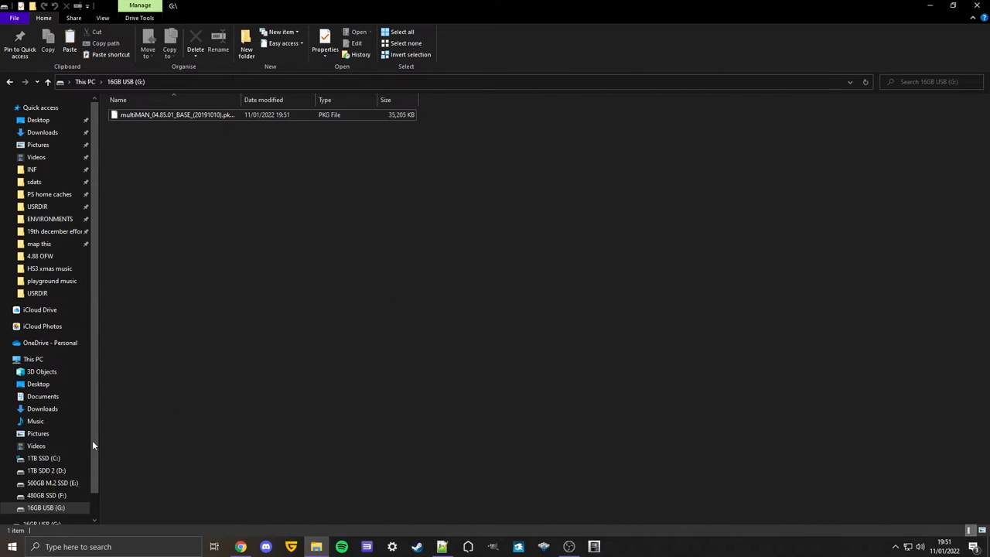
{"action": "right_click", "coordinate": [46, 507]}
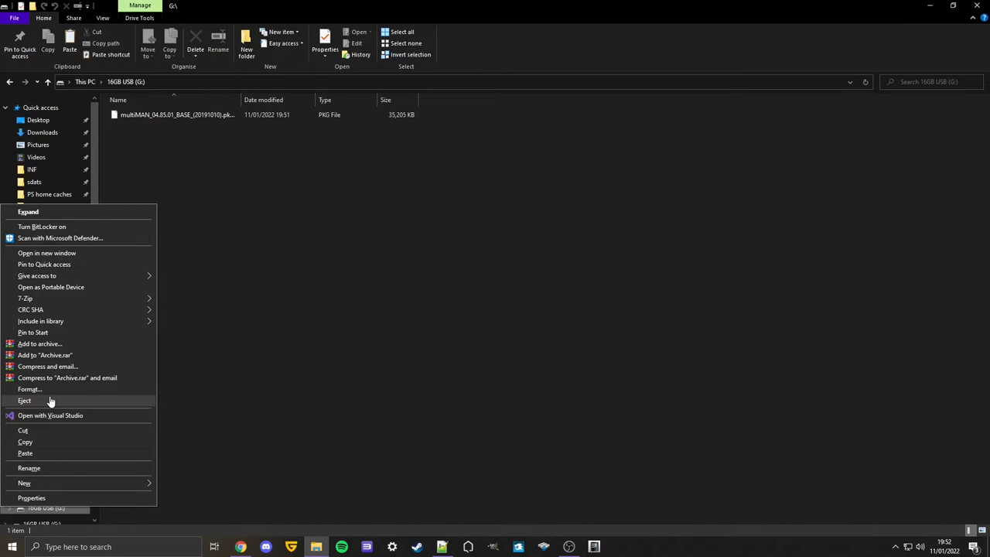
{"action": "left_click", "coordinate": [24, 400]}
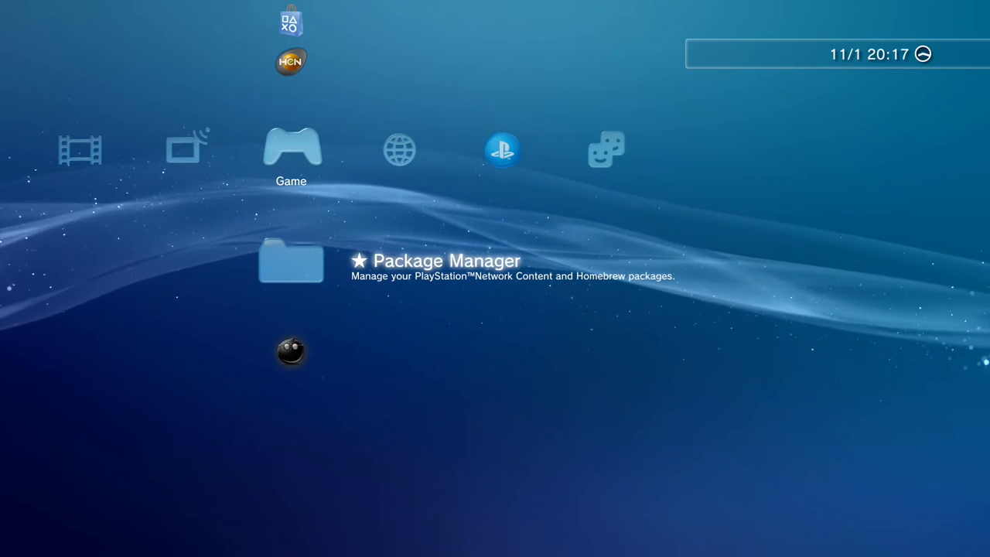
- Scroll the XMB Game column to the newly installed multiMAN icon
{"action": "scroll", "scroll_direction": "down", "scroll_amount": 3}
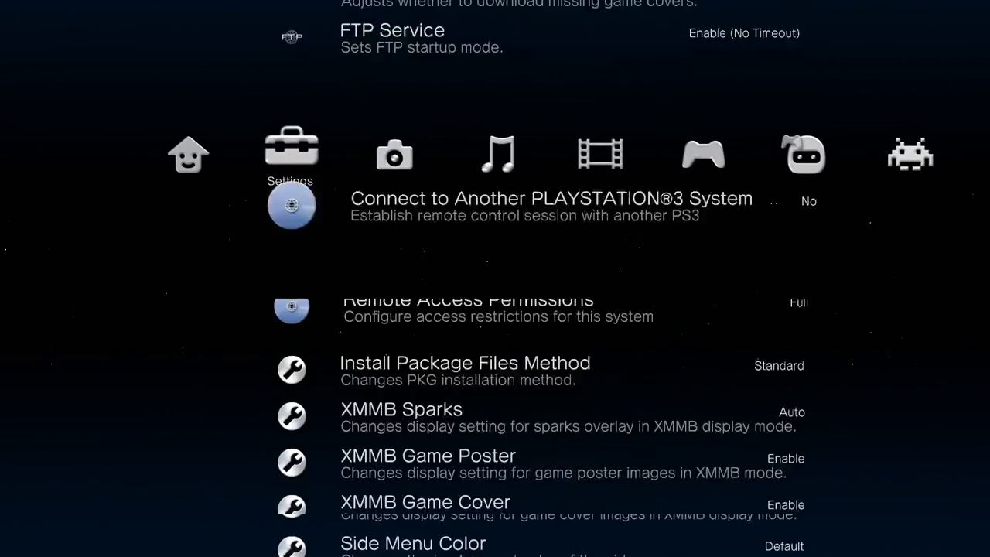
- Scroll through multiMAN's Settings column, including FTP Service and package installation options
{"action": "scroll", "scroll_direction": "down", "scroll_amount": 3}
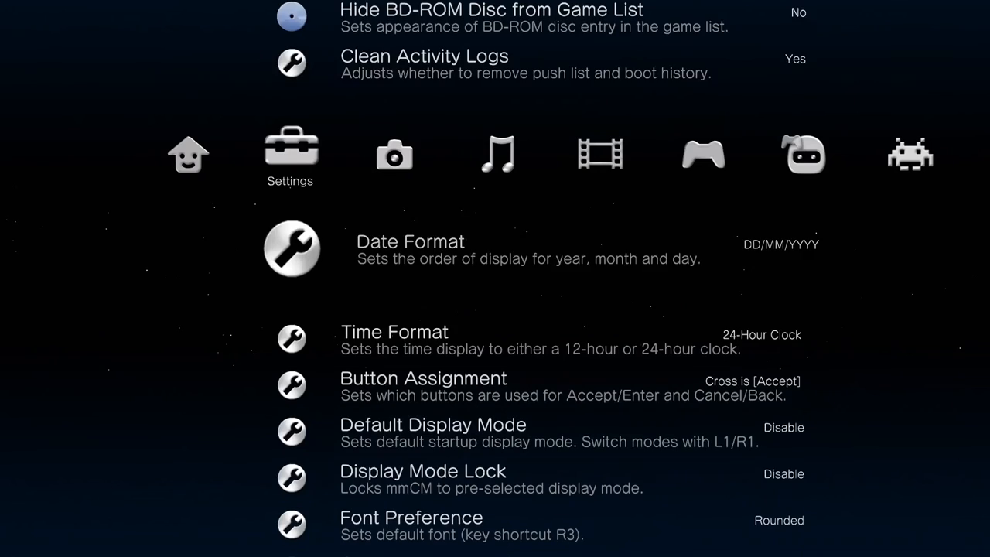
{"action": "scroll", "scroll_direction": "down", "scroll_amount": 3}
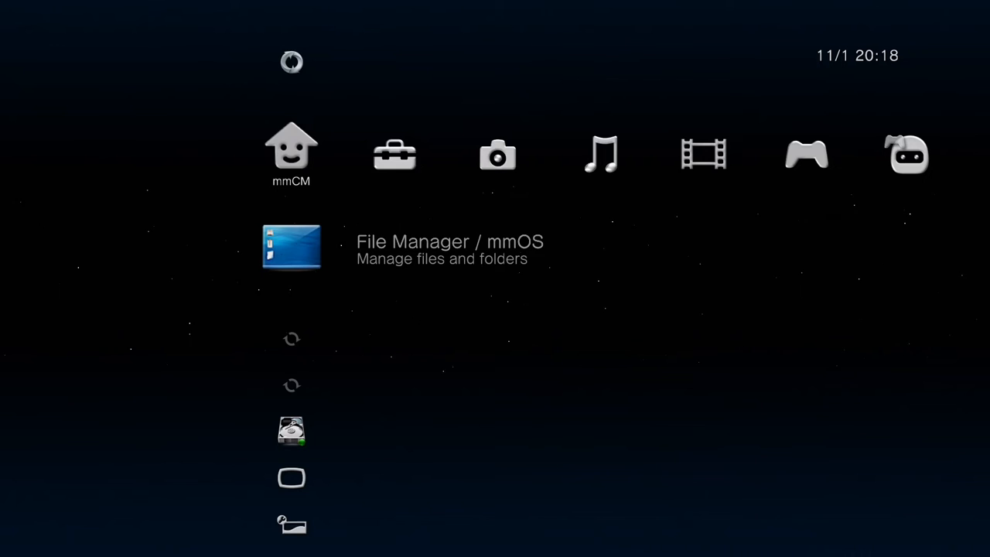
- Launch File Manager / mmOS from multiMAN's mmCM column
{"action": "left_click", "coordinate": [292, 246]}
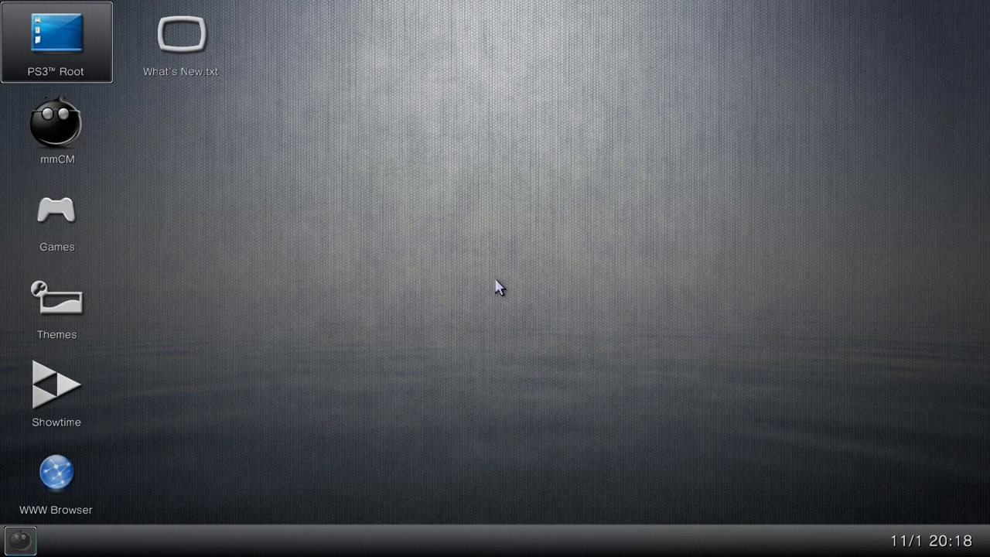
{"action": "mouse_move", "coordinate": [56, 43]}
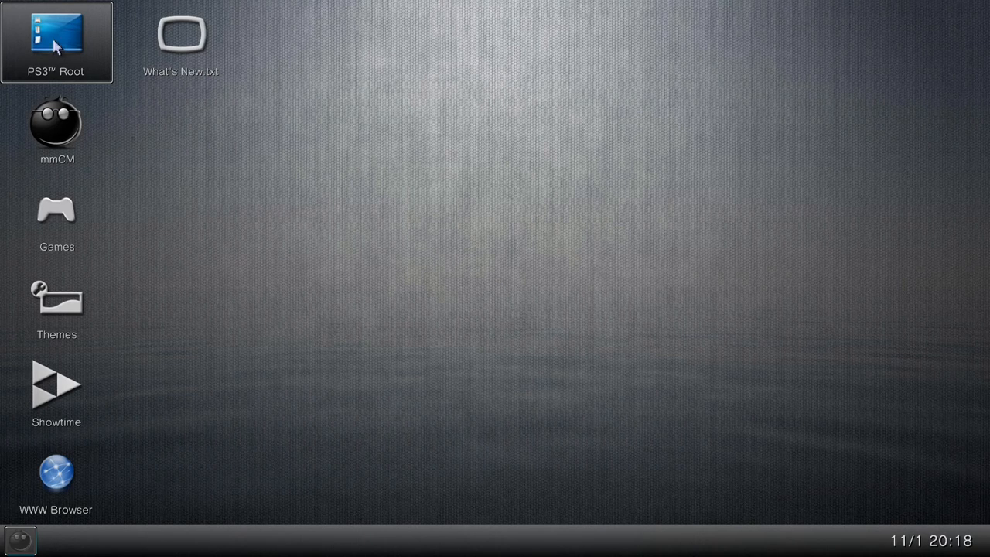
- Browse PS3 Root to /dev_hdd0/game/NPIA00005/USRDIR
{"action": "double_click", "coordinate": [57, 43]}
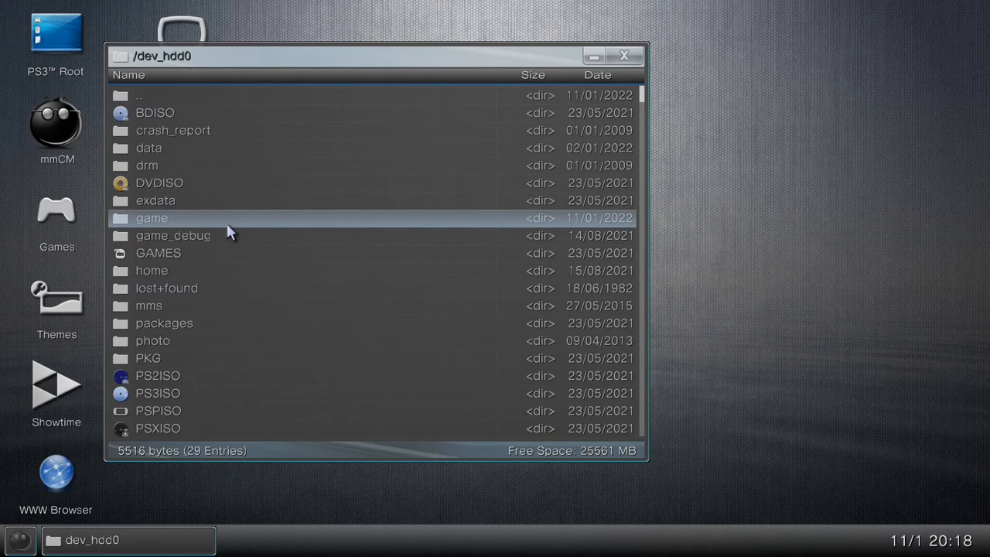
{"action": "double_click", "coordinate": [152, 218]}
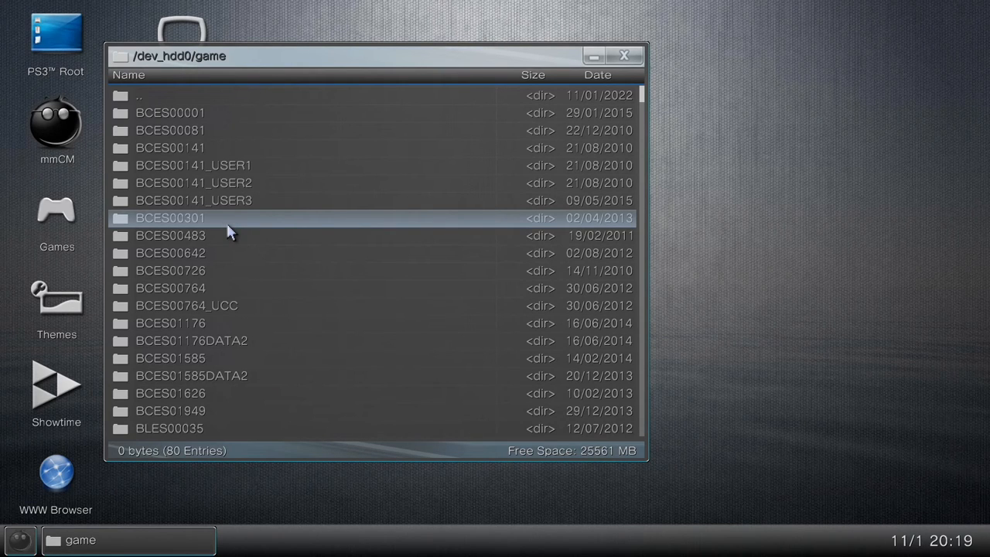
{"action": "scroll", "scroll_direction": "down", "scroll_amount": 3}
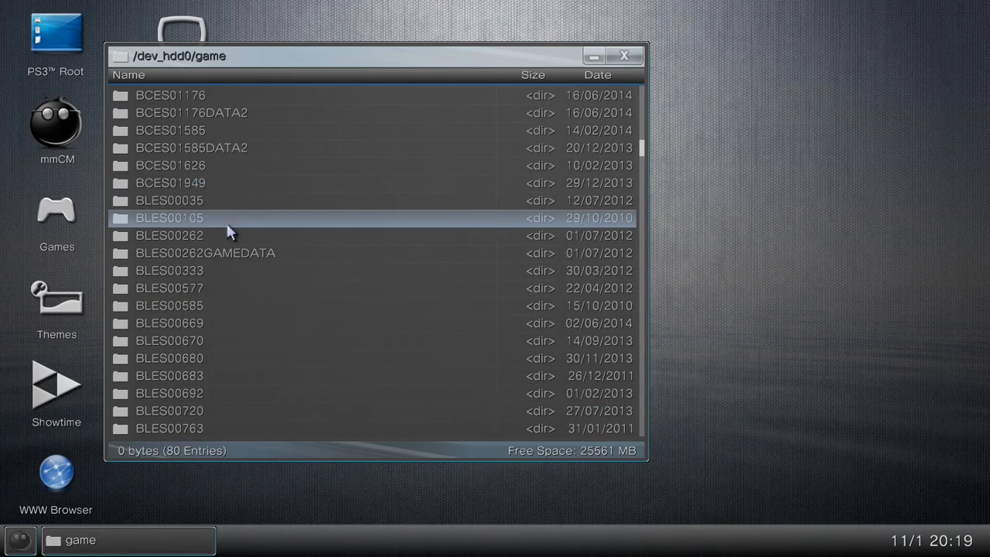
{"action": "scroll", "scroll_direction": "down", "scroll_amount": 3}
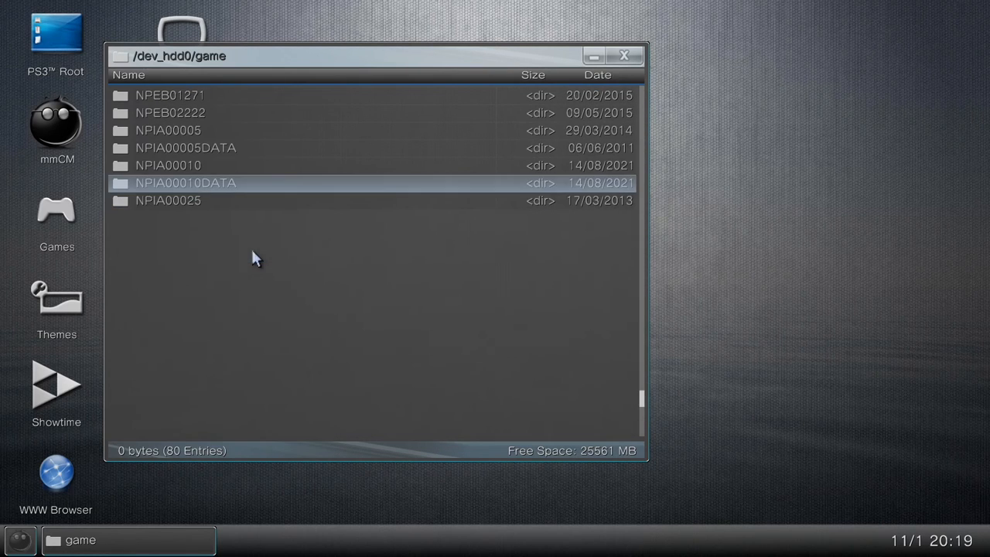
{"action": "scroll", "scroll_direction": "up", "scroll_amount": 3}
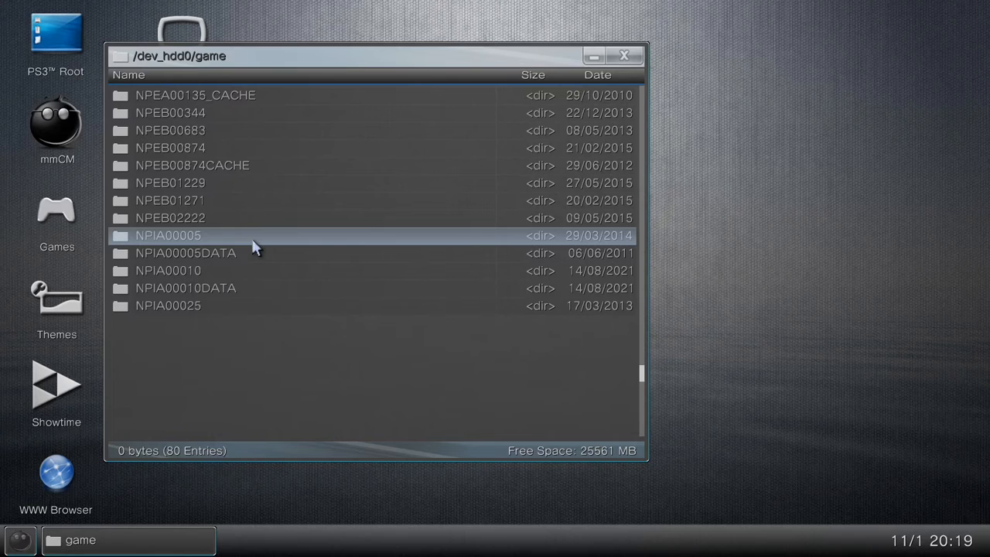
{"action": "double_click", "coordinate": [168, 235]}
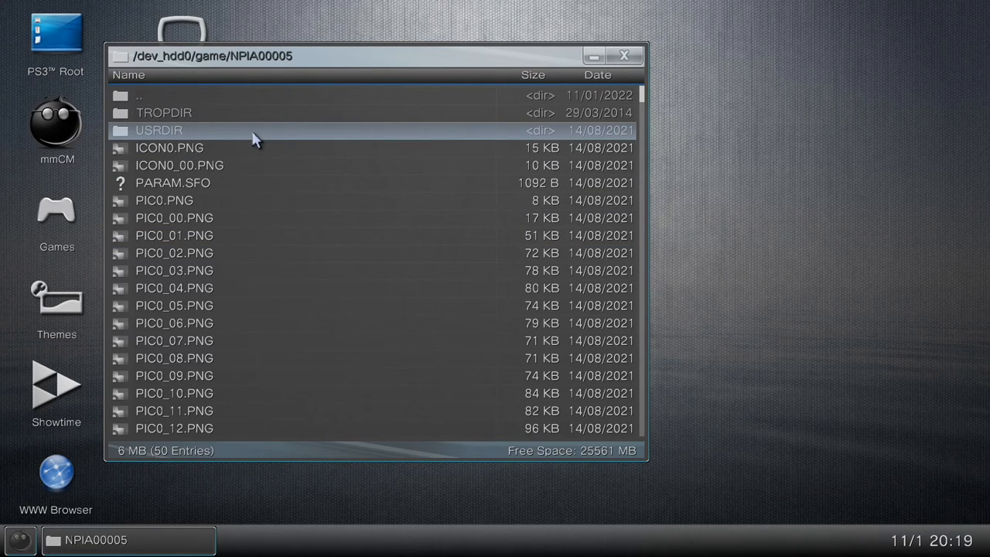
{"action": "double_click", "coordinate": [158, 130]}
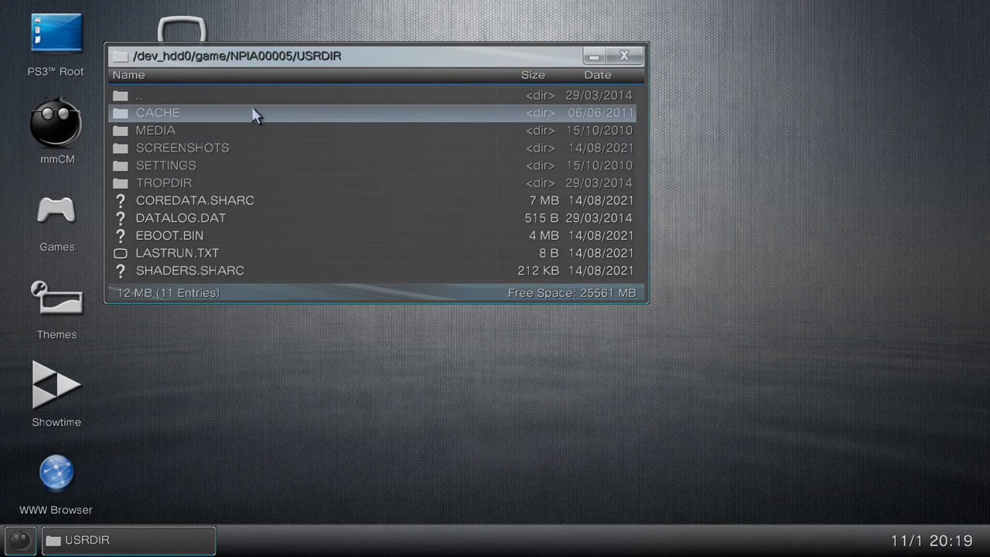
- Open CACHE > CLANS, select RESERVED and bring up its Delete action
{"action": "double_click", "coordinate": [157, 112]}
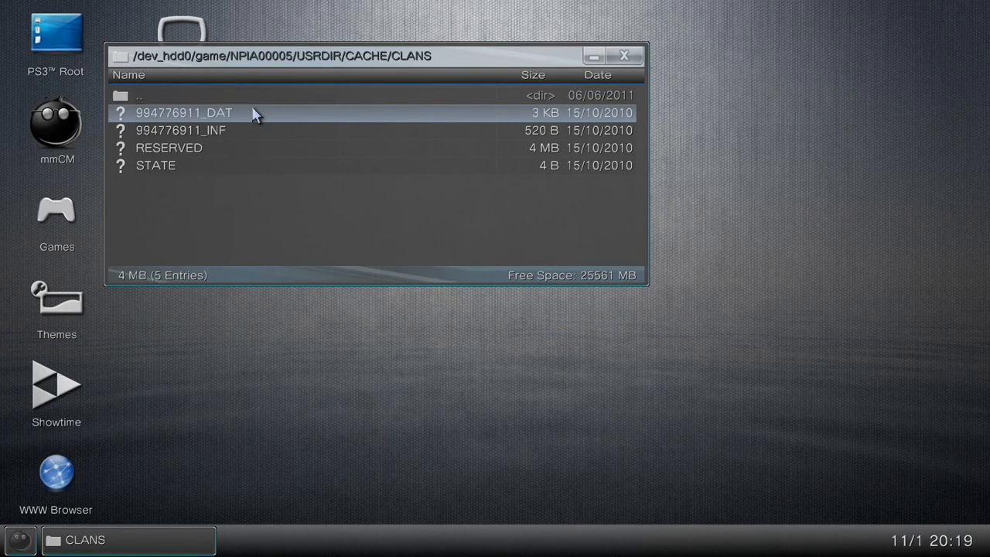
{"action": "mouse_move", "coordinate": [410, 116]}
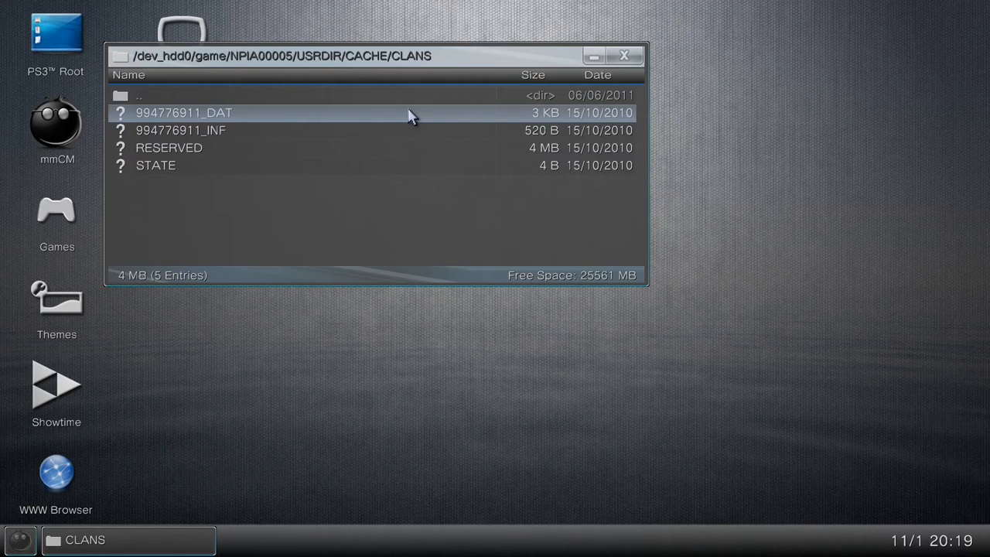
{"action": "left_click", "coordinate": [169, 148]}
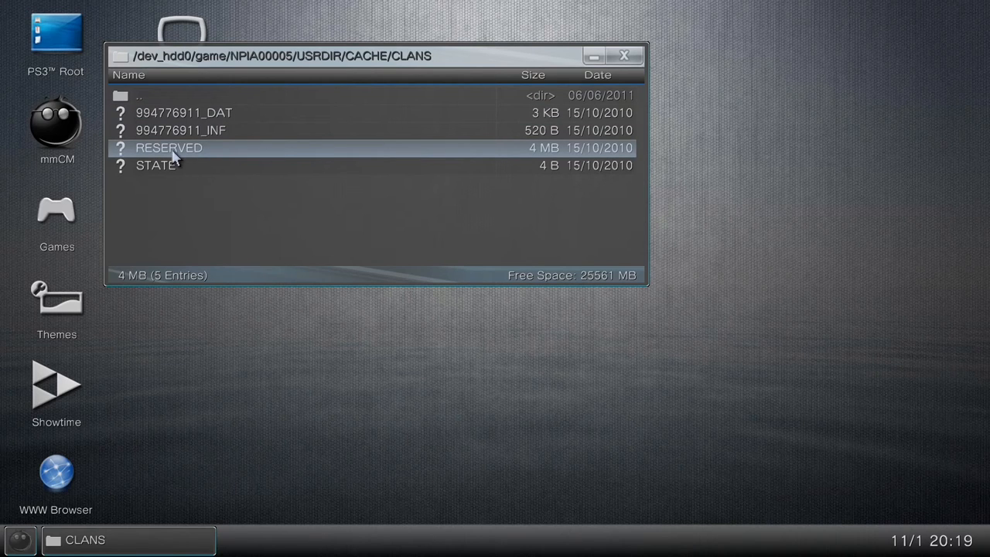
{"action": "mouse_move", "coordinate": [300, 157]}
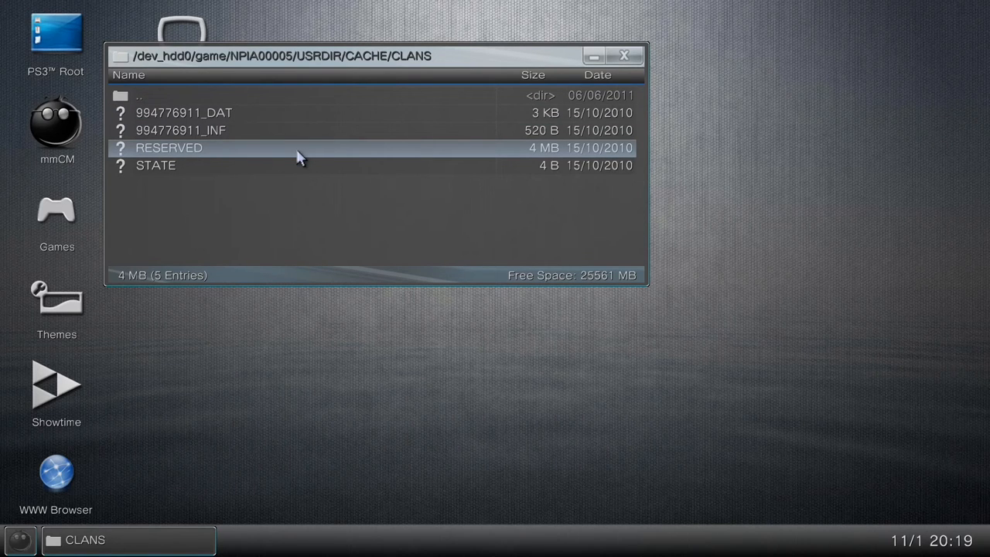
{"action": "left_click", "coordinate": [169, 147]}
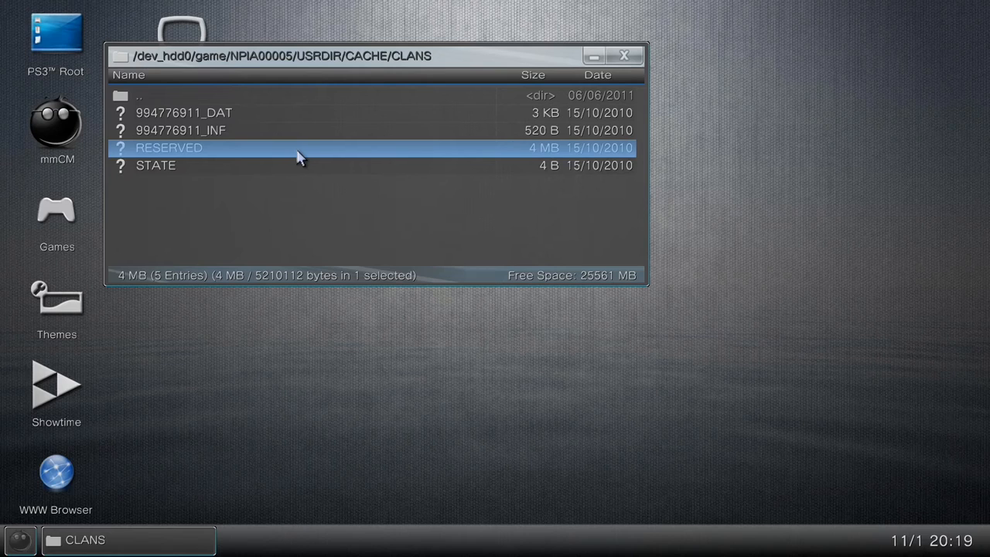
{"action": "right_click", "coordinate": [169, 148]}
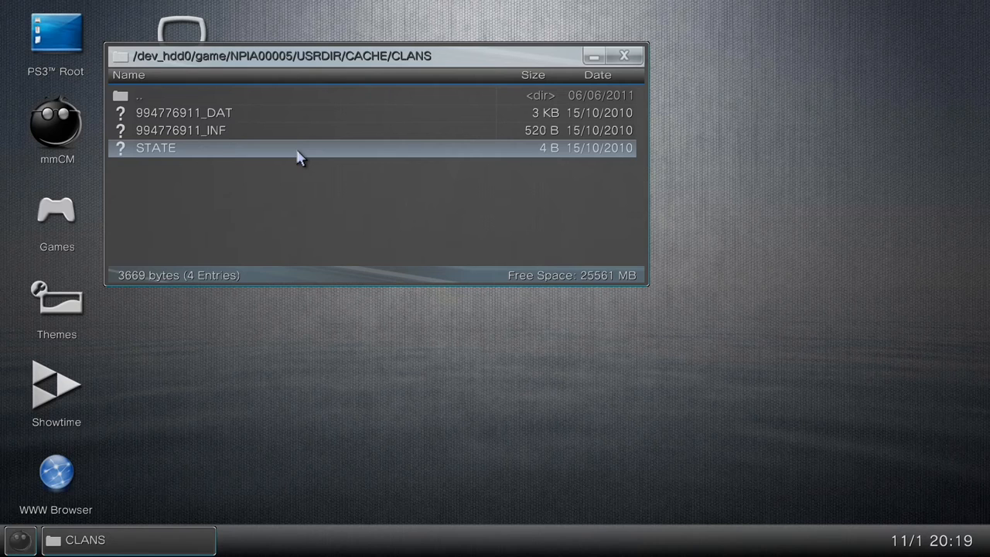
- Open the GLOBALS cache folder and sort its files by size, largest first
{"action": "double_click", "coordinate": [155, 95]}
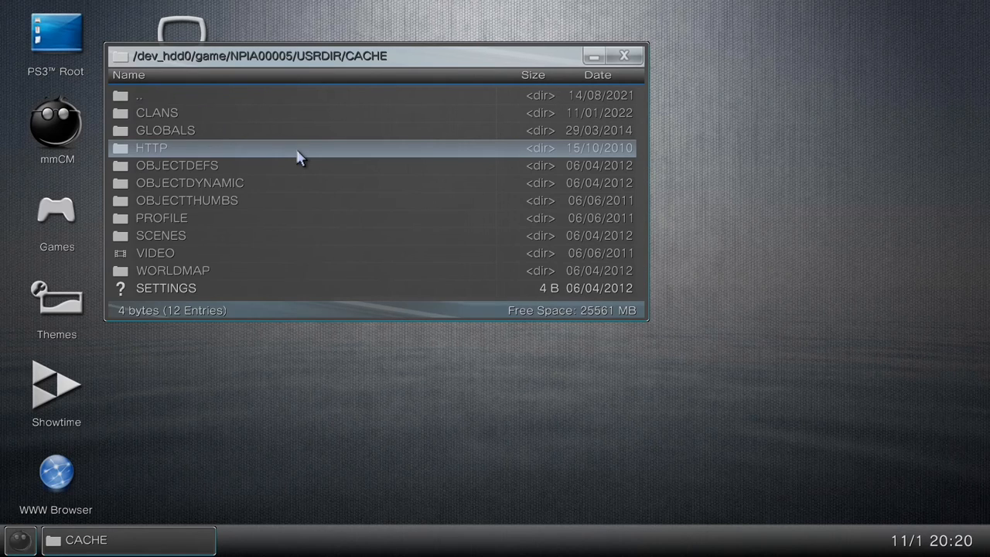
{"action": "double_click", "coordinate": [165, 130]}
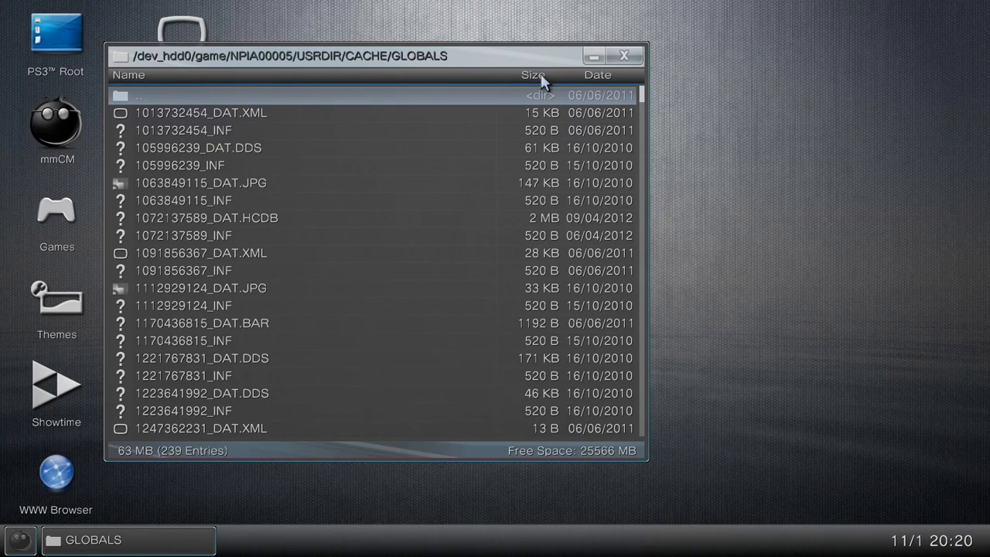
{"action": "left_click", "coordinate": [533, 75]}
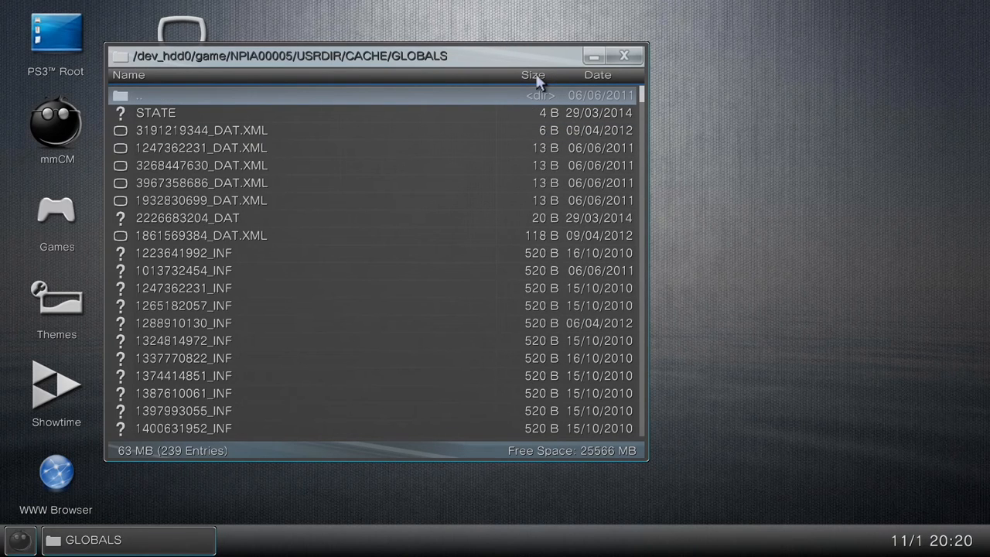
{"action": "left_click", "coordinate": [533, 75]}
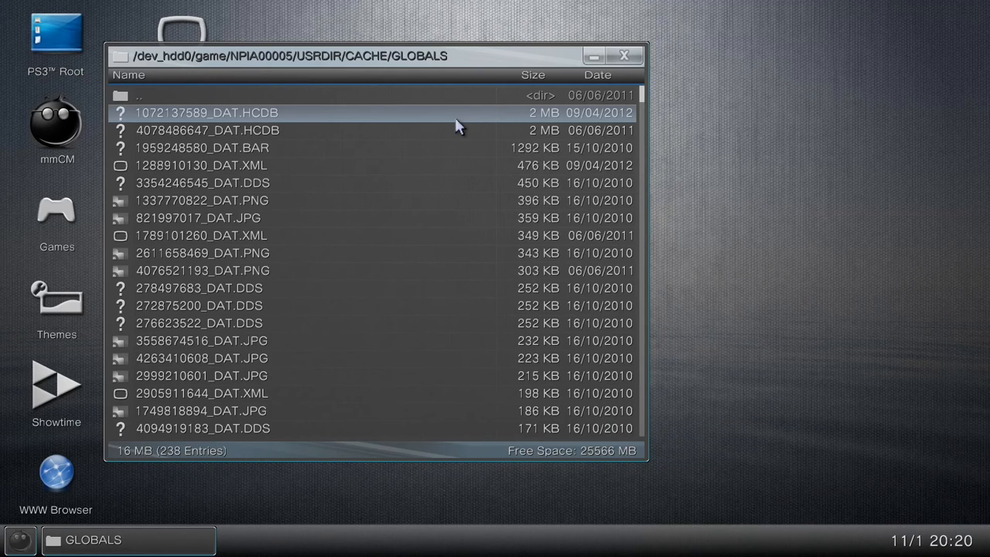
- Go back up to CACHE and open the OBJECTDEFS folder
{"action": "double_click", "coordinate": [139, 94]}
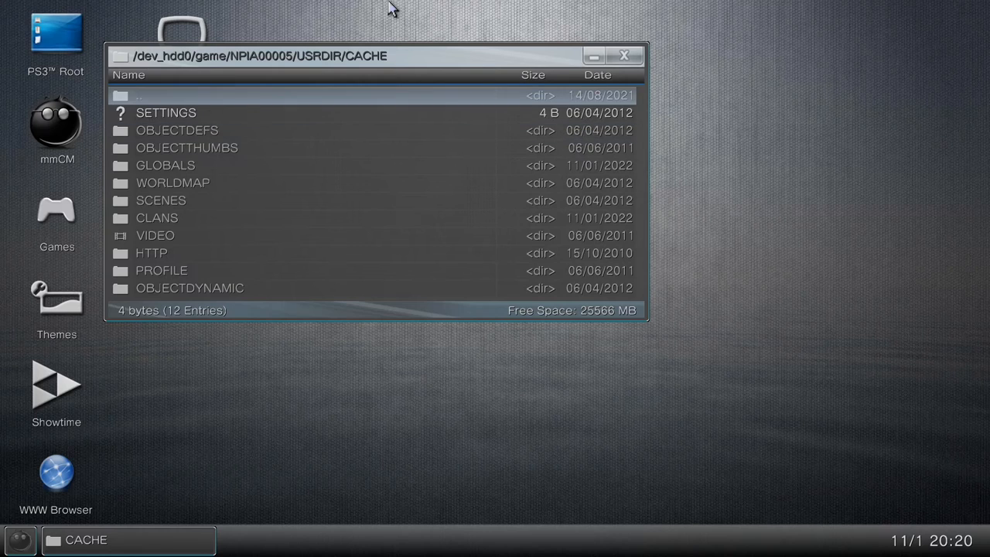
{"action": "left_click", "coordinate": [167, 112]}
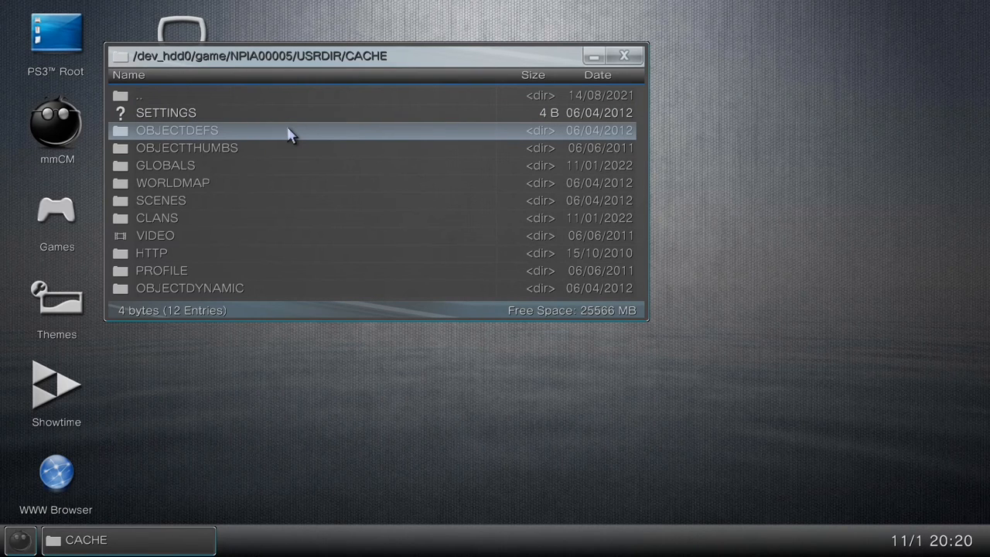
{"action": "double_click", "coordinate": [176, 130]}
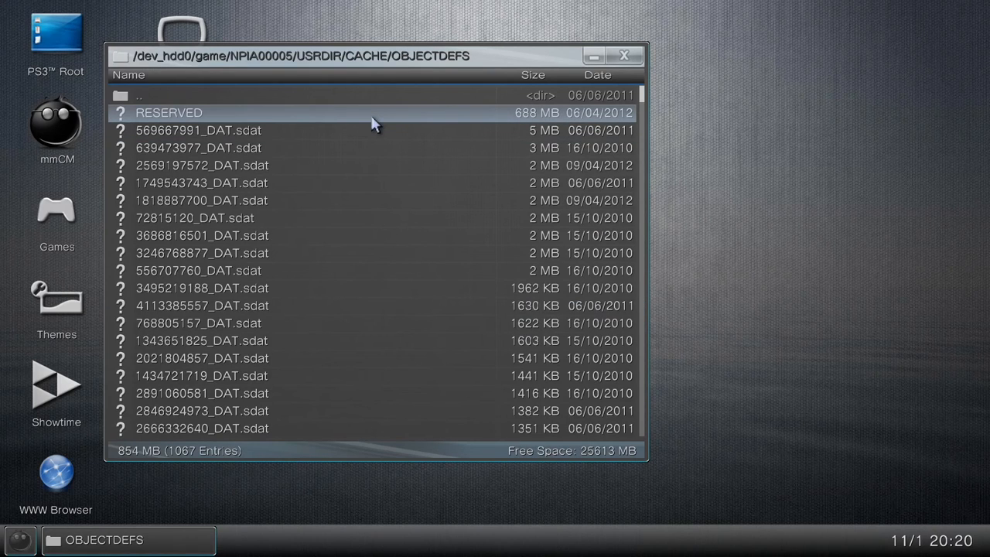
{"action": "mouse_move", "coordinate": [352, 125]}
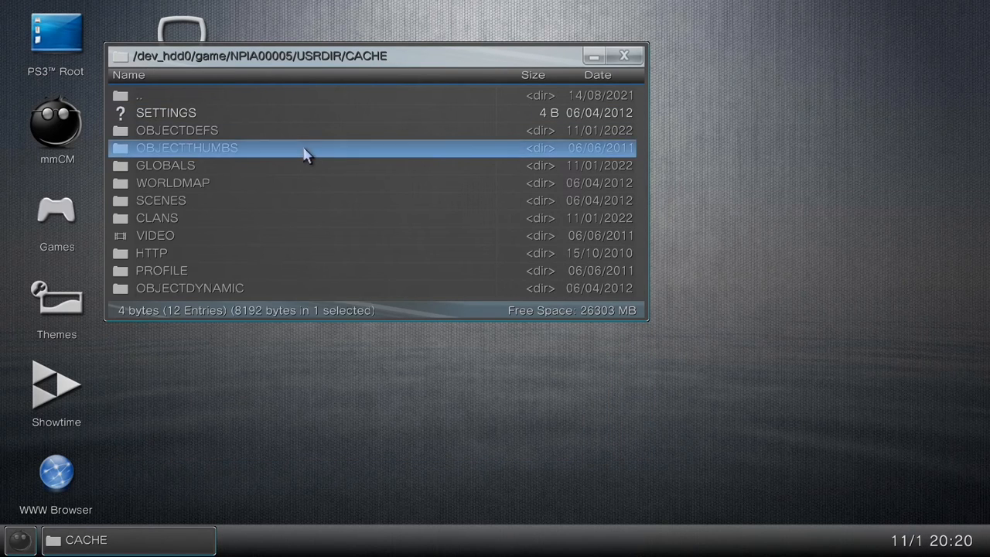
- Open OBJECTTHUMBS, then reopen GLOBALS sorted by size, largest first
{"action": "double_click", "coordinate": [187, 147]}
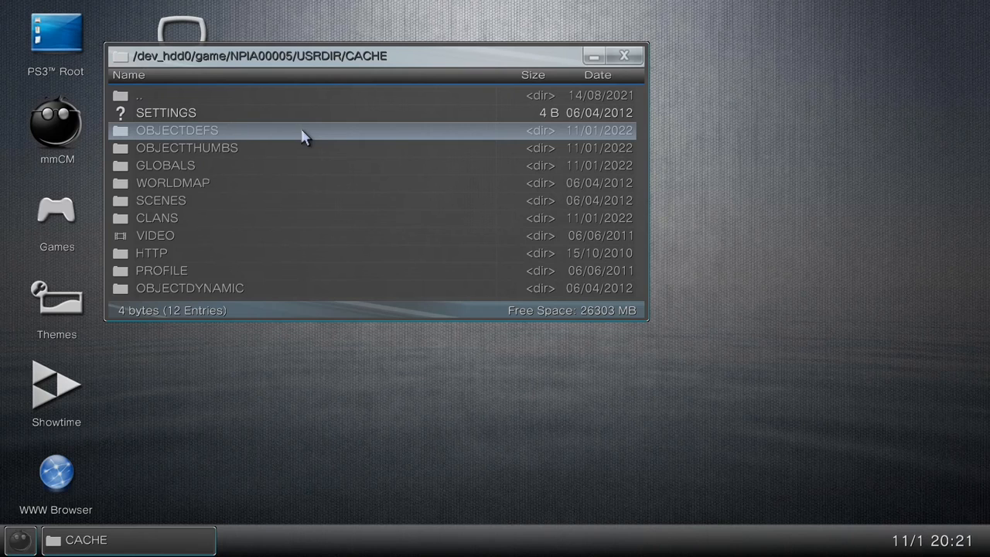
{"action": "double_click", "coordinate": [165, 165]}
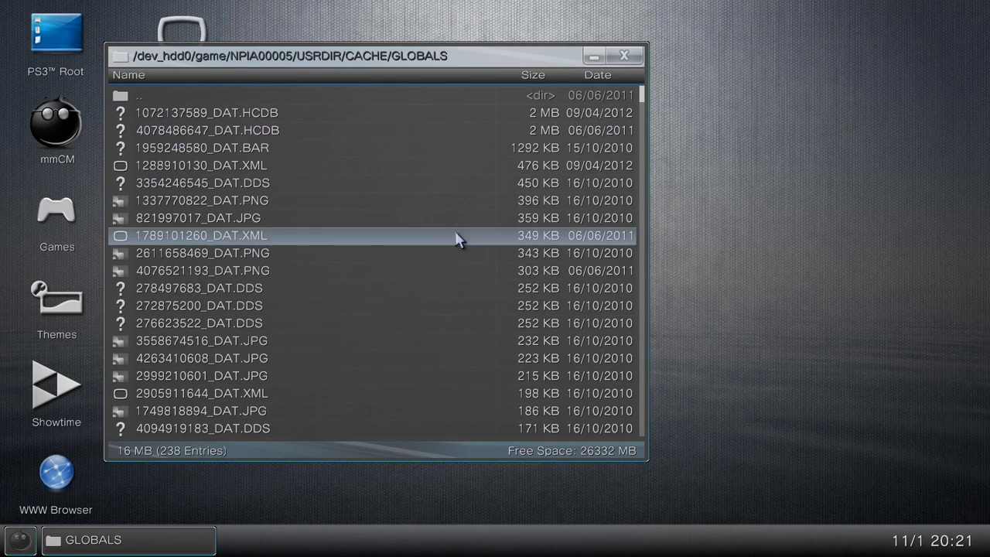
{"action": "left_click", "coordinate": [533, 75]}
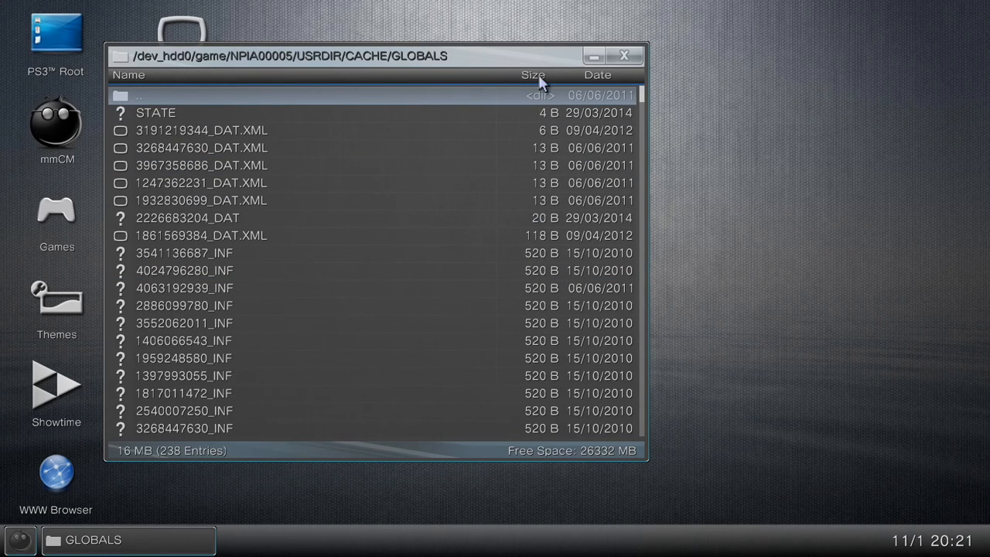
{"action": "left_click", "coordinate": [534, 75]}
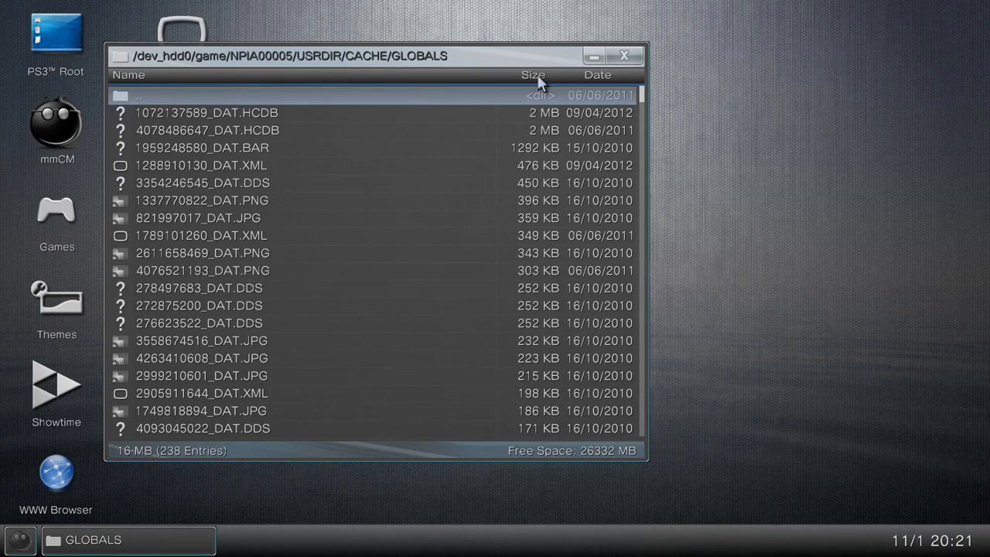
- Return to CACHE and open the WORLDMAP and SCENES folders
{"action": "left_click", "coordinate": [208, 112]}
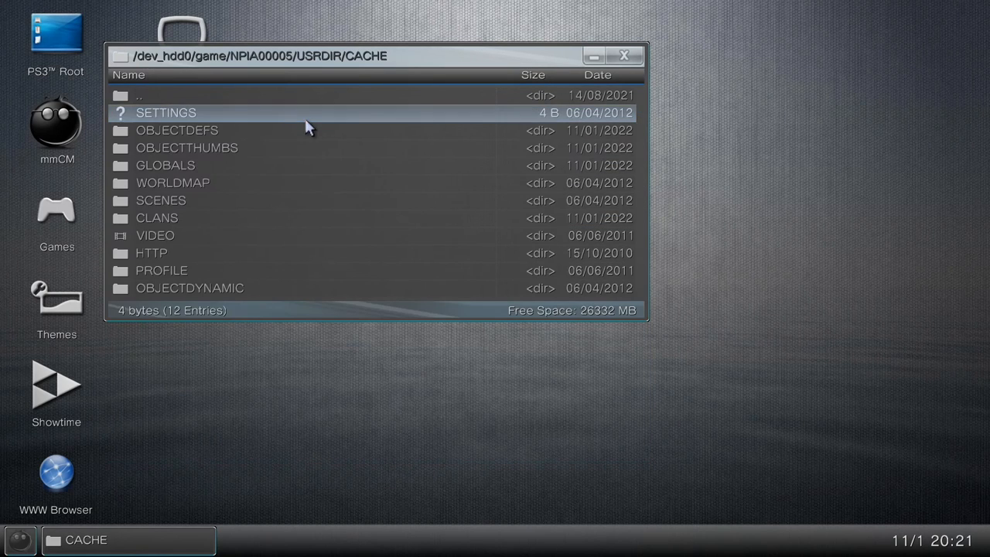
{"action": "double_click", "coordinate": [173, 183]}
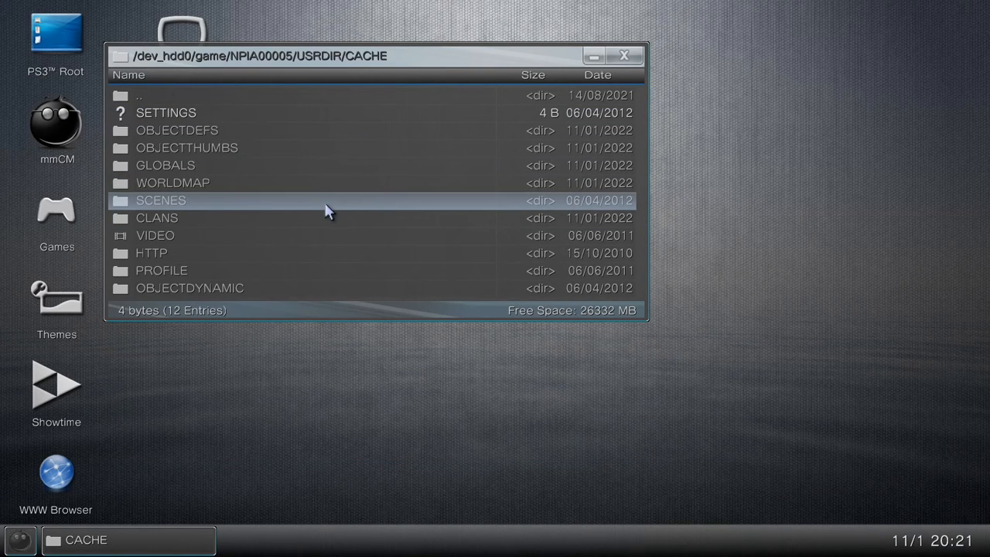
{"action": "double_click", "coordinate": [161, 199]}
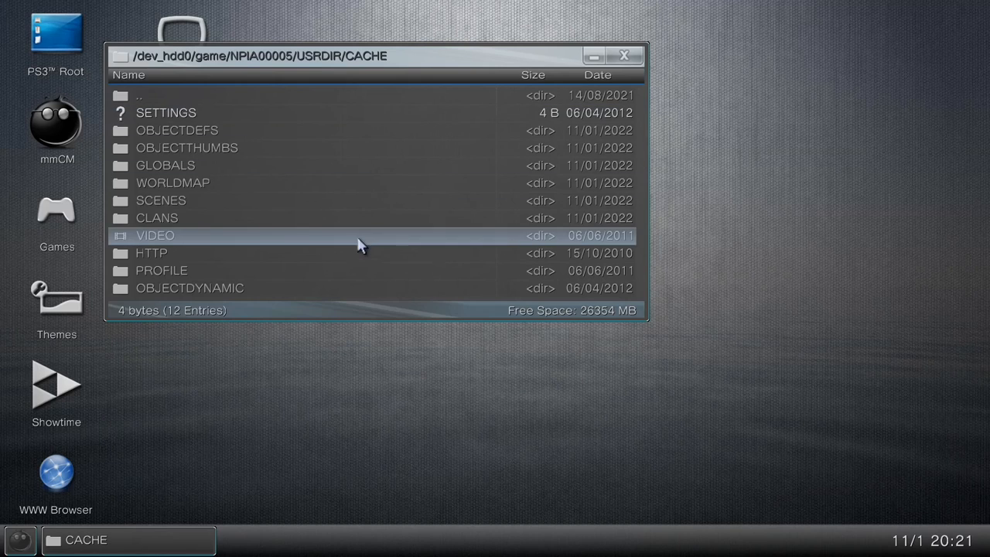
- Delete the RESERVED file from the VIDEO cache folder
{"action": "double_click", "coordinate": [157, 218]}
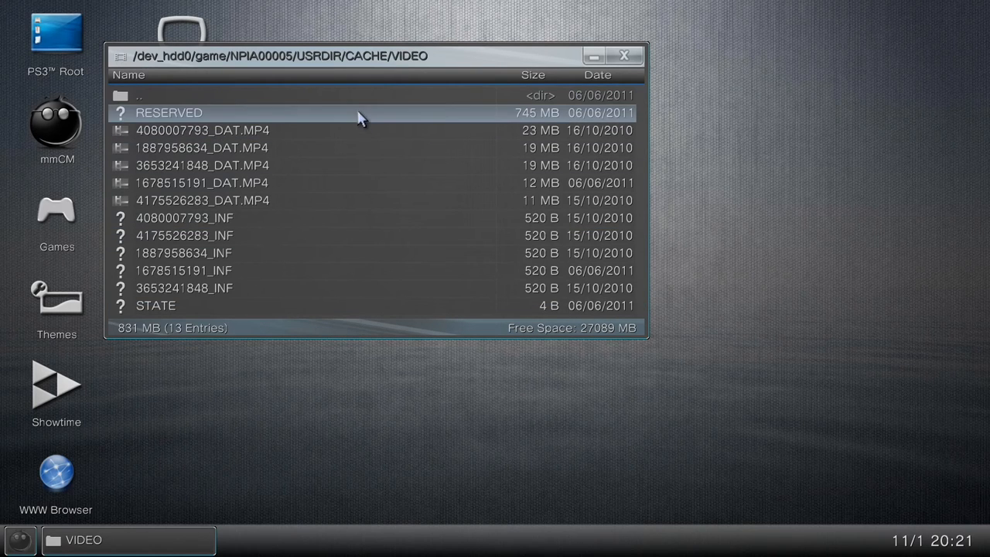
{"action": "left_click", "coordinate": [169, 112]}
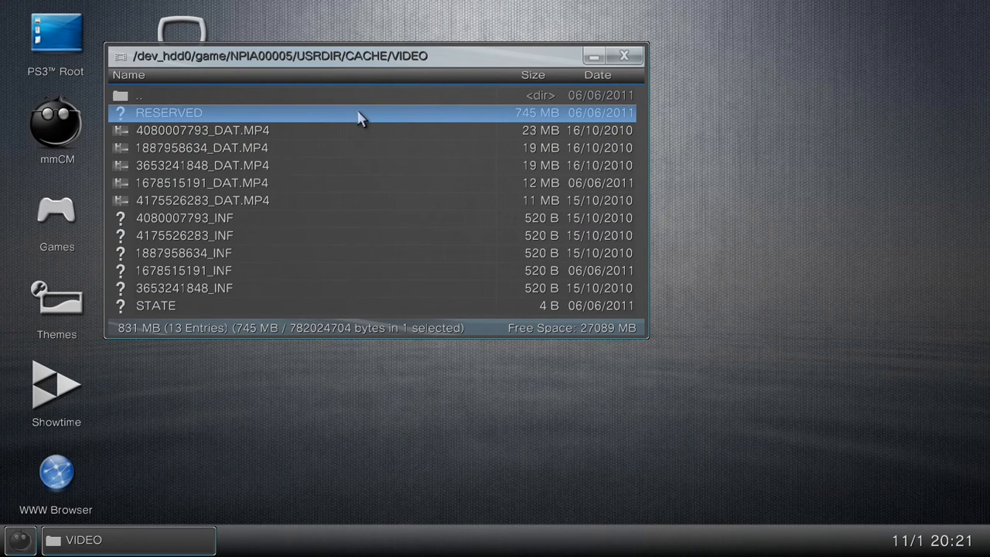
{"action": "right_click", "coordinate": [169, 112]}
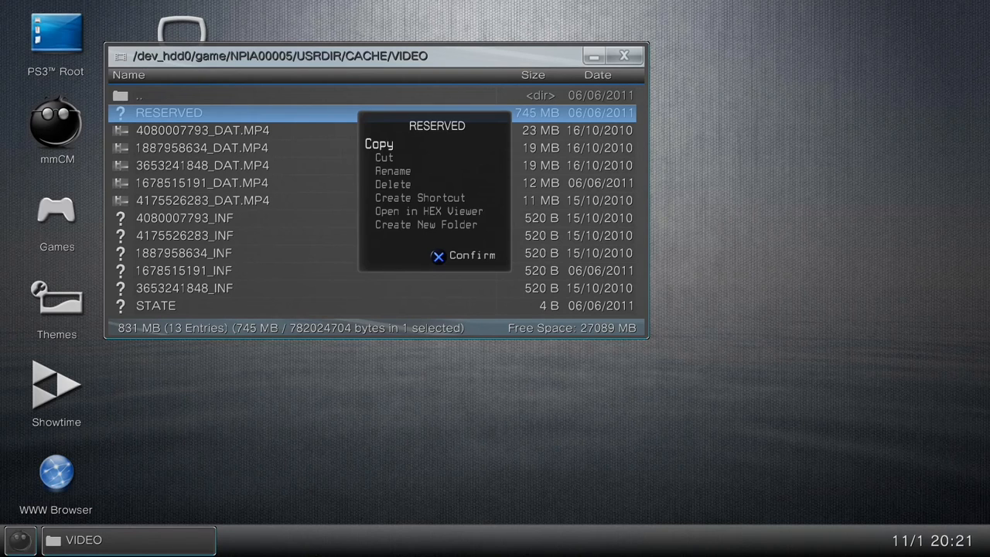
{"action": "left_click", "coordinate": [393, 184]}
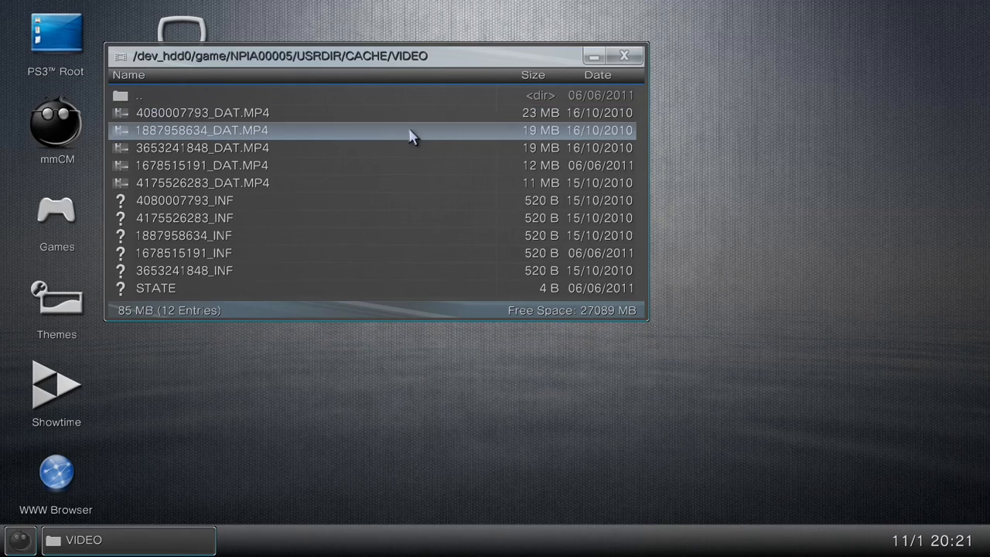
- Go back to CACHE and inspect the HTTP and PROFILE folders
{"action": "left_click", "coordinate": [139, 96]}
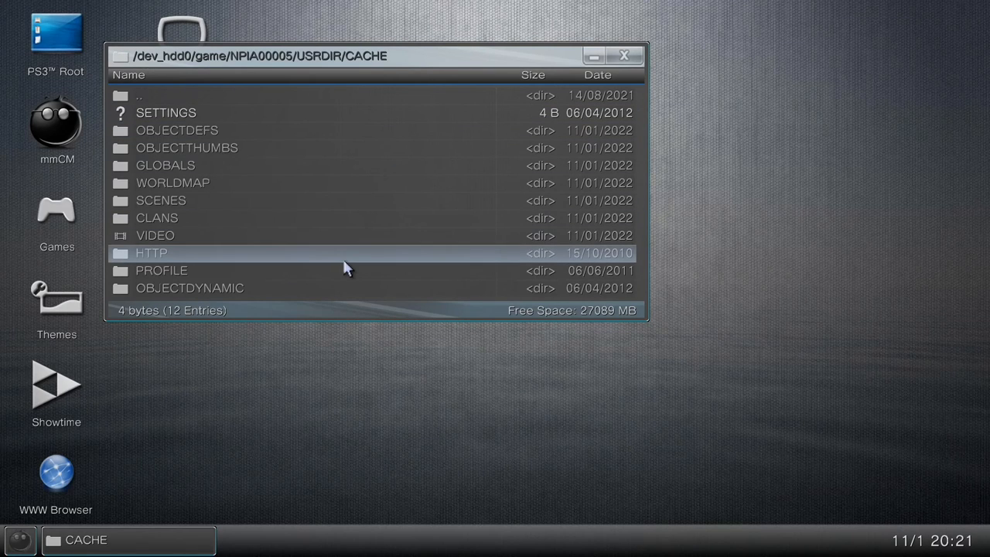
{"action": "double_click", "coordinate": [150, 253]}
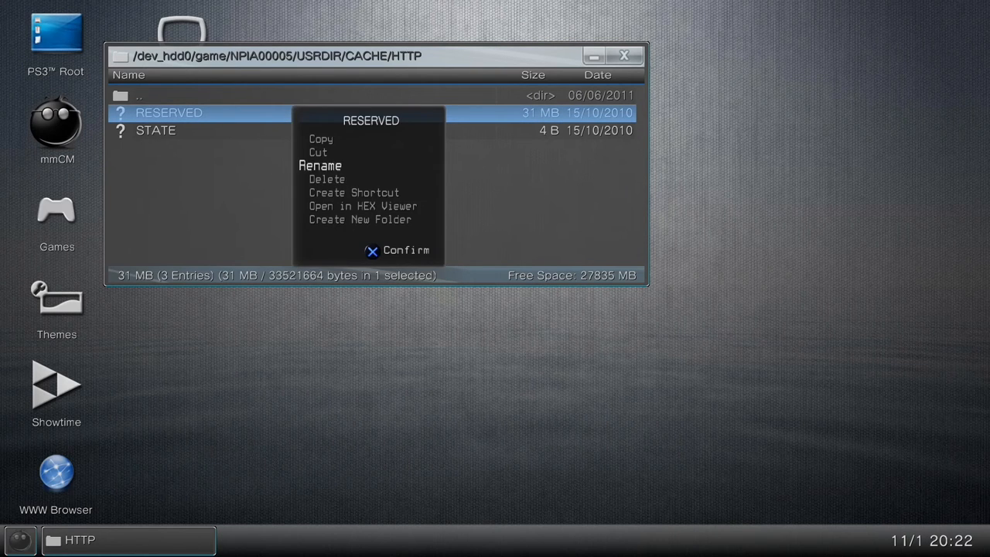
{"action": "left_click", "coordinate": [326, 179]}
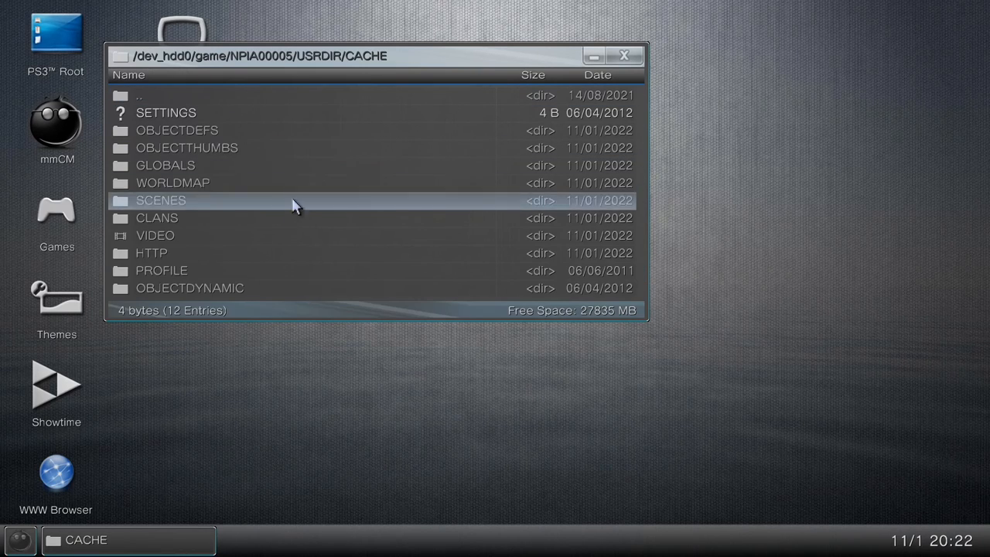
{"action": "double_click", "coordinate": [161, 270]}
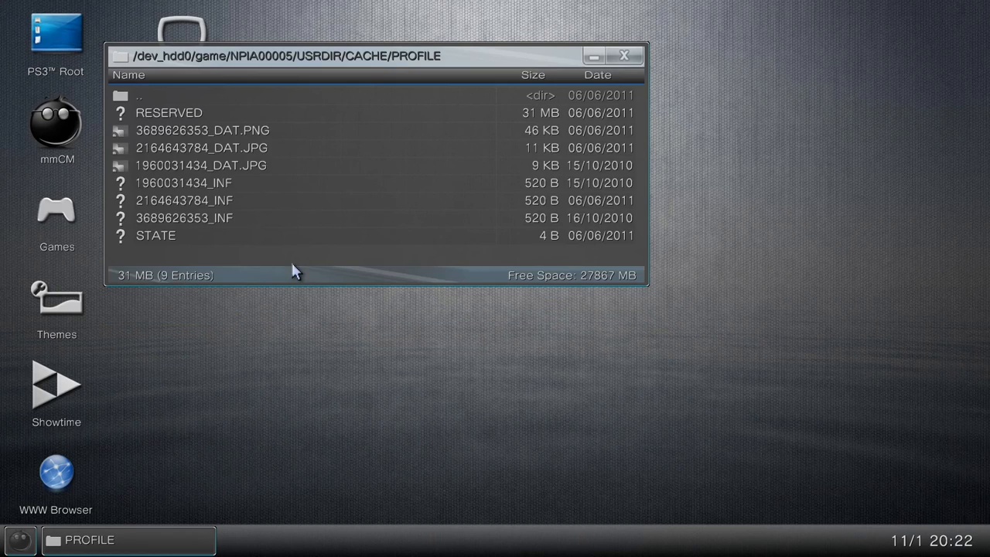
{"action": "left_click", "coordinate": [169, 112]}
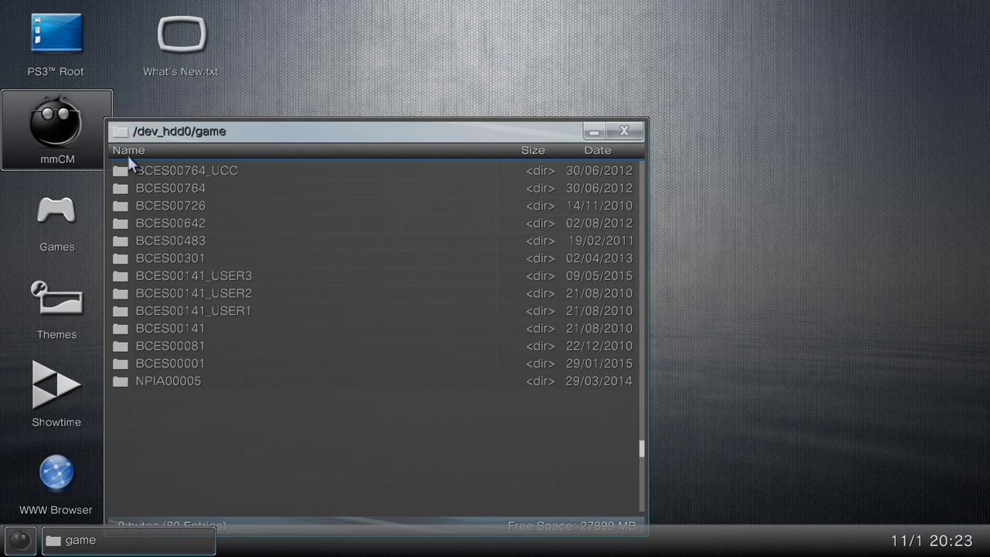
- Select NPIA00005 and NPIA00005DATA in /dev_hdd0/game and copy both folders
{"action": "scroll", "scroll_direction": "down", "scroll_amount": 3}
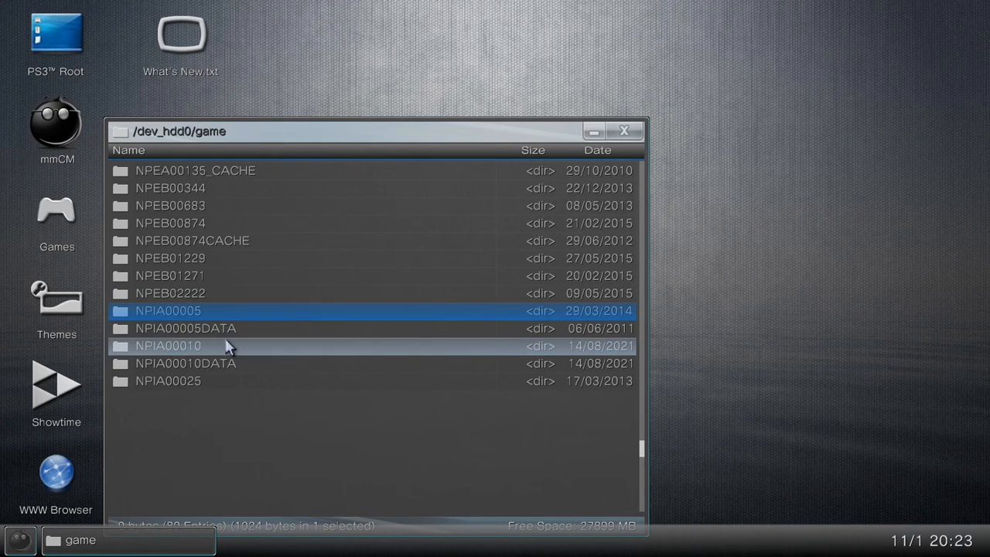
{"action": "left_click", "coordinate": [185, 328]}
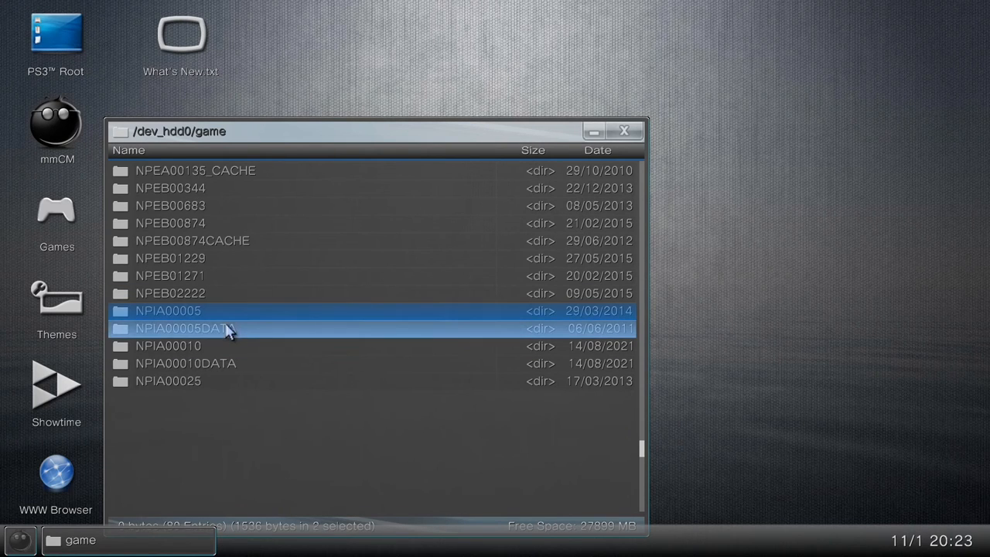
{"action": "mouse_move", "coordinate": [290, 316]}
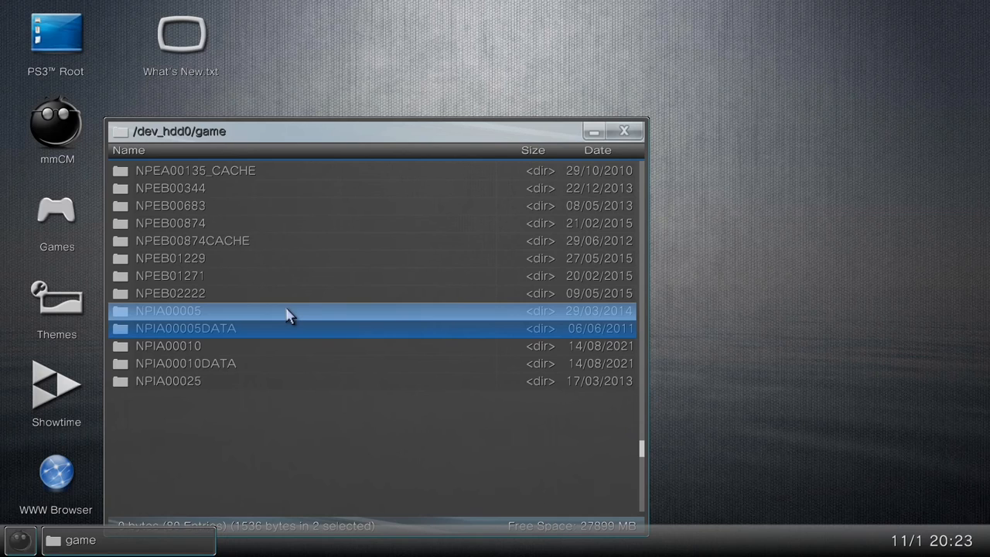
{"action": "right_click", "coordinate": [290, 315]}
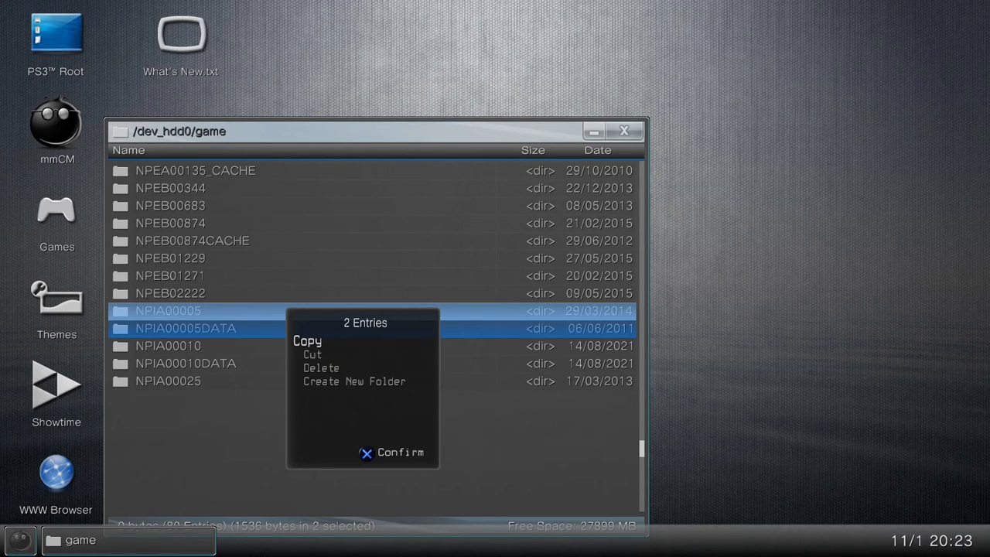
{"action": "left_click", "coordinate": [307, 341]}
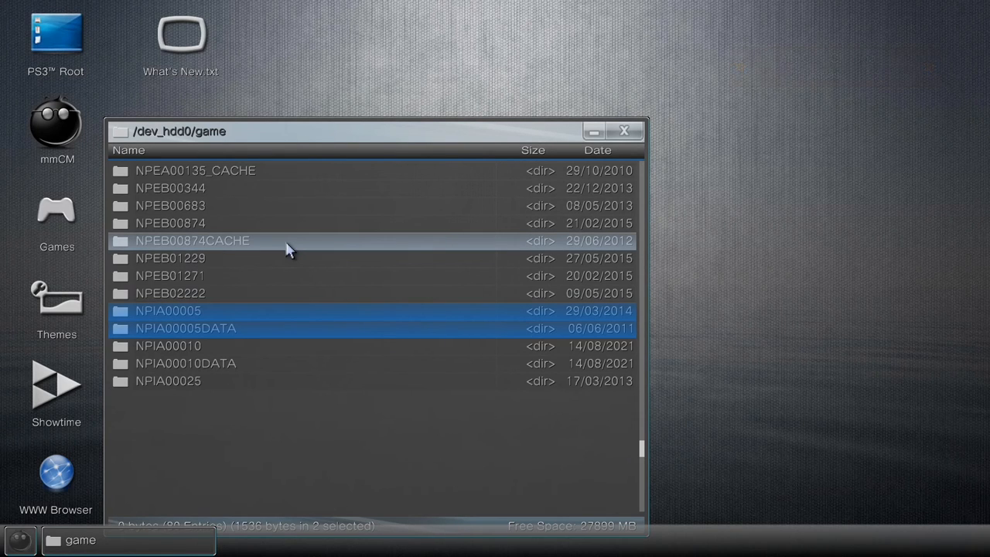
{"action": "left_click", "coordinate": [56, 35]}
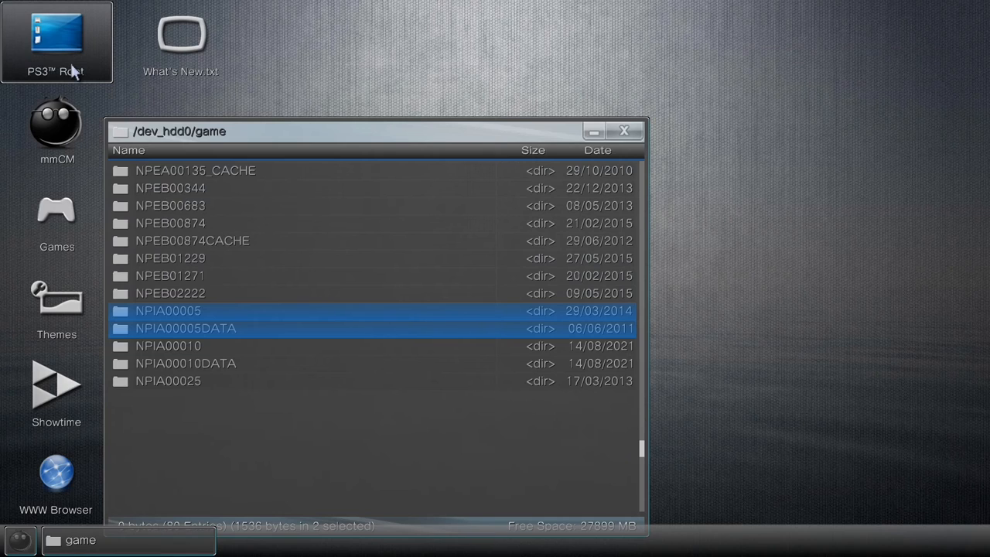
- Open dev_usb000 from the PS3 Root list and paste the two copied folders
{"action": "left_click", "coordinate": [56, 42]}
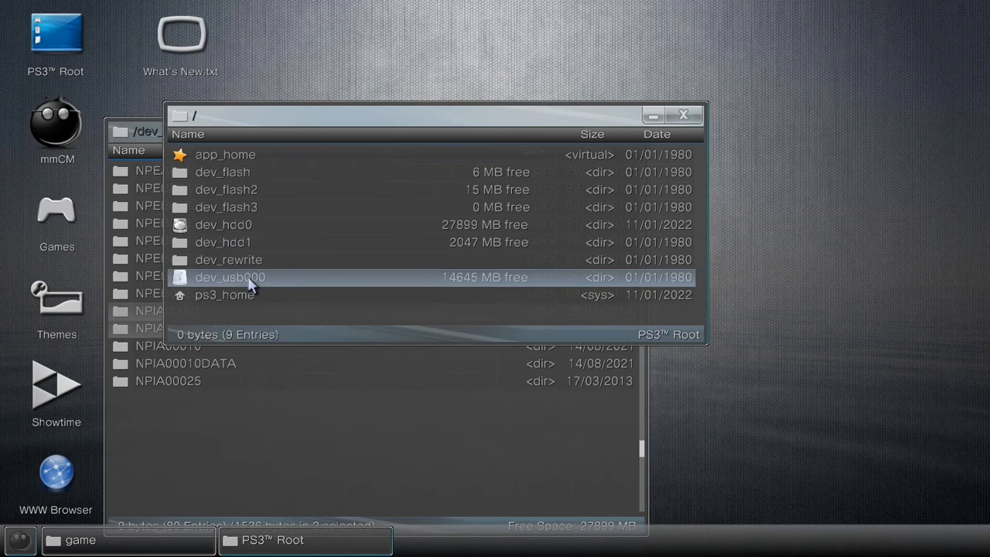
{"action": "mouse_move", "coordinate": [346, 285]}
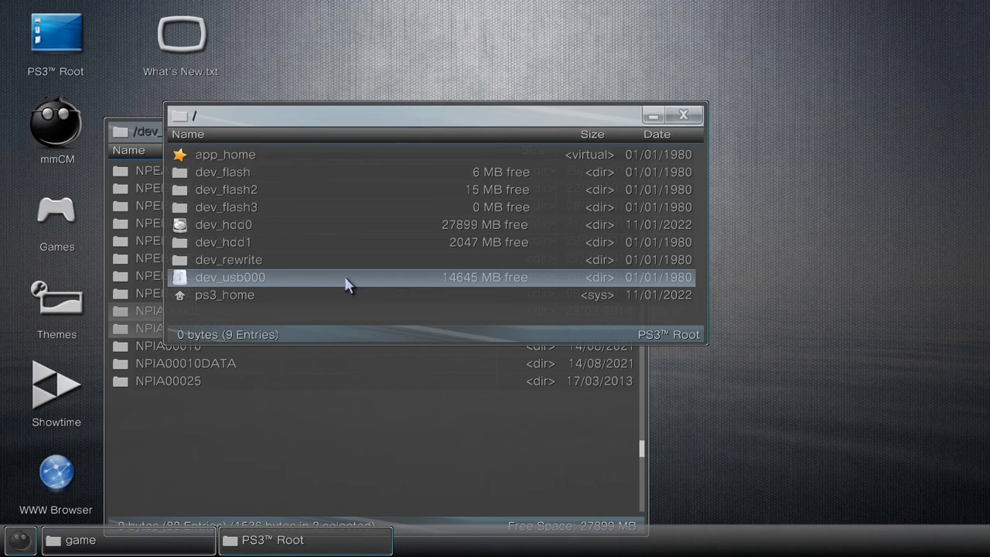
{"action": "double_click", "coordinate": [230, 277]}
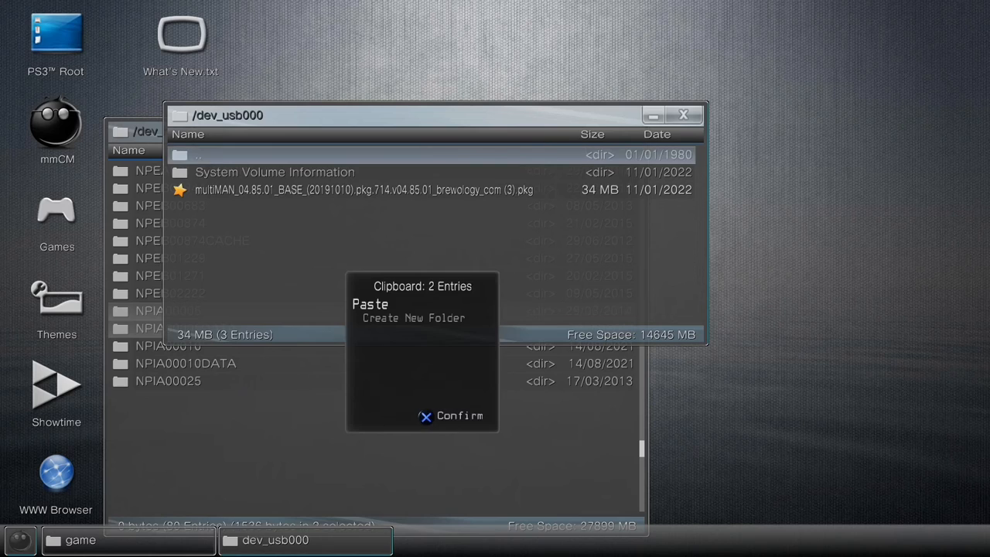
{"action": "left_click", "coordinate": [370, 303]}
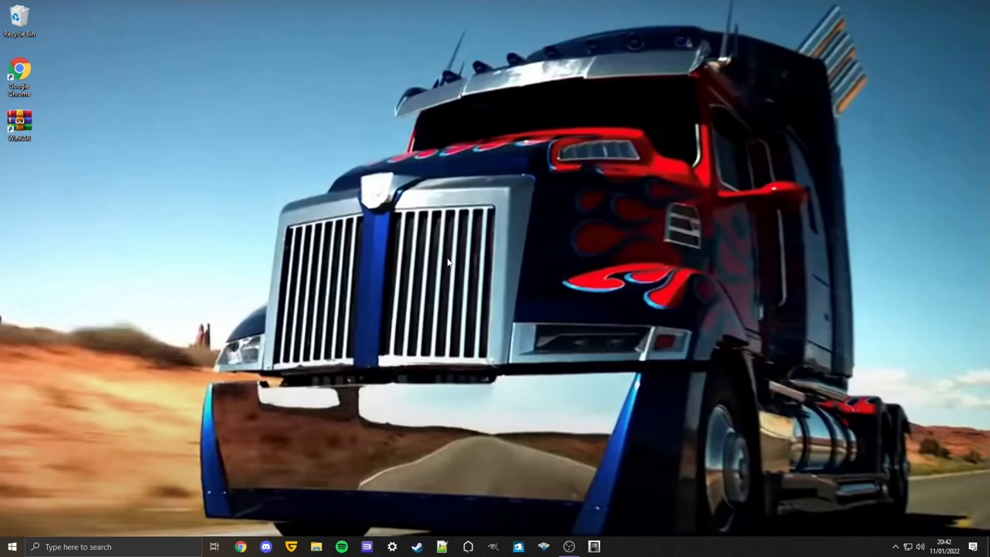
- Create a PS HOME CACHE folder on USB drive G: and move both NPIA folders into it
{"action": "left_click", "coordinate": [316, 547]}
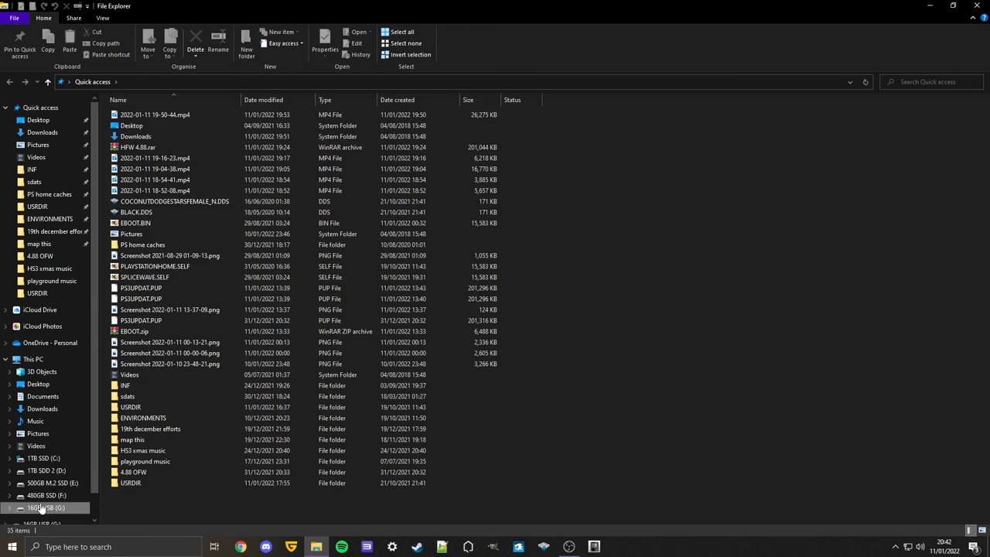
{"action": "left_click", "coordinate": [45, 507]}
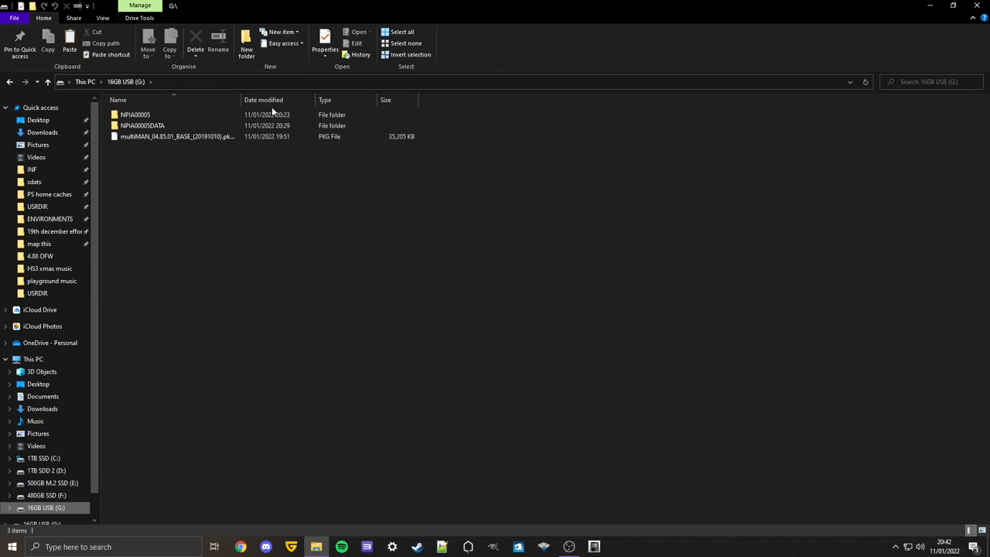
{"action": "left_click", "coordinate": [142, 125]}
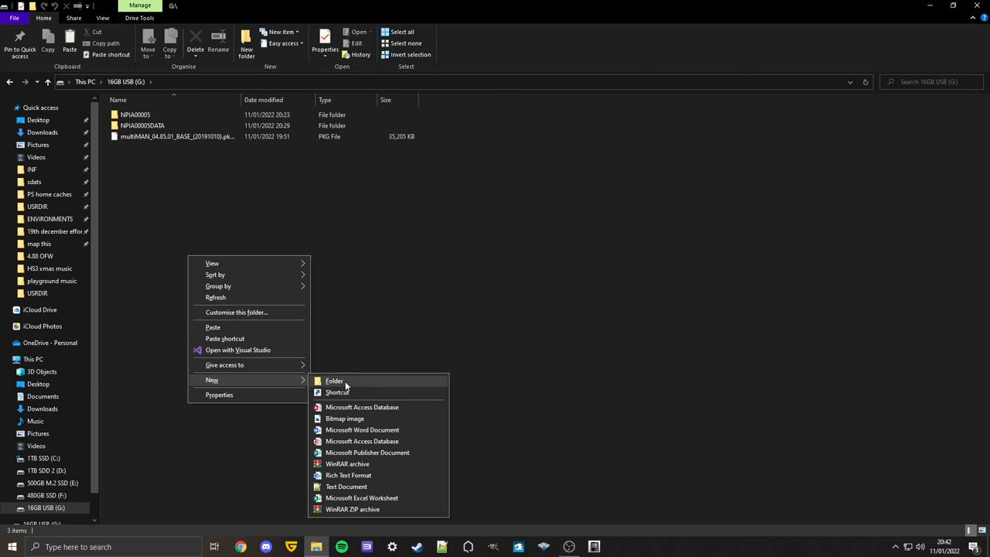
{"action": "left_click", "coordinate": [334, 381]}
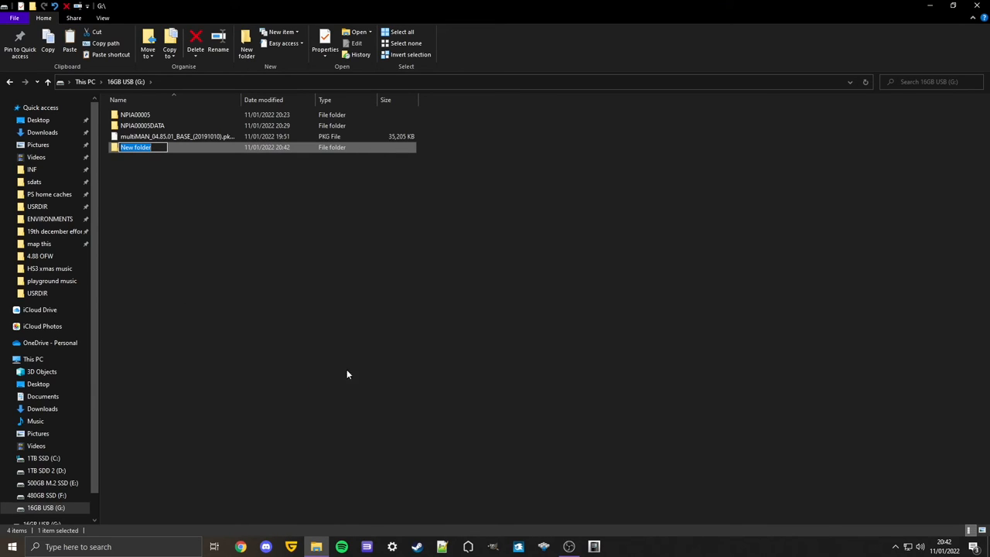
{"action": "mouse_move", "coordinate": [341, 310]}
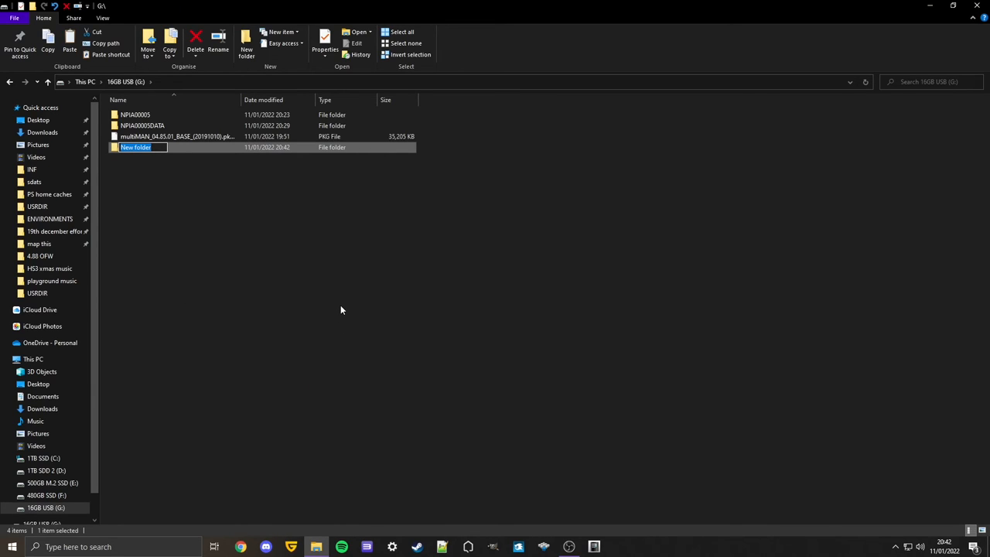
{"action": "type", "text": "PS HC"}
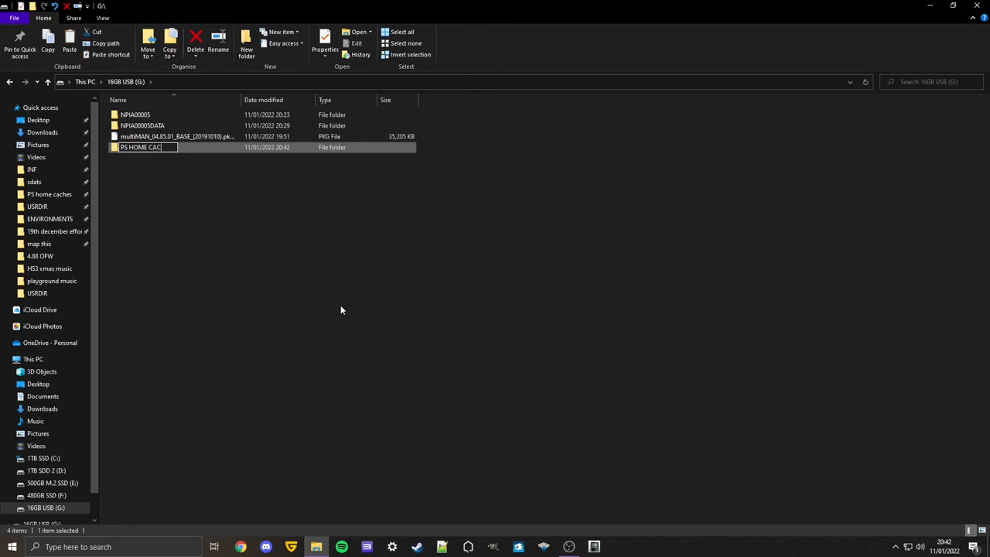
{"action": "type", "text": "HE"}
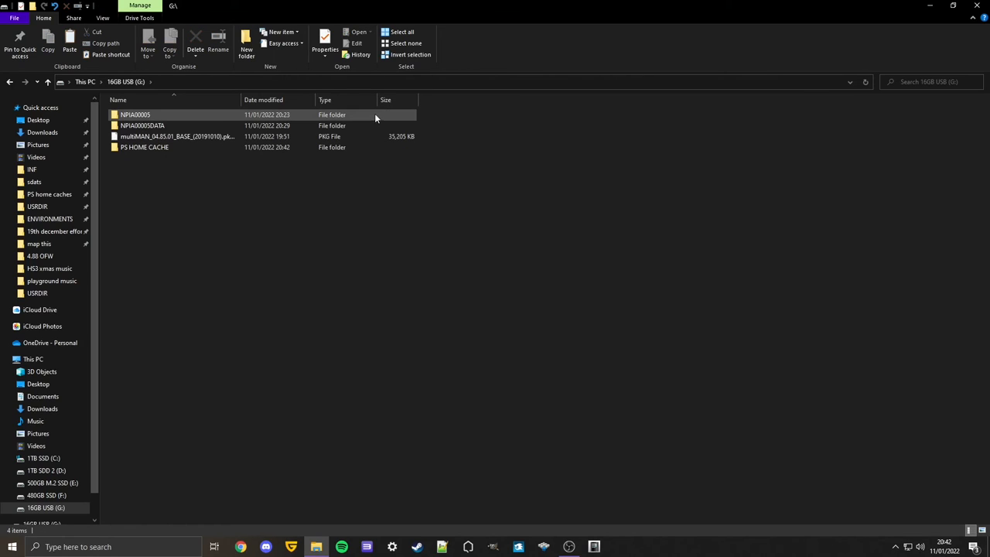
{"action": "left_click", "coordinate": [143, 126]}
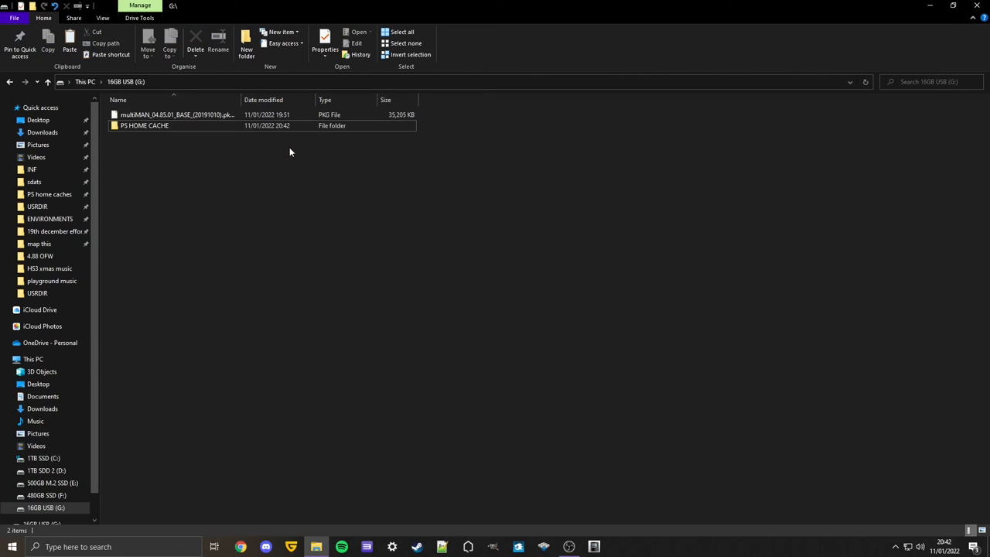
{"action": "left_click", "coordinate": [144, 125]}
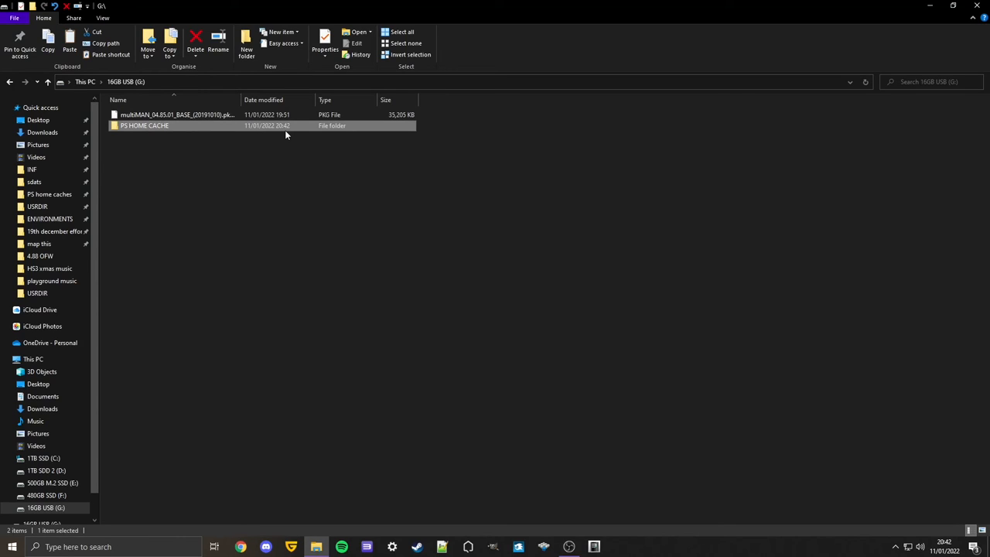
- Add the PS HOME CACHE folder to a WinRAR archive named PS HOME CACHE.rar
{"action": "right_click", "coordinate": [144, 126]}
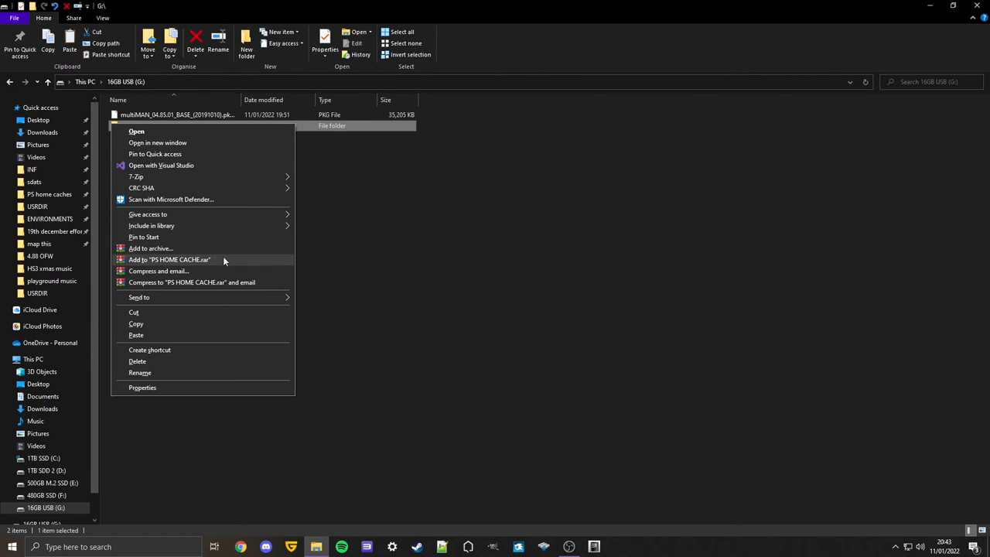
{"action": "mouse_move", "coordinate": [227, 282]}
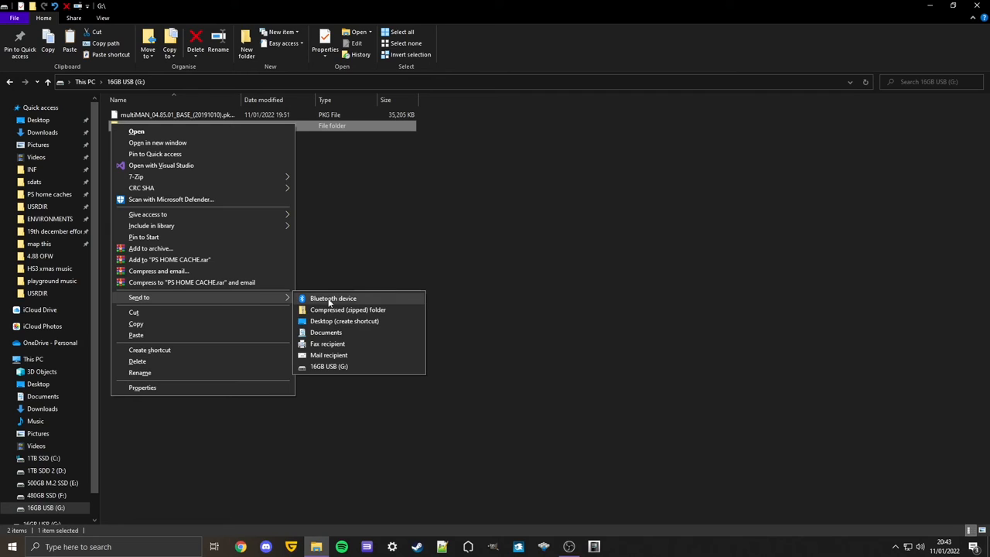
{"action": "mouse_move", "coordinate": [217, 259]}
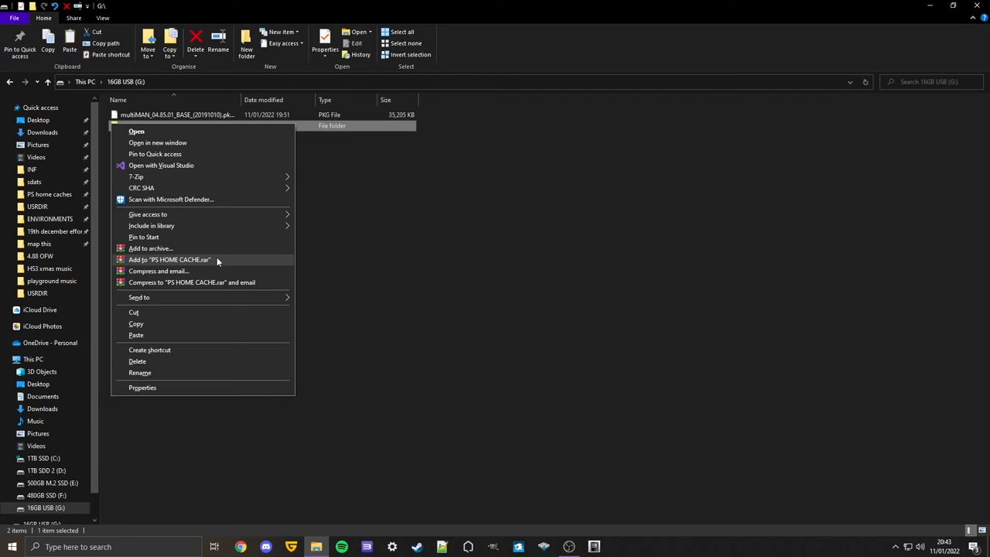
{"action": "left_click", "coordinate": [169, 259]}
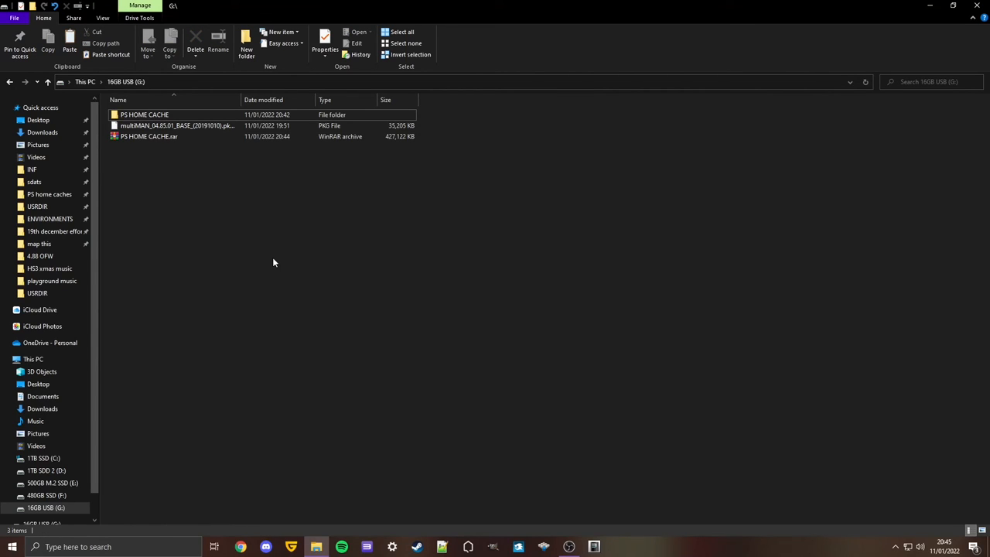
{"action": "mouse_move", "coordinate": [290, 312]}
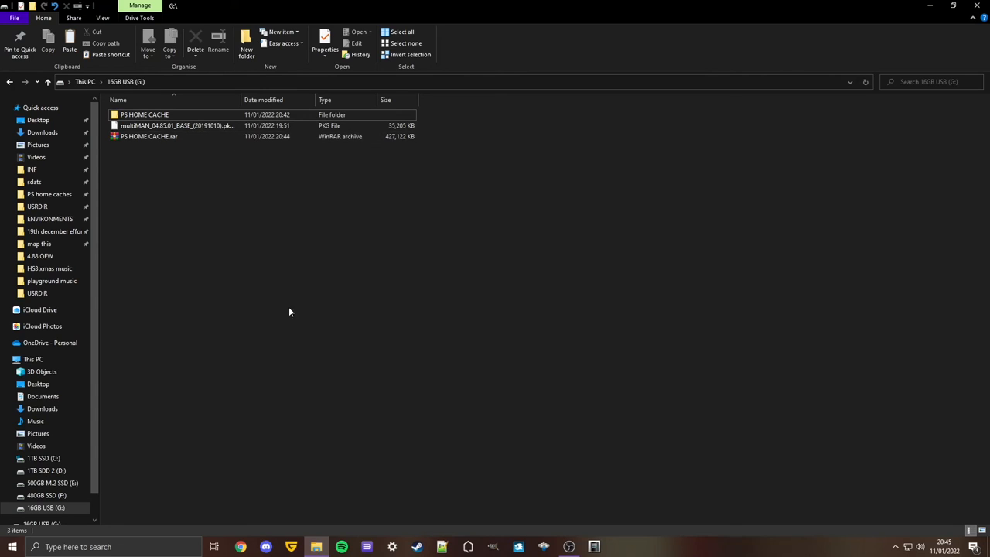
{"action": "mouse_move", "coordinate": [400, 344]}
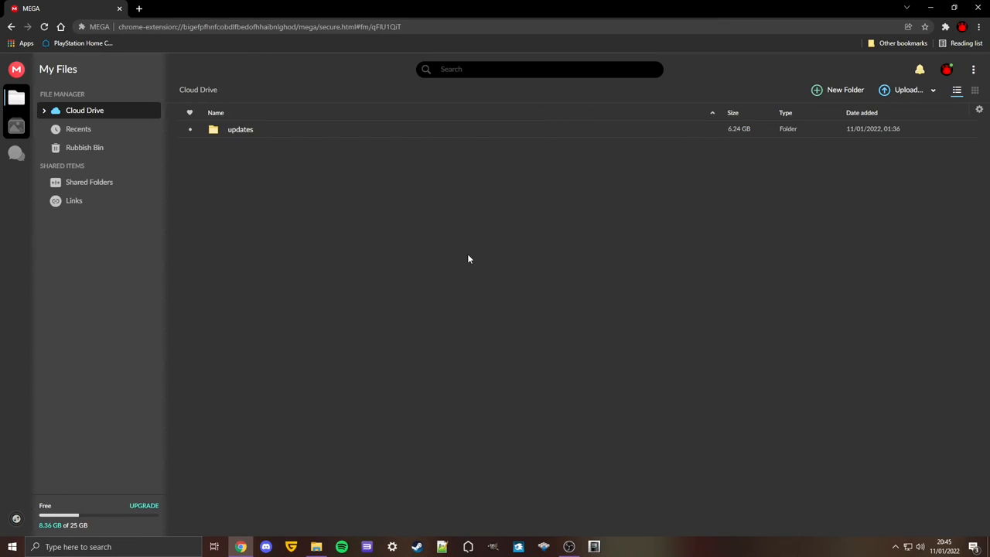
{"action": "mouse_move", "coordinate": [460, 267]}
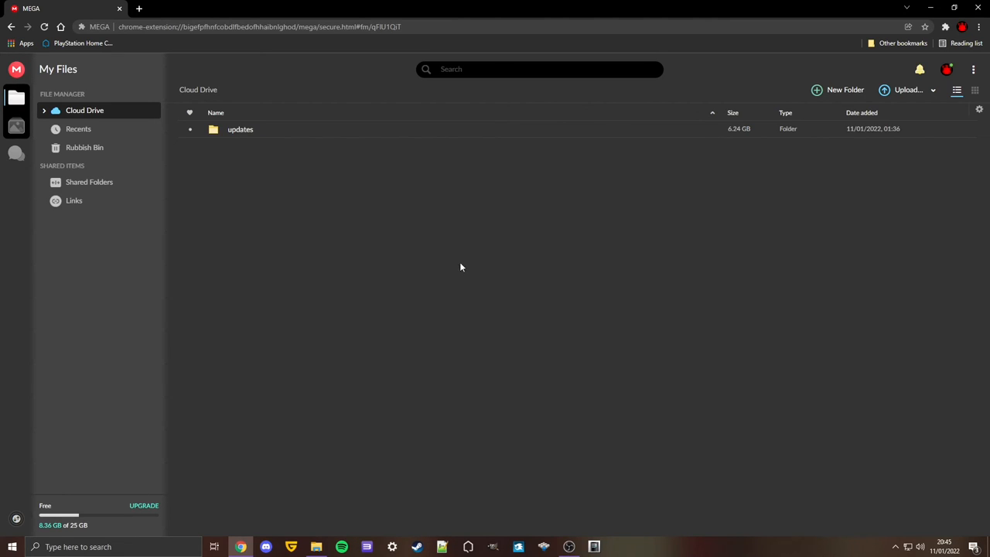
{"action": "mouse_move", "coordinate": [452, 276]}
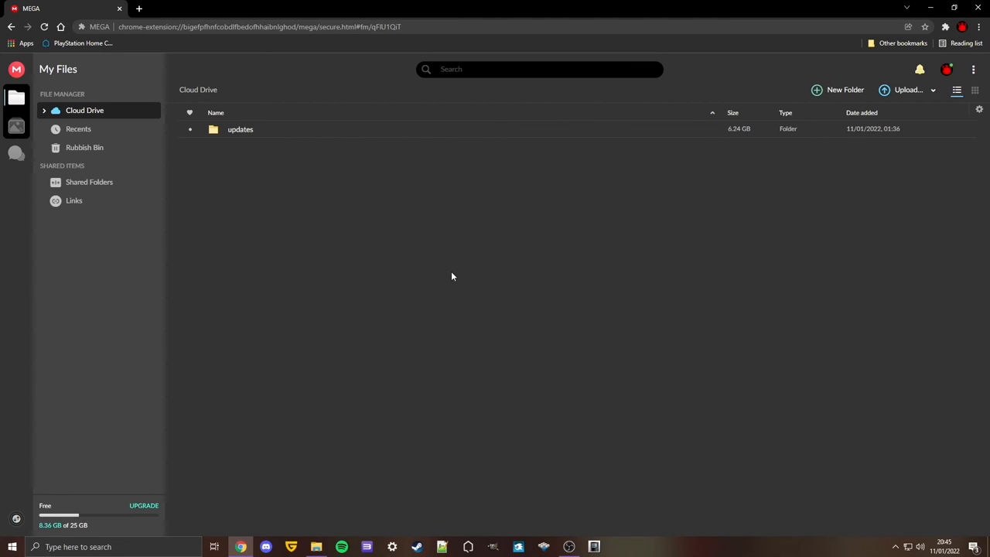
{"action": "mouse_move", "coordinate": [449, 268]}
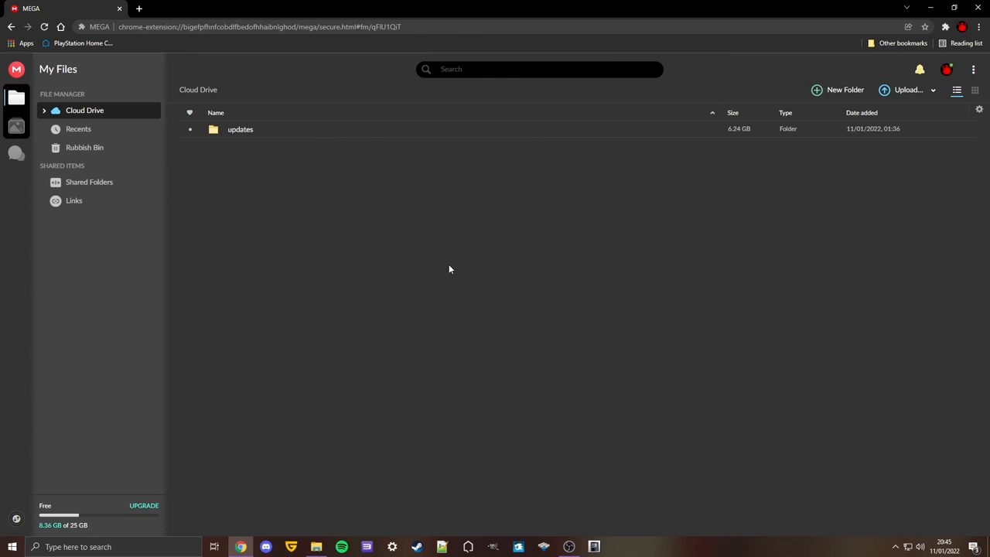
- Upload PS HOME CACHE.rar from the 16GB USB drive (G:) via MEGA's File Upload
{"action": "left_click", "coordinate": [909, 90]}
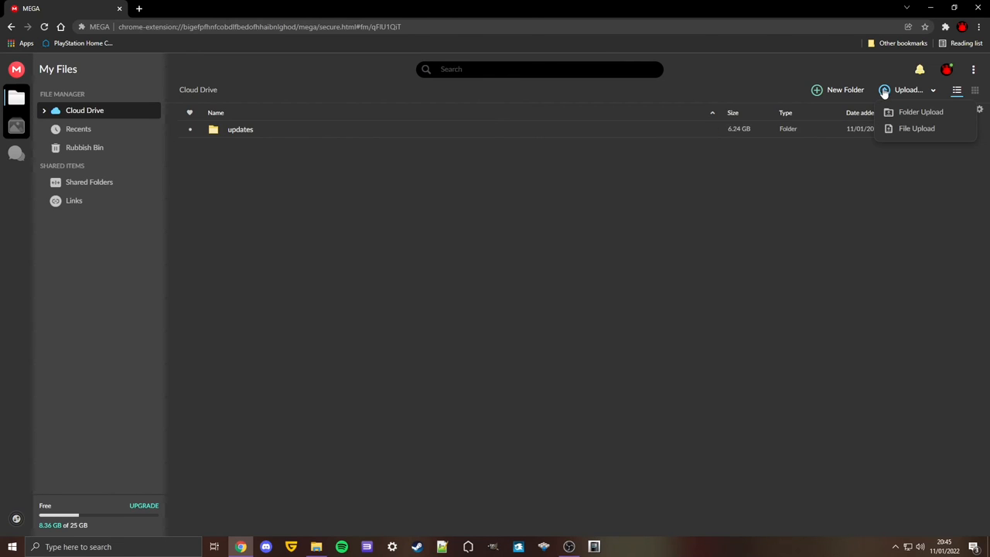
{"action": "mouse_move", "coordinate": [896, 107]}
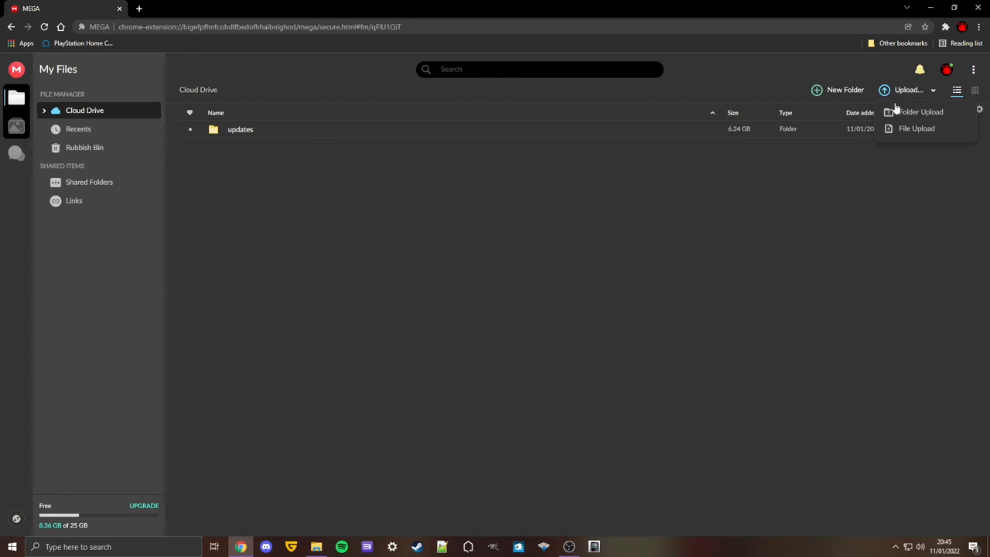
{"action": "left_click", "coordinate": [917, 128]}
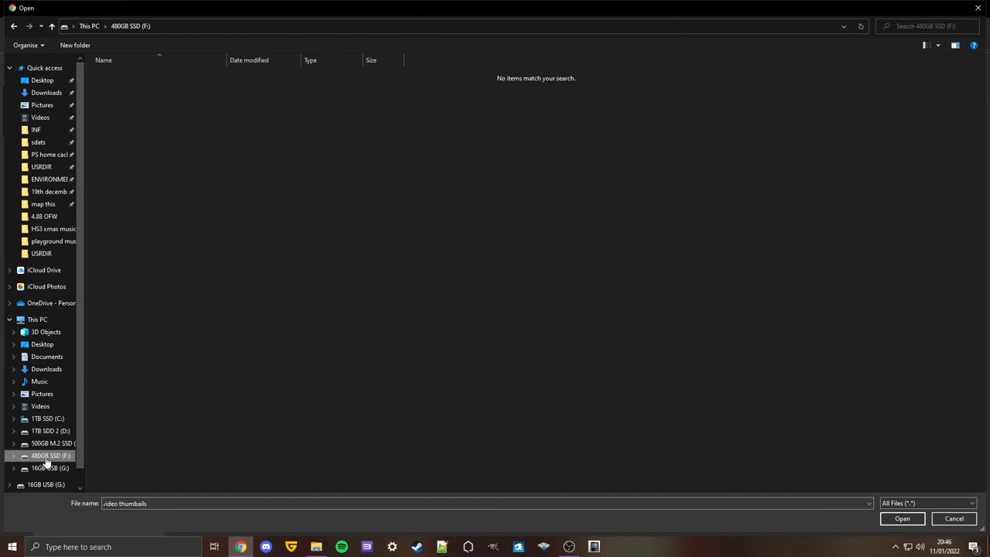
{"action": "left_click", "coordinate": [50, 467]}
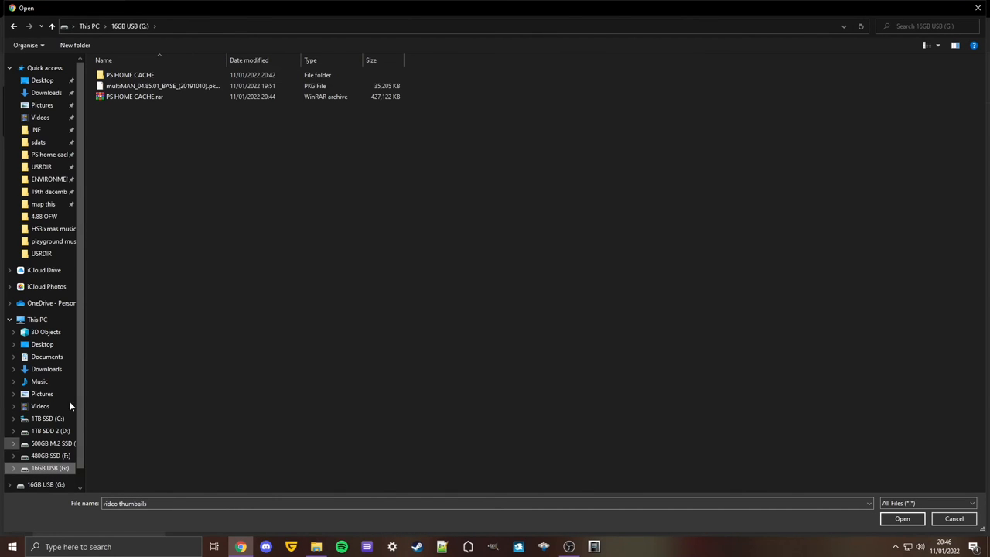
{"action": "left_click", "coordinate": [134, 97]}
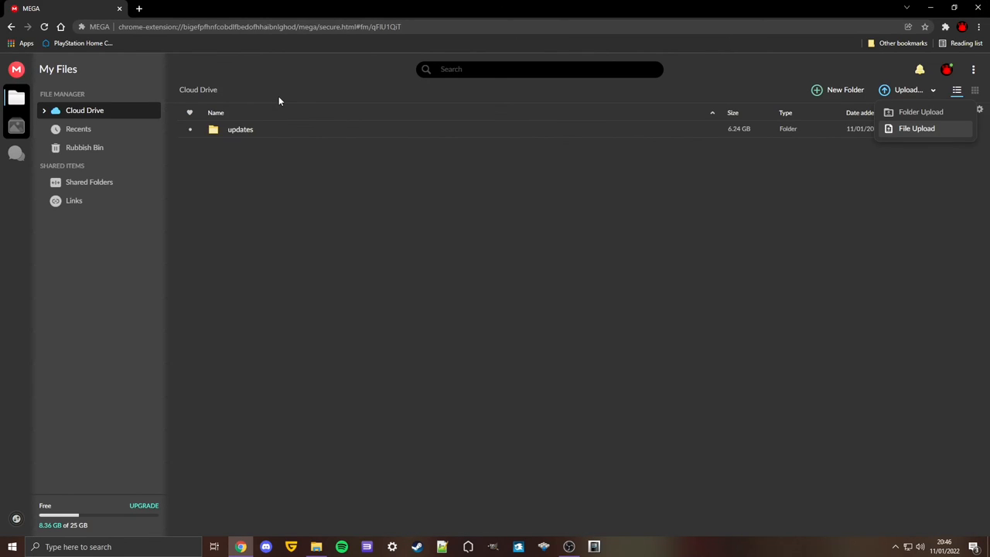
{"action": "left_click", "coordinate": [917, 128]}
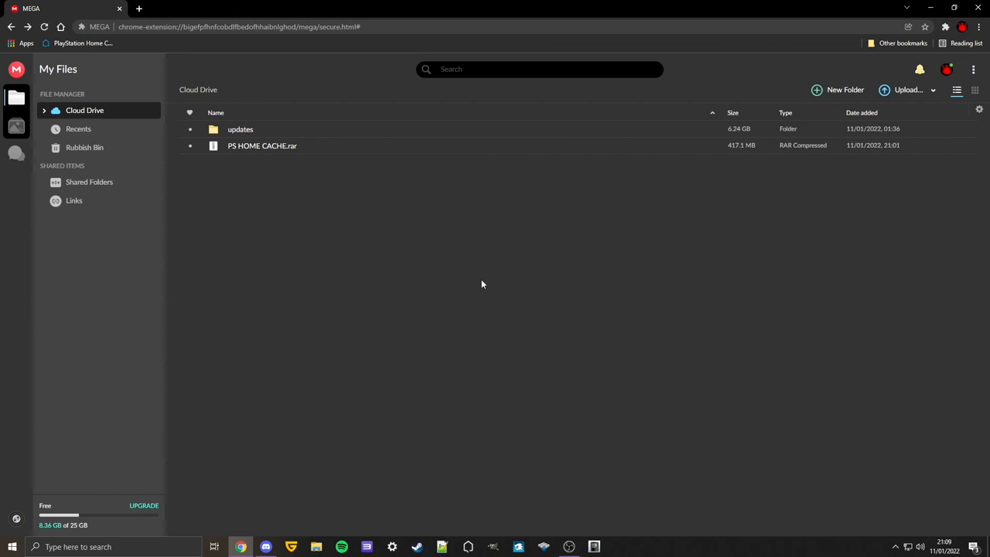
{"action": "mouse_move", "coordinate": [435, 255]}
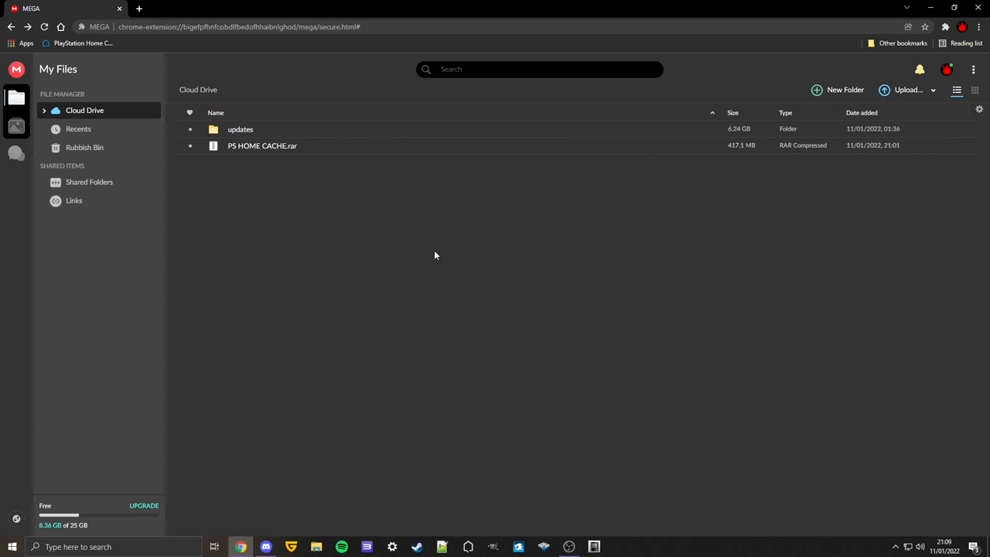
- Generate and copy a MEGA download link for PS HOME CACHE.rar
{"action": "left_click", "coordinate": [263, 146]}
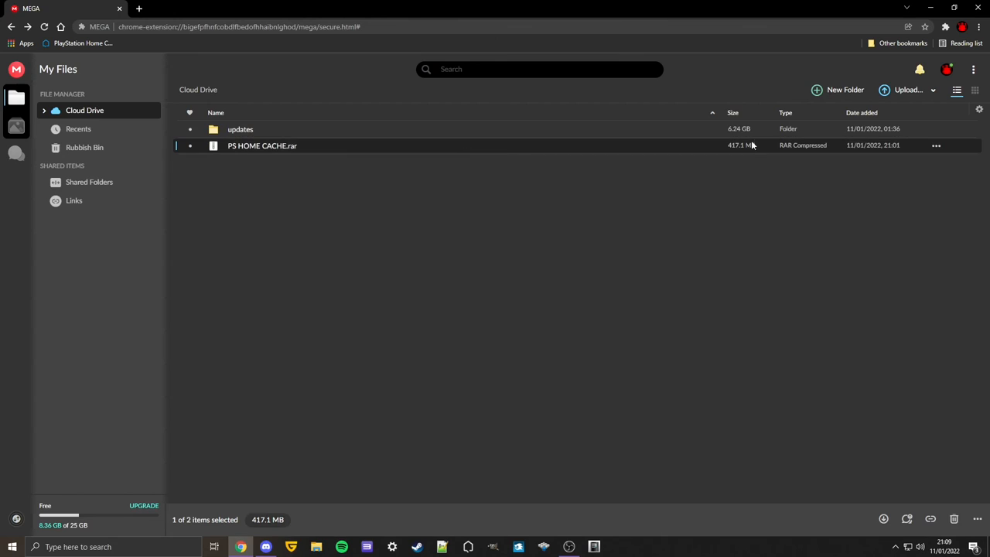
{"action": "left_click", "coordinate": [936, 146]}
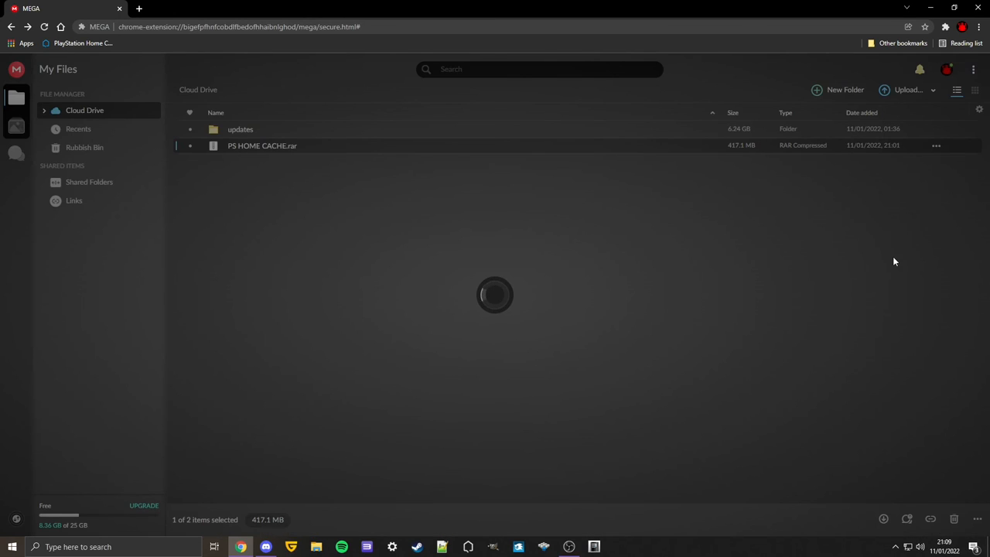
{"action": "mouse_move", "coordinate": [866, 252]}
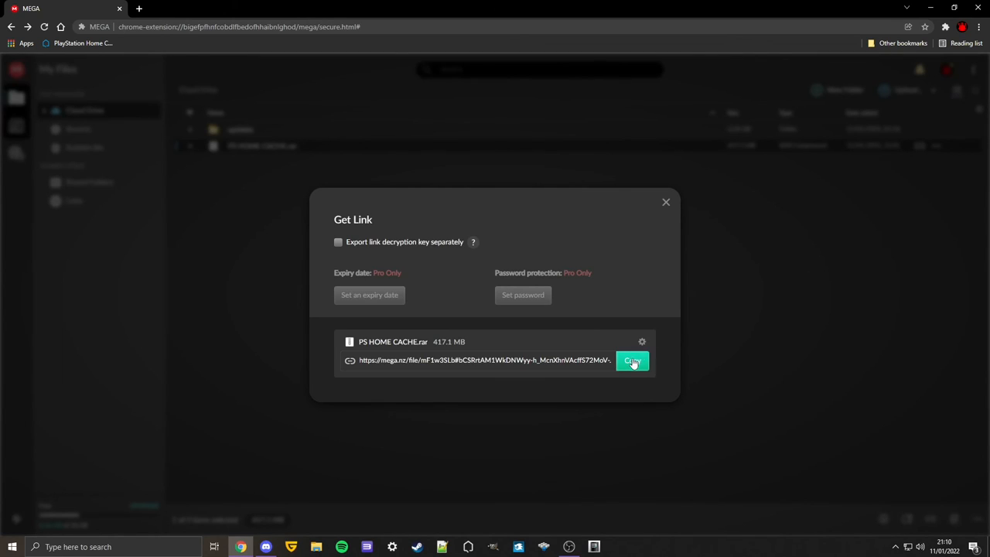
{"action": "left_click", "coordinate": [632, 361]}
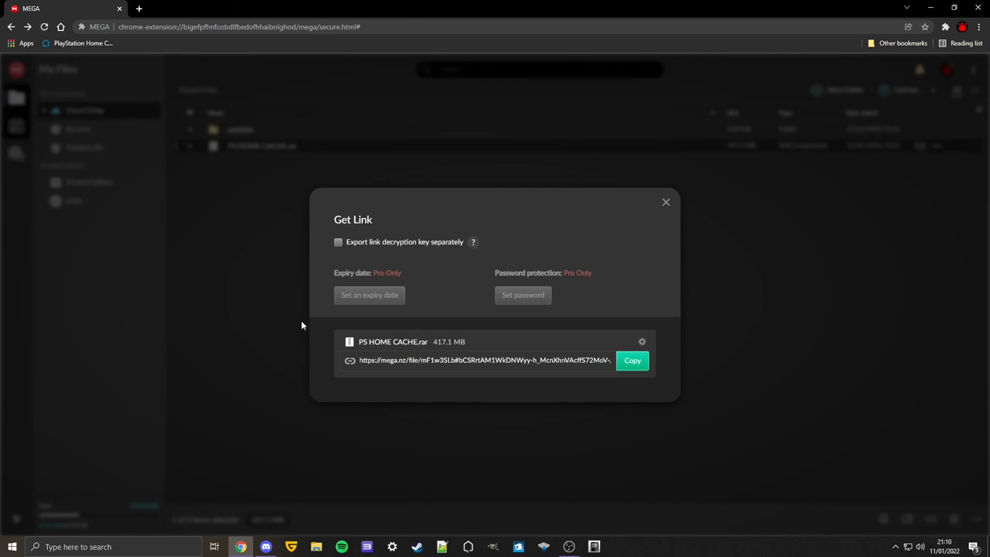
{"action": "mouse_move", "coordinate": [664, 202]}
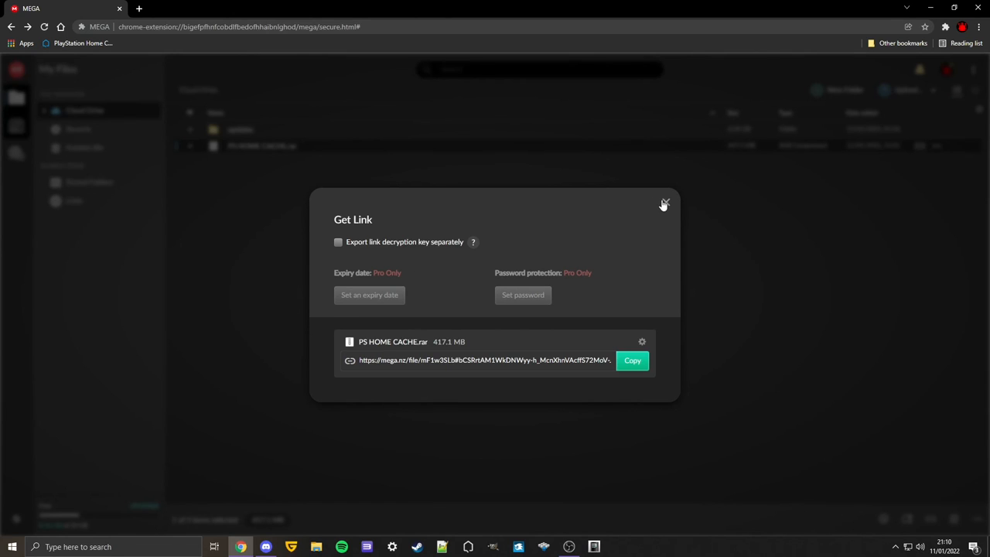
{"action": "left_click", "coordinate": [663, 204]}
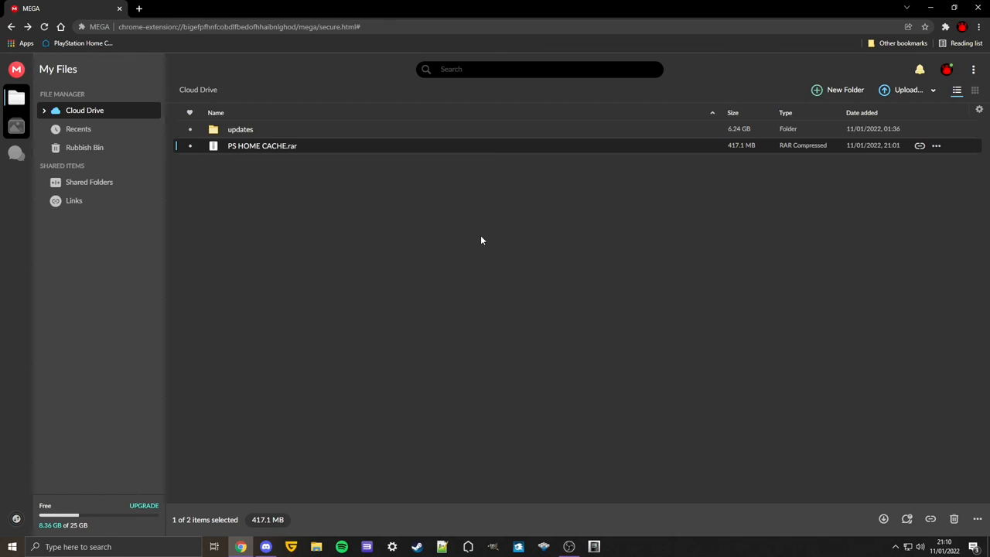
{"action": "left_click", "coordinate": [266, 547]}
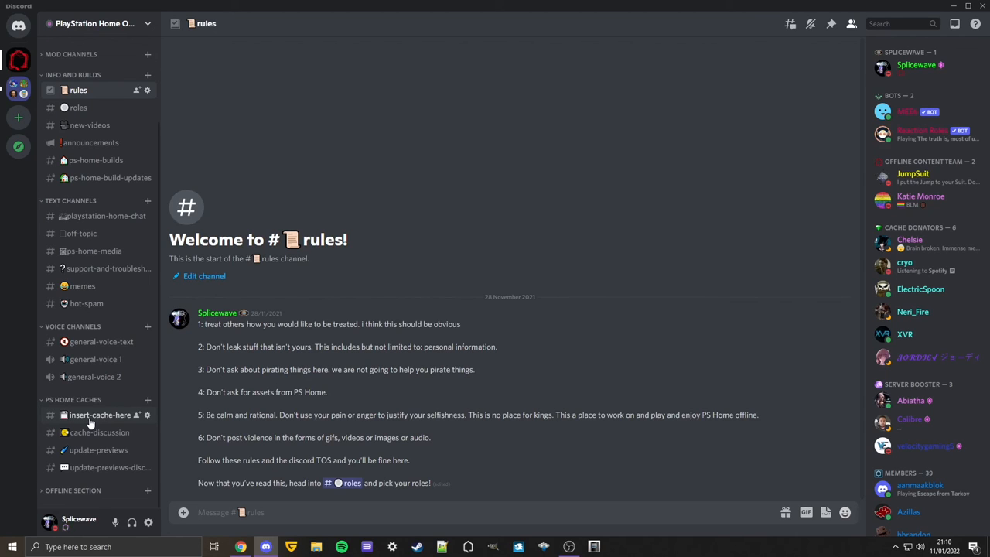
- Post the MEGA link mega.nz/file/mF1w3SLb in the #insert-cache-here channel
{"action": "left_click", "coordinate": [99, 415]}
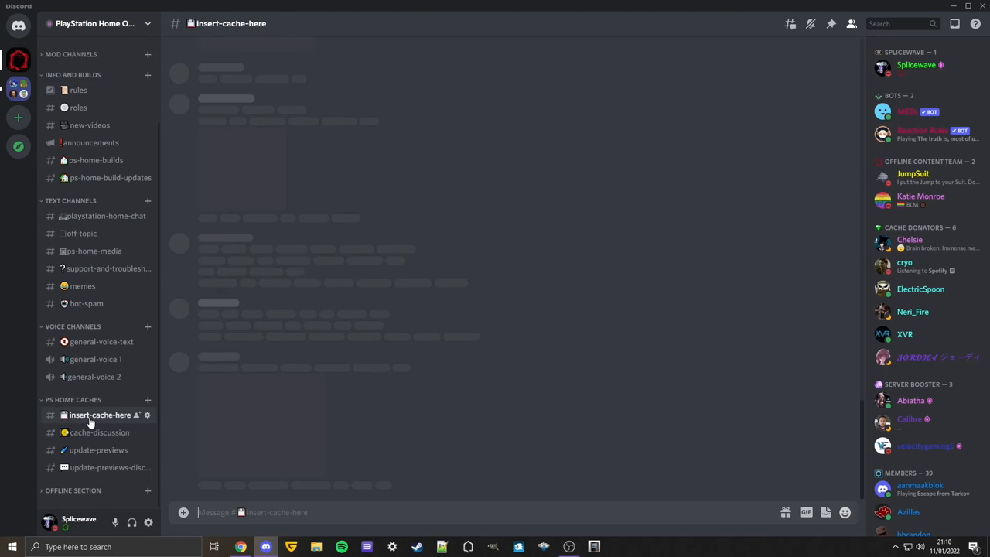
{"action": "left_click", "coordinate": [99, 415]}
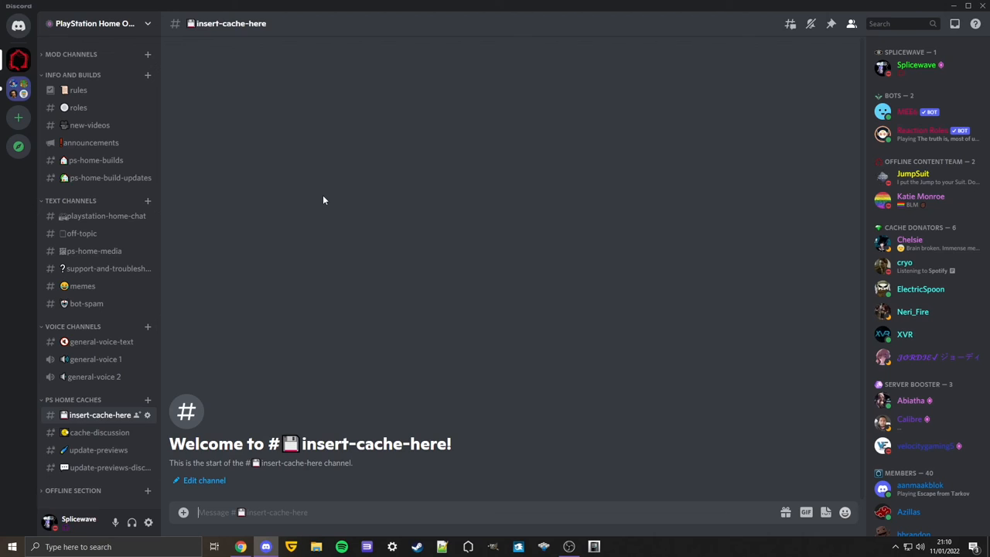
{"action": "type", "text": "https://mega.nz/file/mF1w3SLb#bCSRtAM1WkDNWyy-h_McnXhnVAcffS72MoV-JCghaY"}
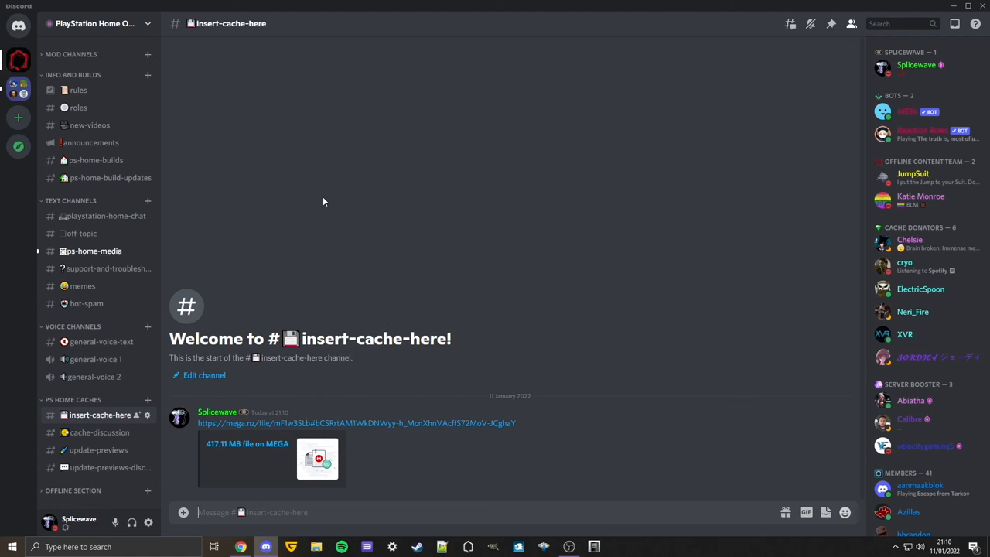
{"action": "mouse_move", "coordinate": [98, 449]}
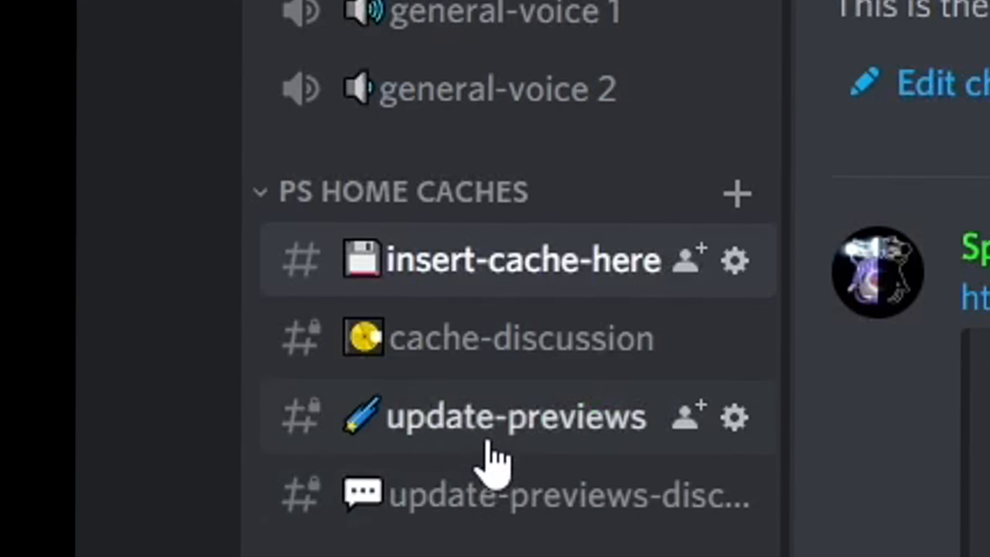
{"action": "mouse_move", "coordinate": [491, 445]}
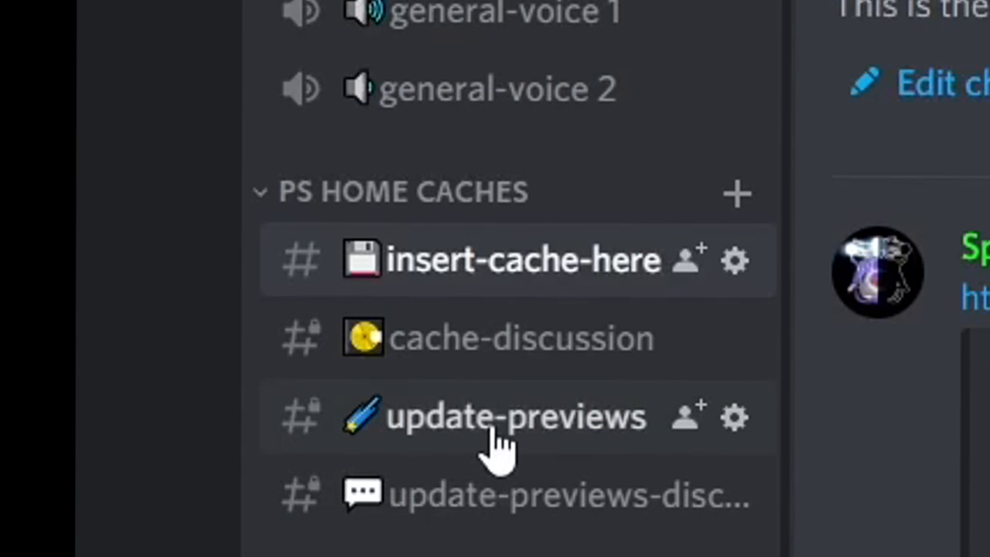
{"action": "mouse_move", "coordinate": [491, 429]}
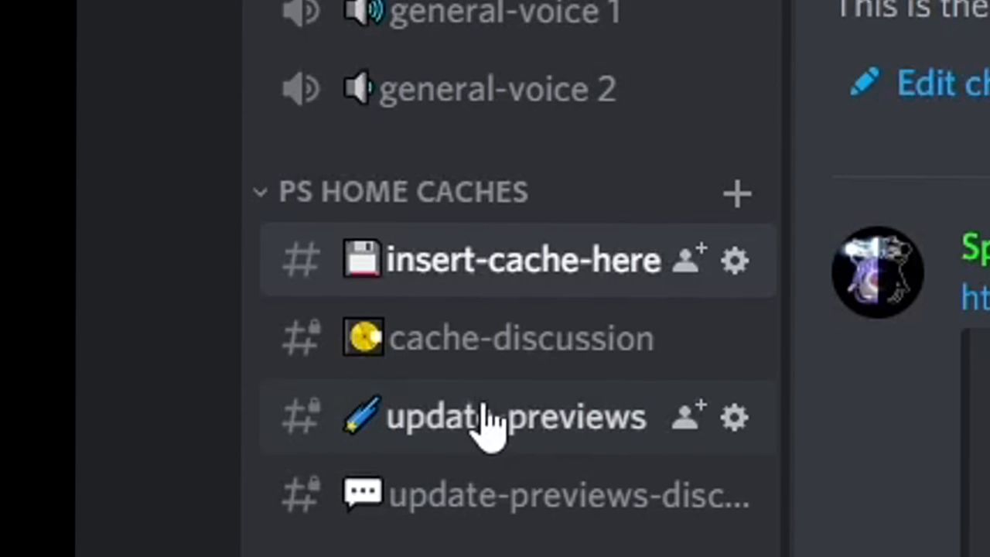